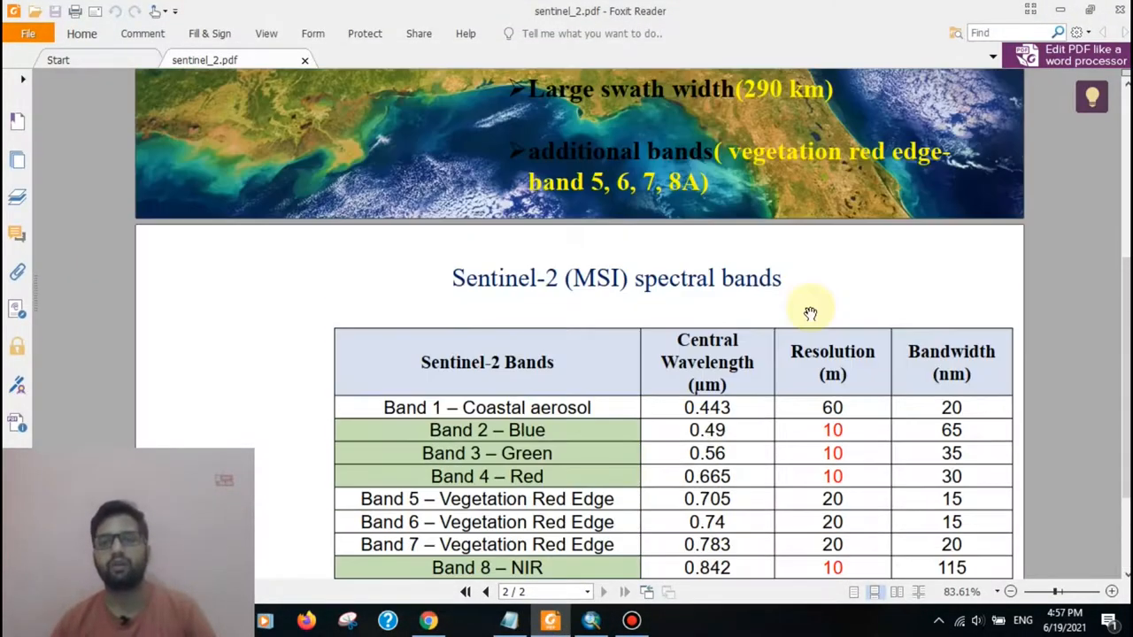
Step: Return to the Sentinel-2 Data slide on page 1 and bring up its viewing-options menu
{"action": "left_click", "coordinate": [485, 591]}
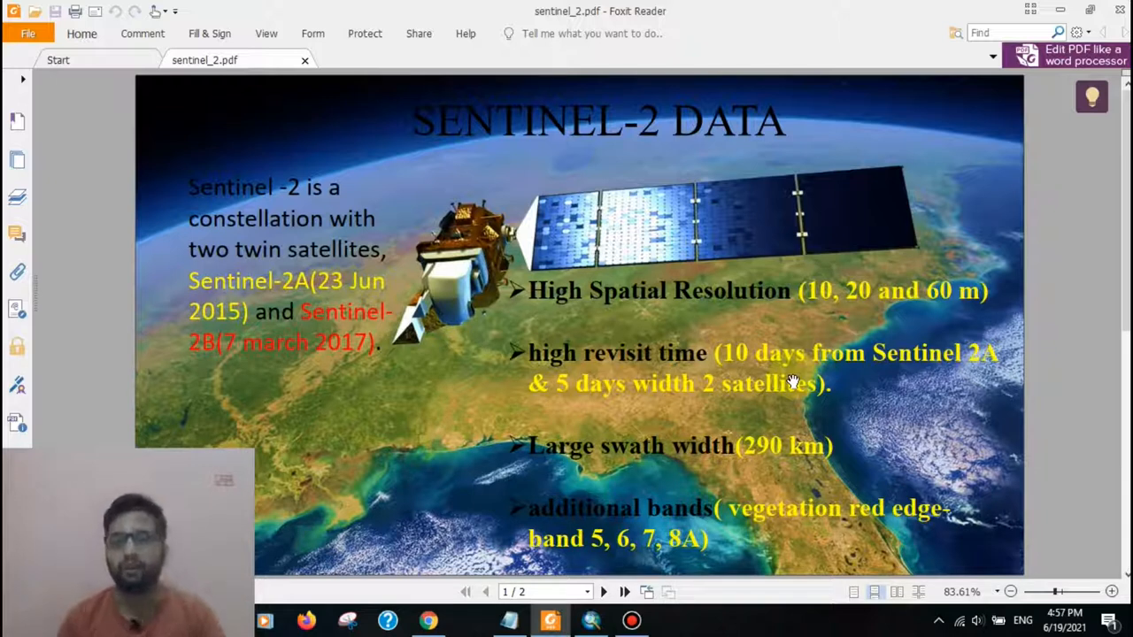
{"action": "mouse_move", "coordinate": [936, 159]}
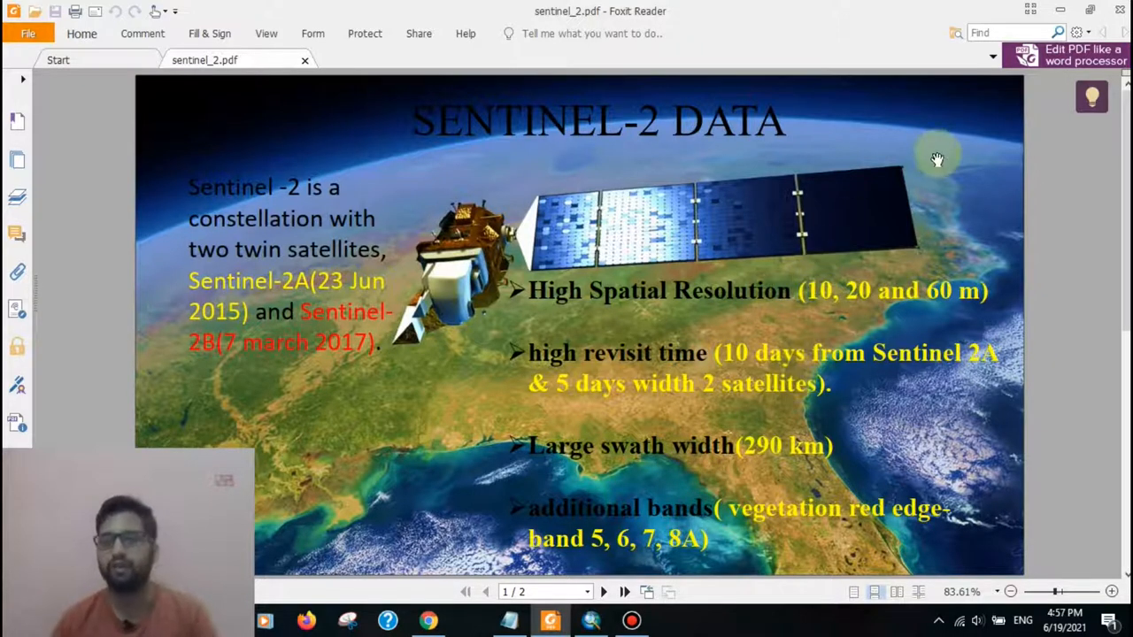
{"action": "right_click", "coordinate": [936, 160]}
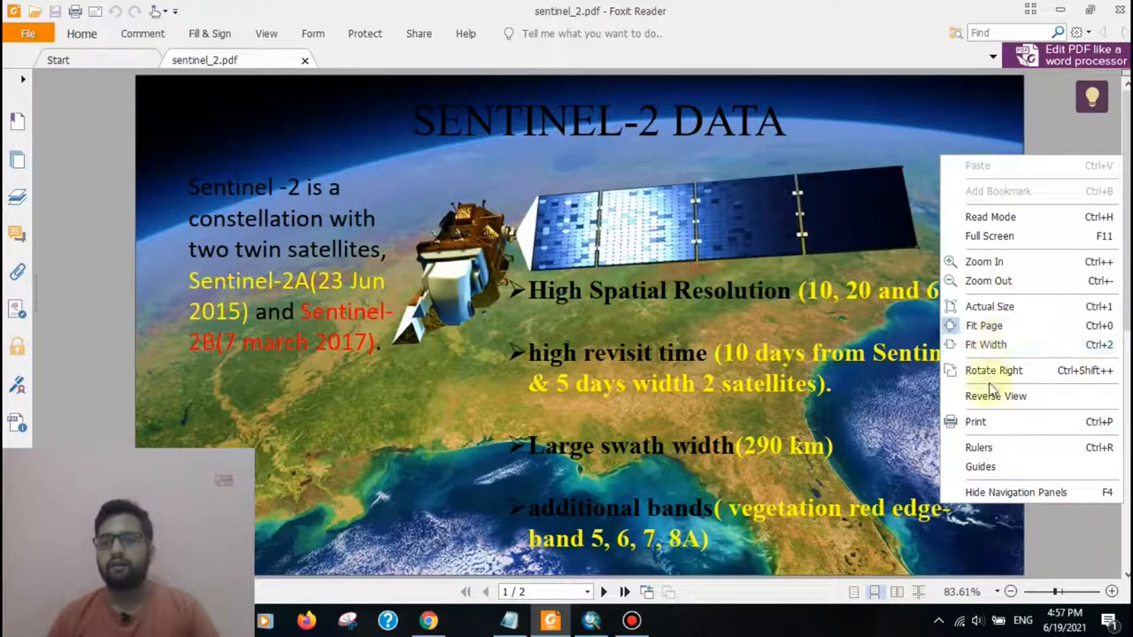
{"action": "mouse_move", "coordinate": [988, 235]}
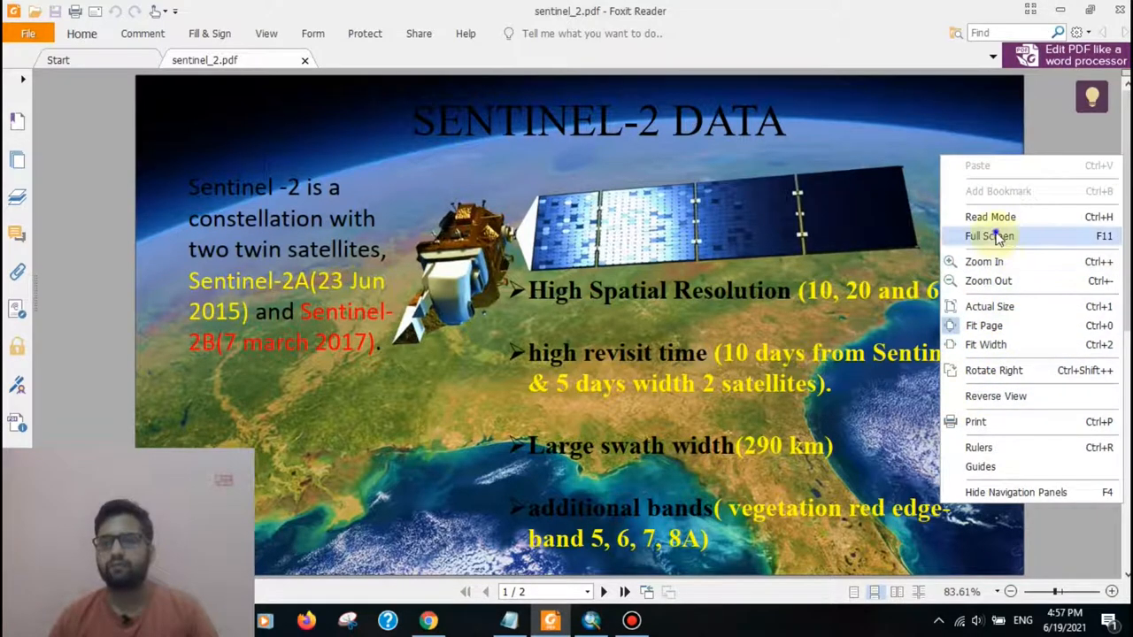
{"action": "left_click", "coordinate": [989, 235]}
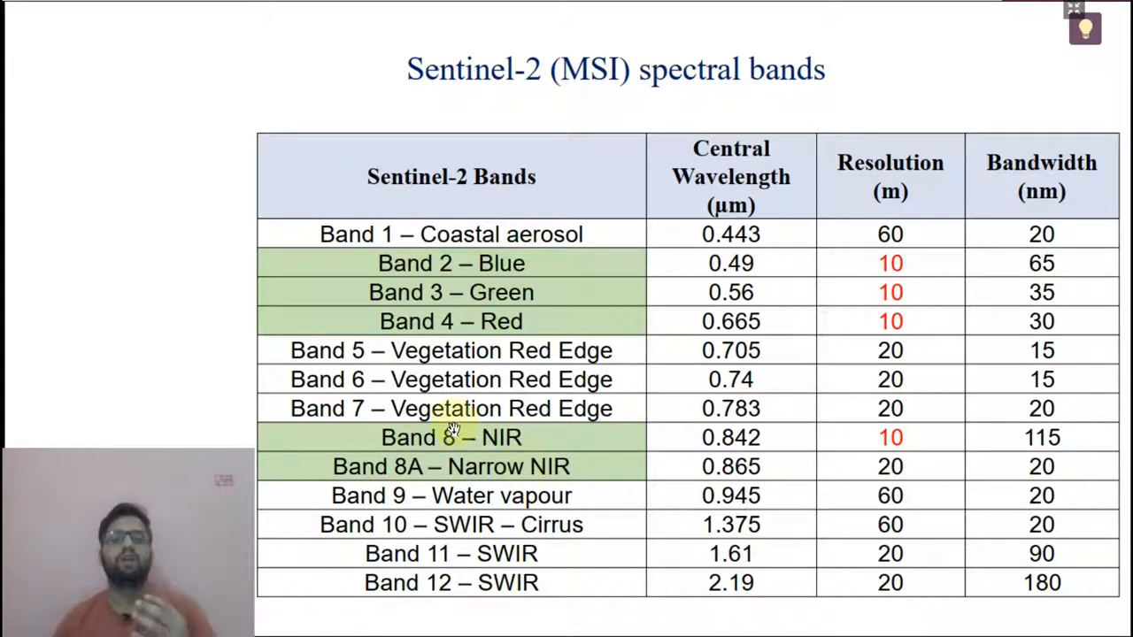
{"action": "mouse_move", "coordinate": [620, 530]}
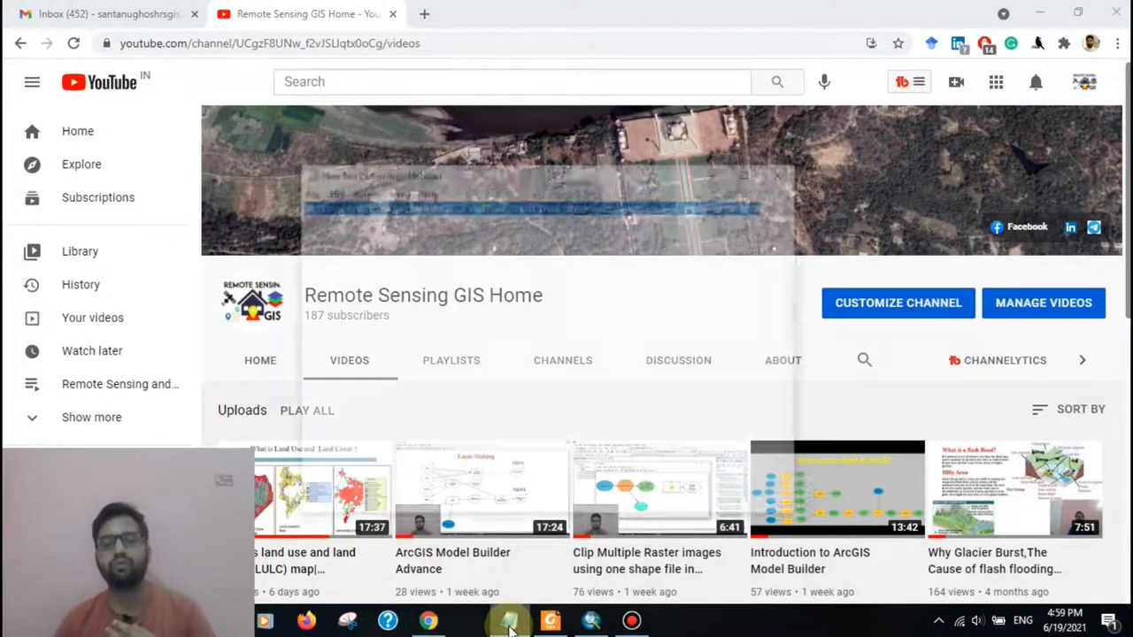
Step: Copy the Copernicus Sentinel-2 data-products URL from Notepad, then minimize Notepad
{"action": "left_click", "coordinate": [507, 619]}
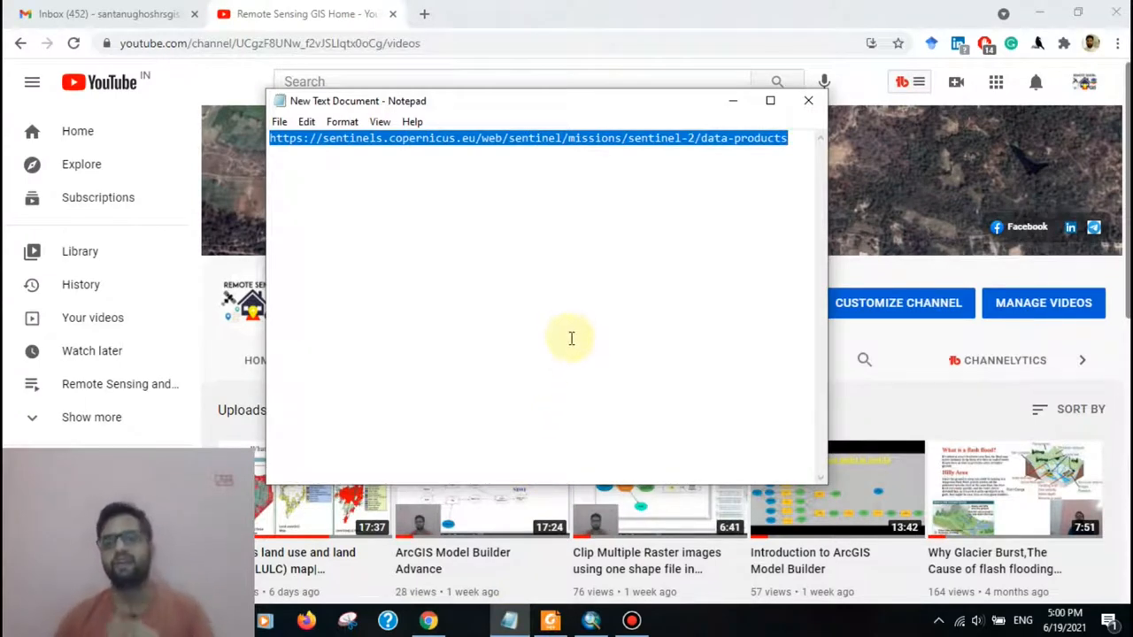
{"action": "mouse_move", "coordinate": [553, 213]}
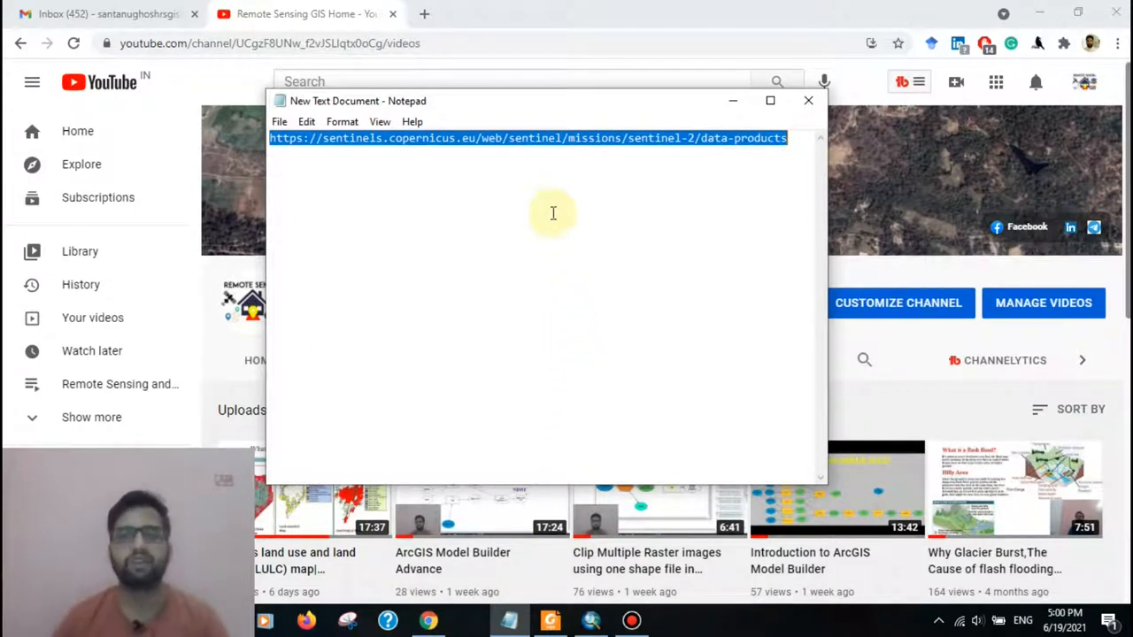
{"action": "left_click", "coordinate": [270, 138]}
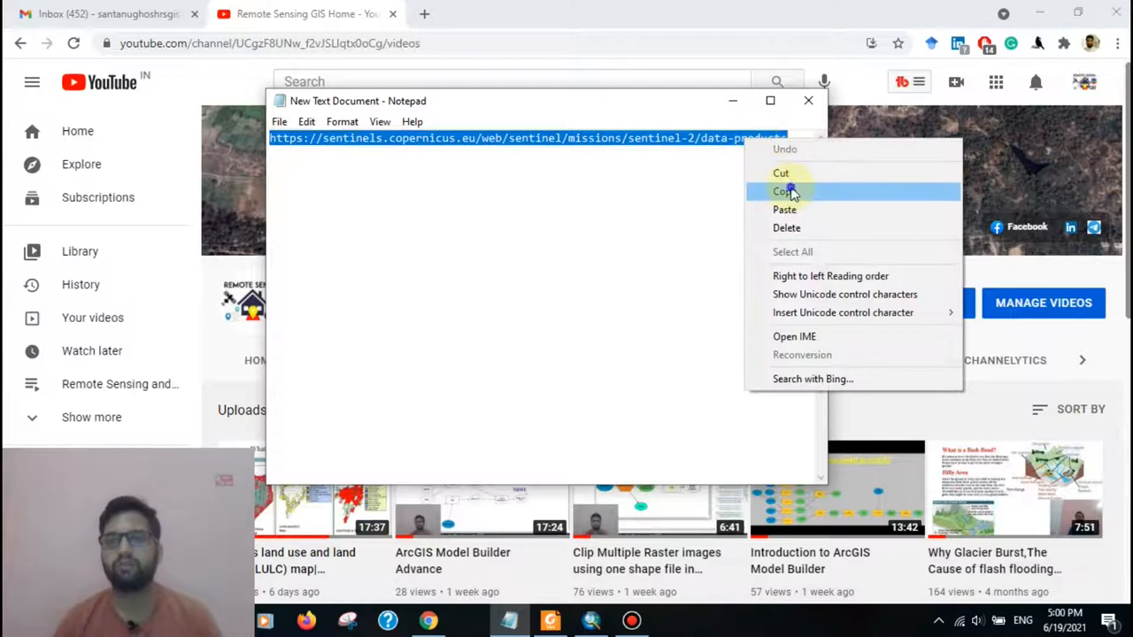
{"action": "left_click", "coordinate": [782, 191]}
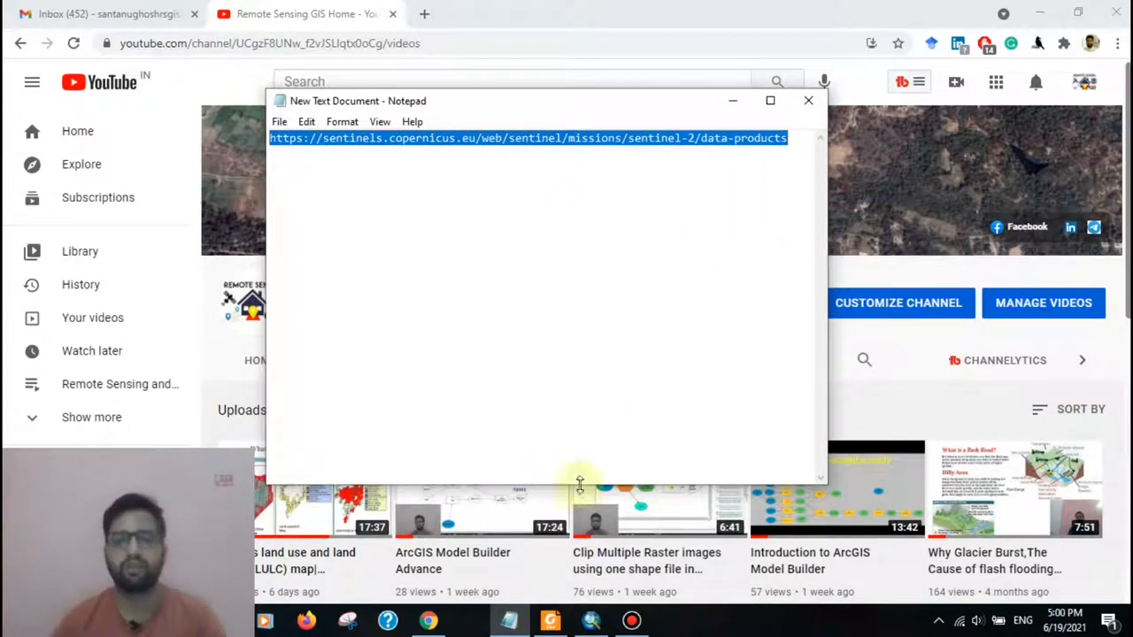
{"action": "left_click", "coordinate": [807, 100]}
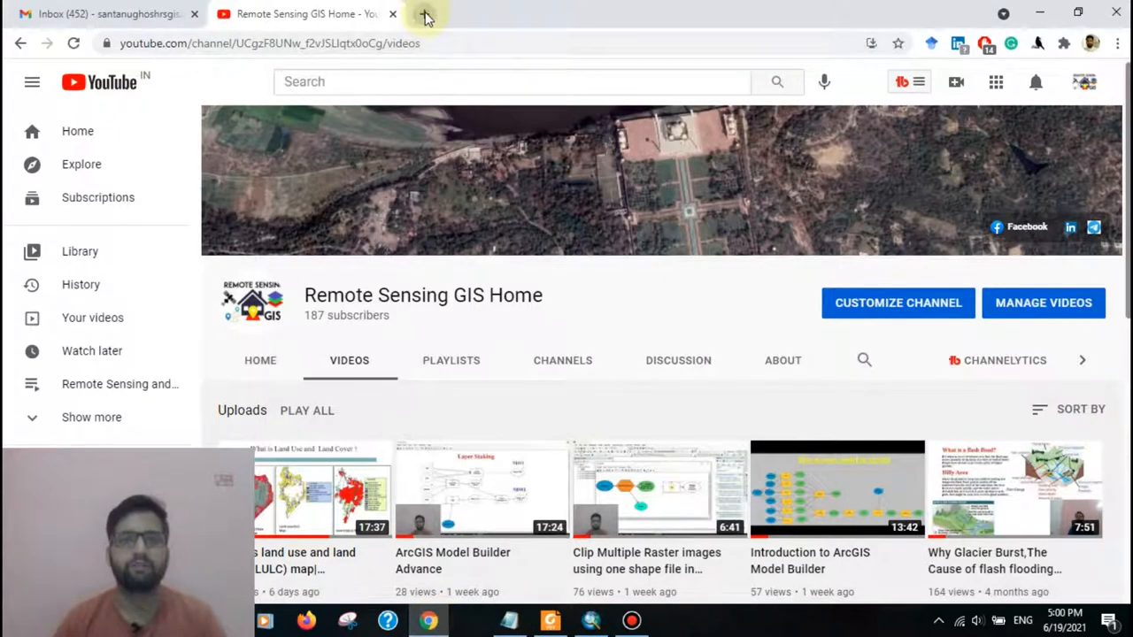
{"action": "mouse_move", "coordinate": [371, 65]}
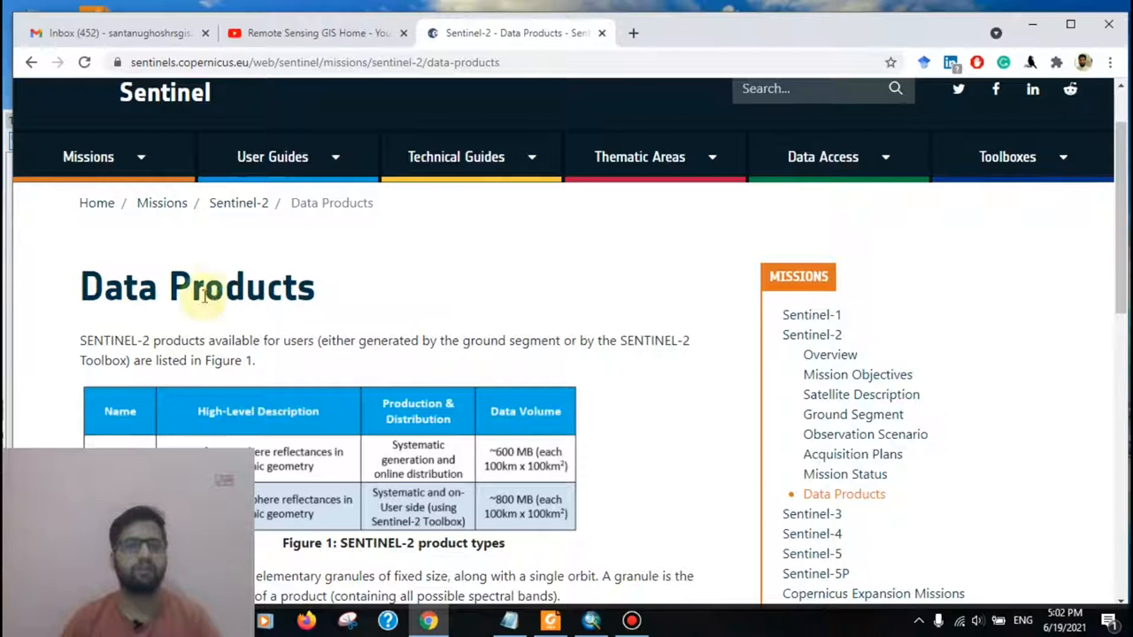
Step: Scroll the Sentinel-2 Data Products page down to its product-types table
{"action": "scroll", "scroll_direction": "down", "scroll_amount": 3}
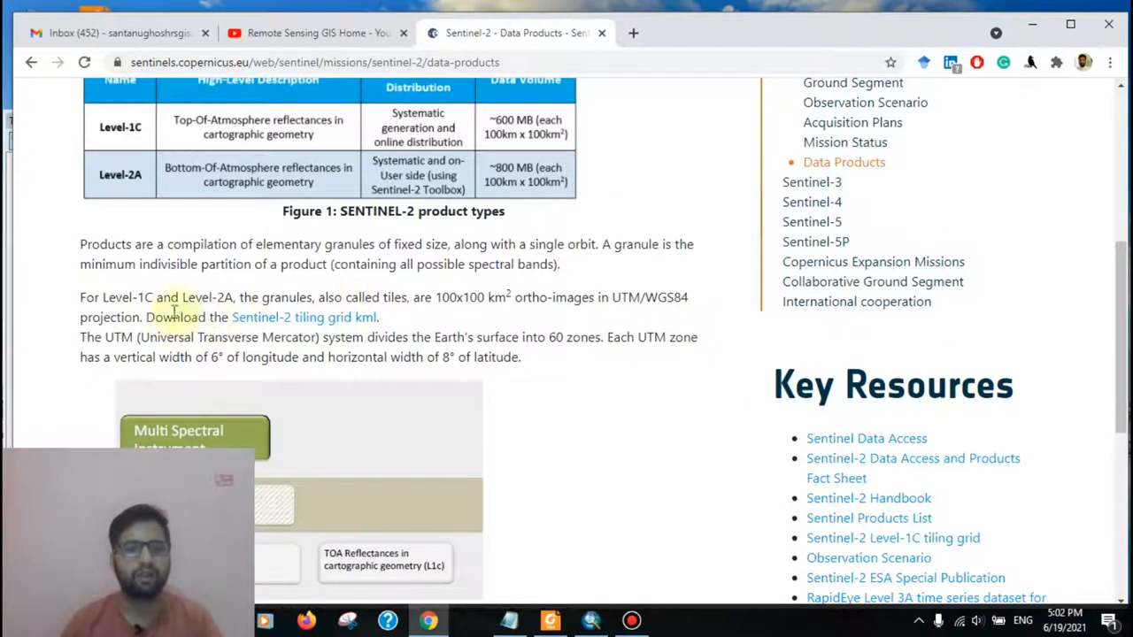
{"action": "mouse_move", "coordinate": [350, 323]}
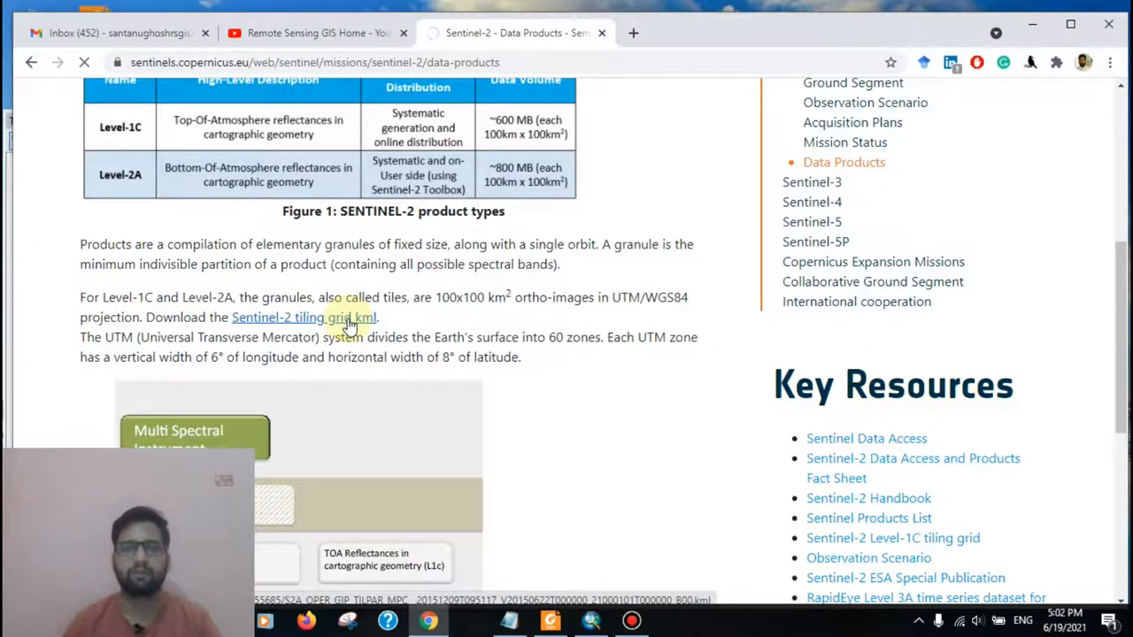
{"action": "scroll", "scroll_direction": "down", "scroll_amount": 3}
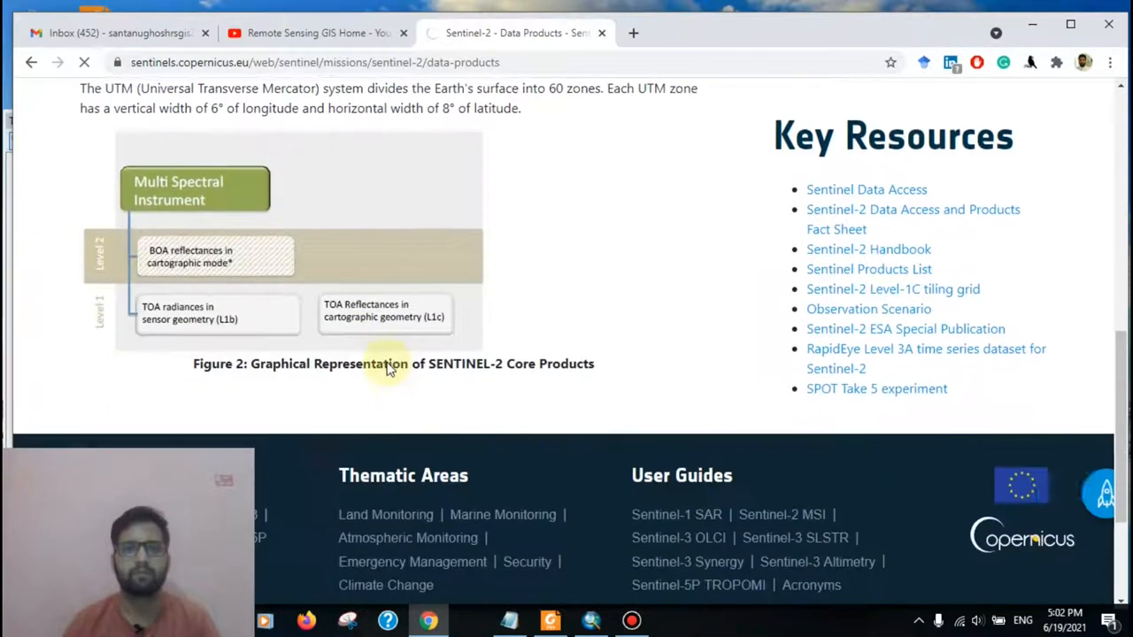
{"action": "scroll", "scroll_direction": "up", "scroll_amount": 3}
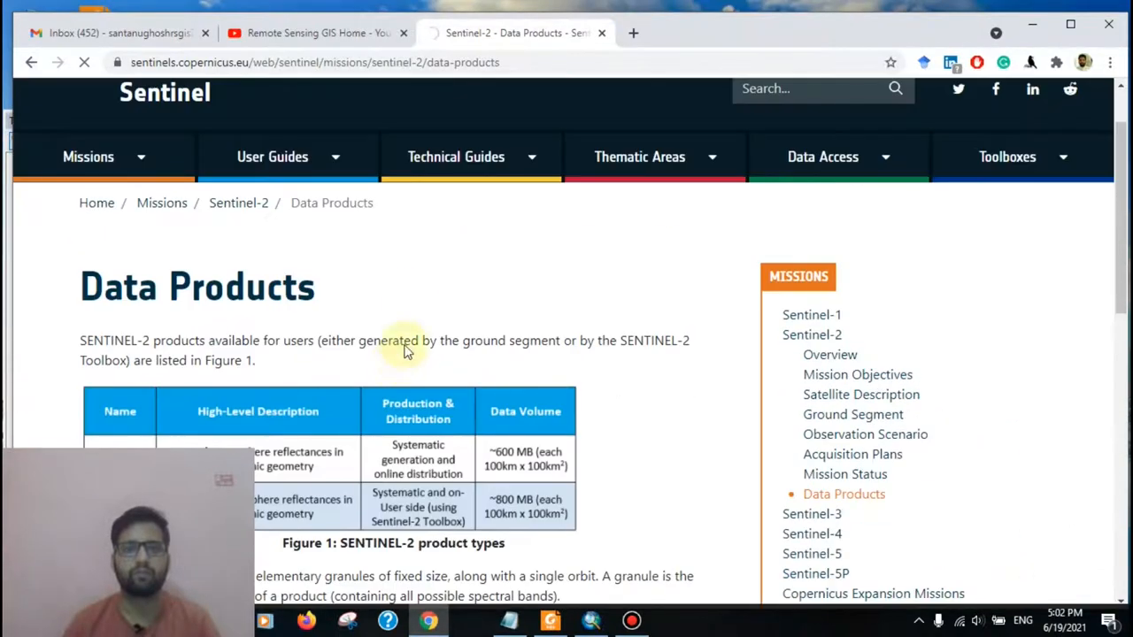
{"action": "scroll", "scroll_direction": "down", "scroll_amount": 3}
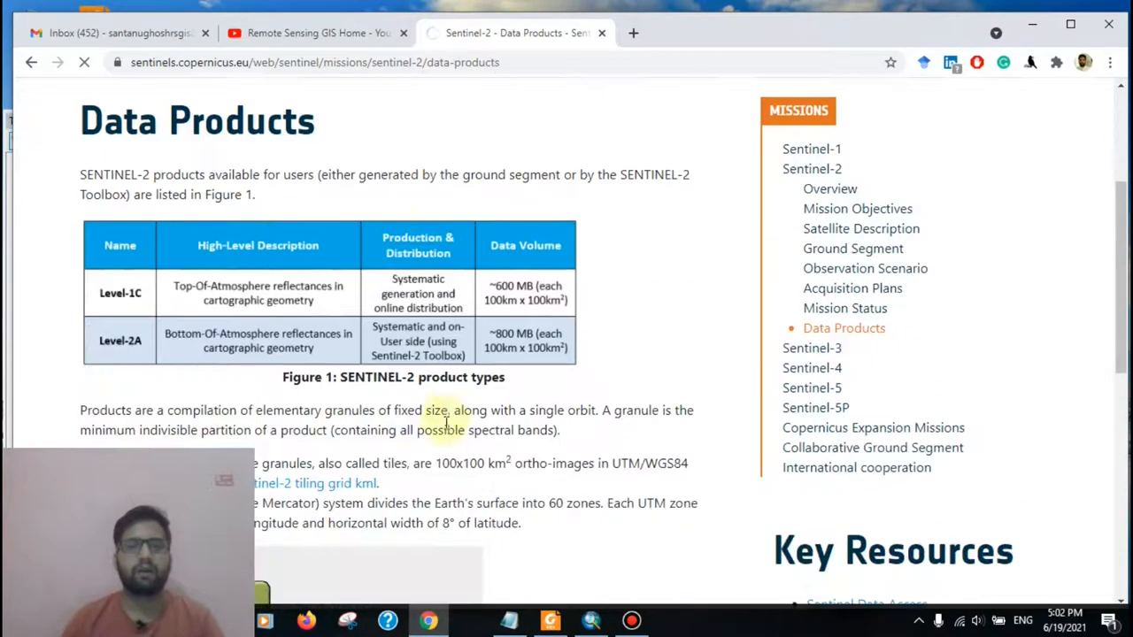
{"action": "mouse_move", "coordinate": [394, 398]}
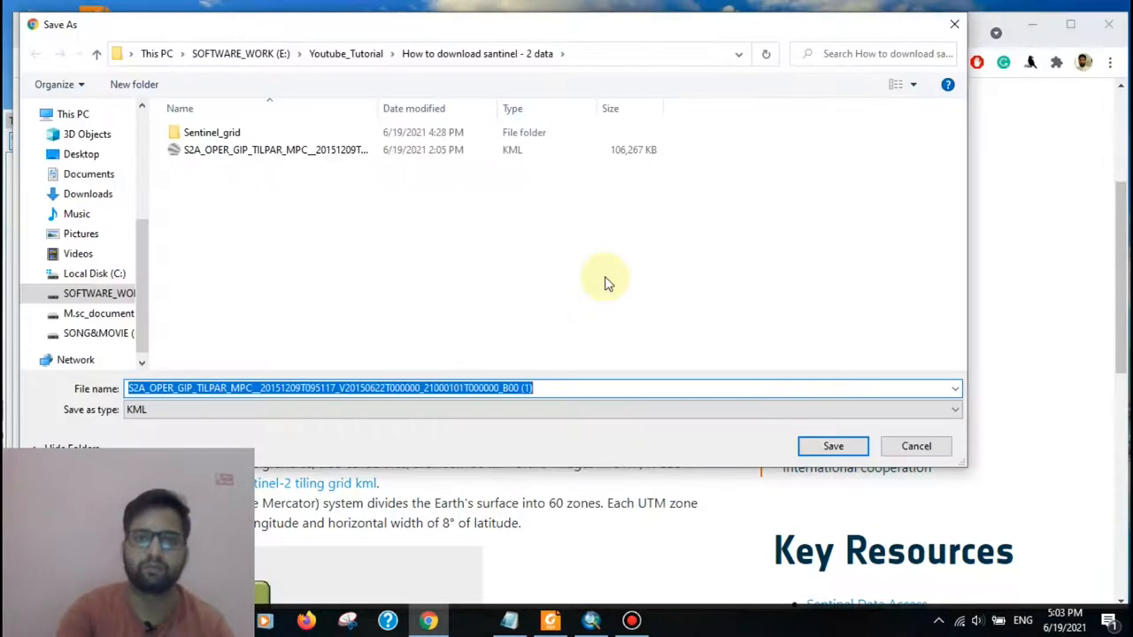
{"action": "mouse_move", "coordinate": [597, 283]}
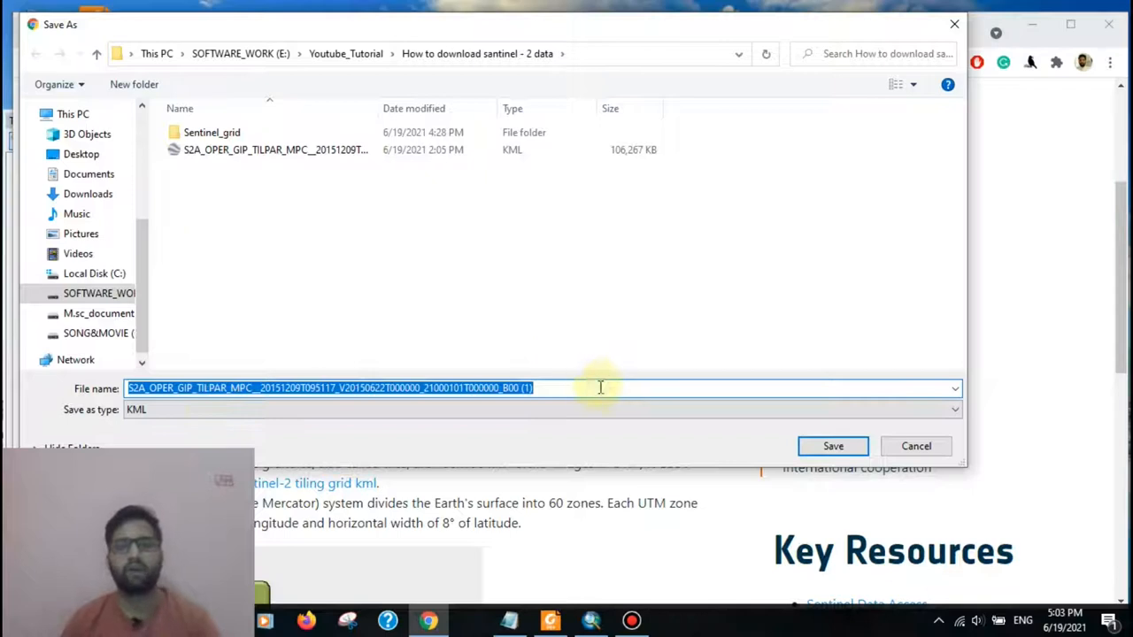
{"action": "mouse_move", "coordinate": [522, 250]}
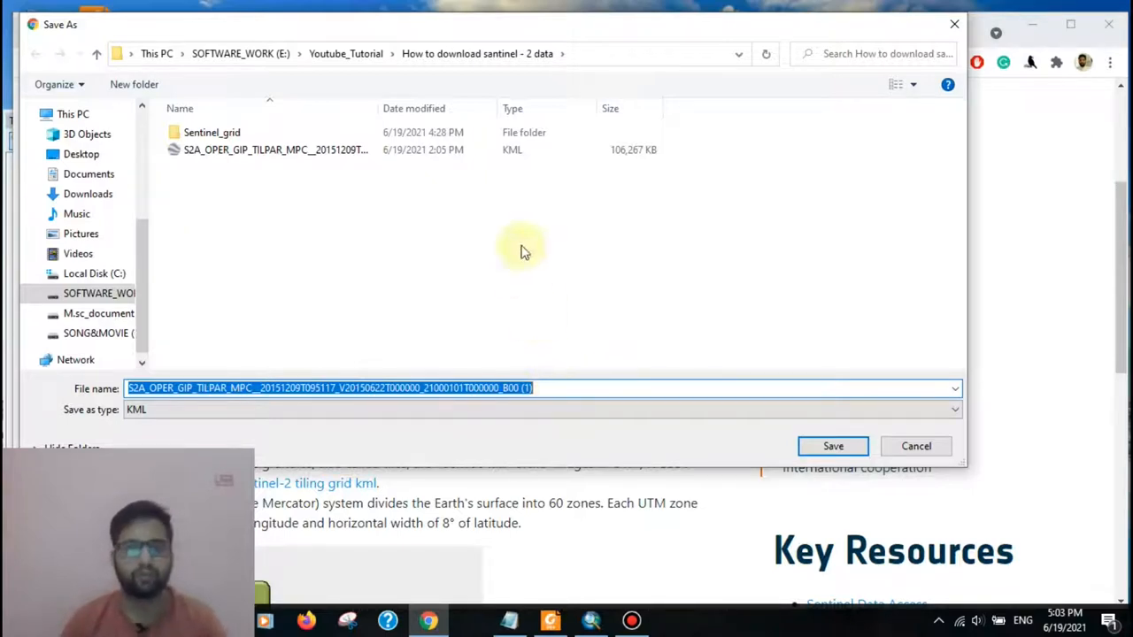
{"action": "mouse_move", "coordinate": [539, 233]}
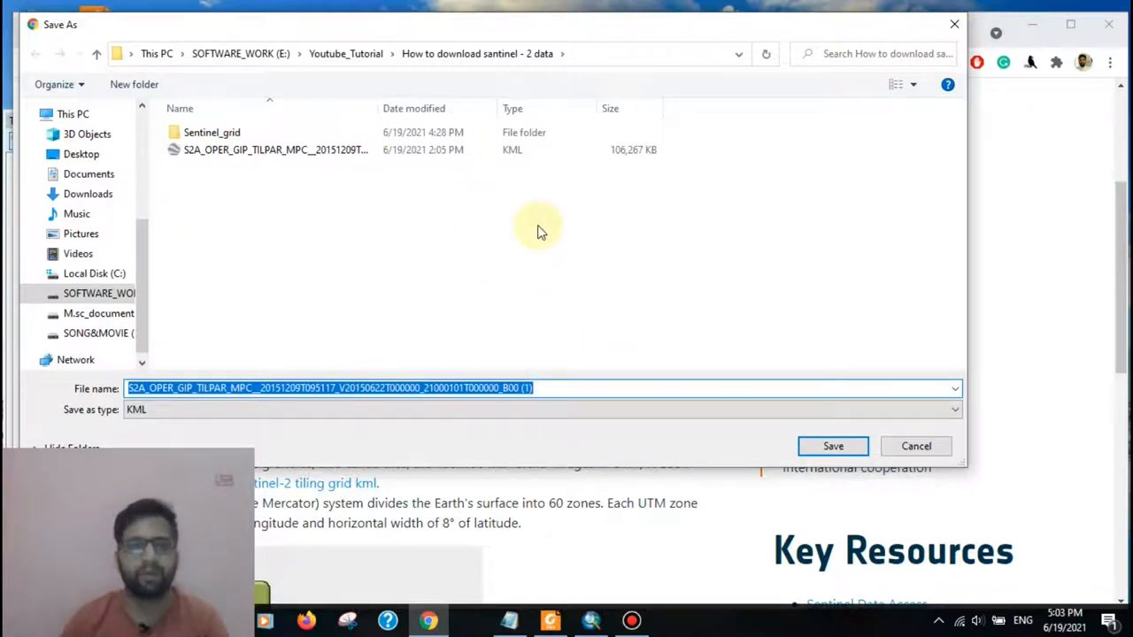
{"action": "mouse_move", "coordinate": [378, 207]}
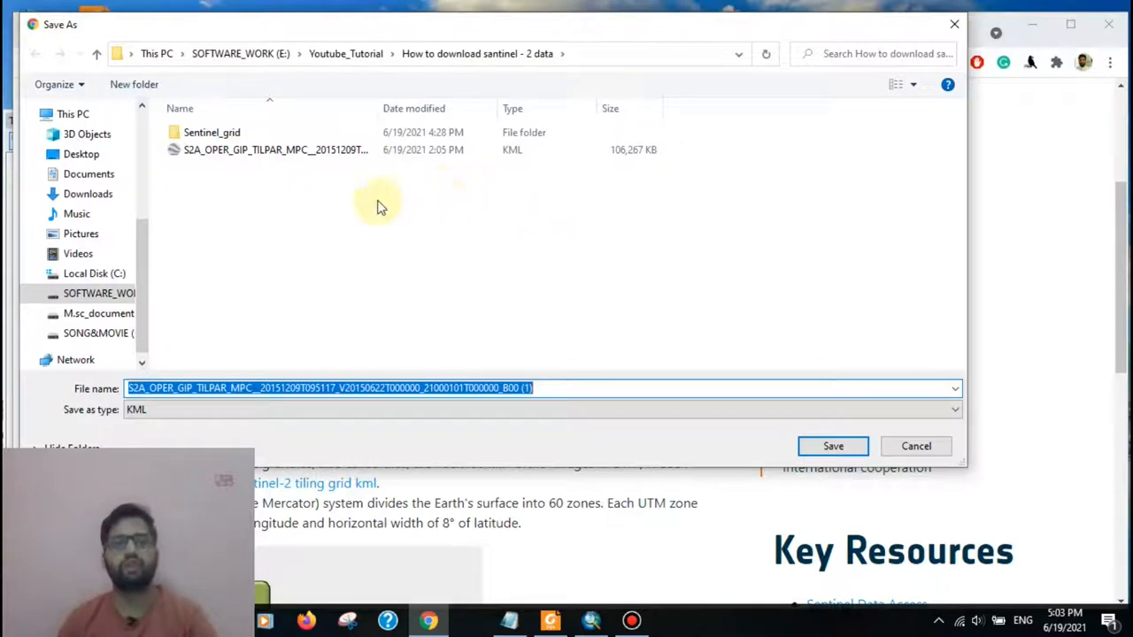
{"action": "mouse_move", "coordinate": [283, 149]}
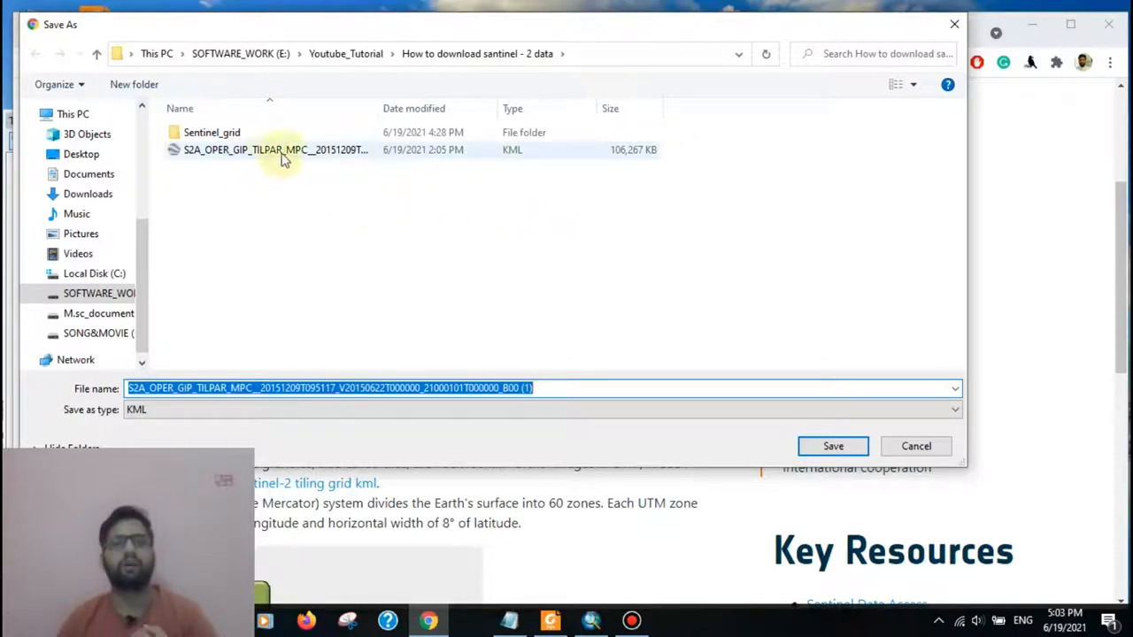
{"action": "mouse_move", "coordinate": [507, 191]}
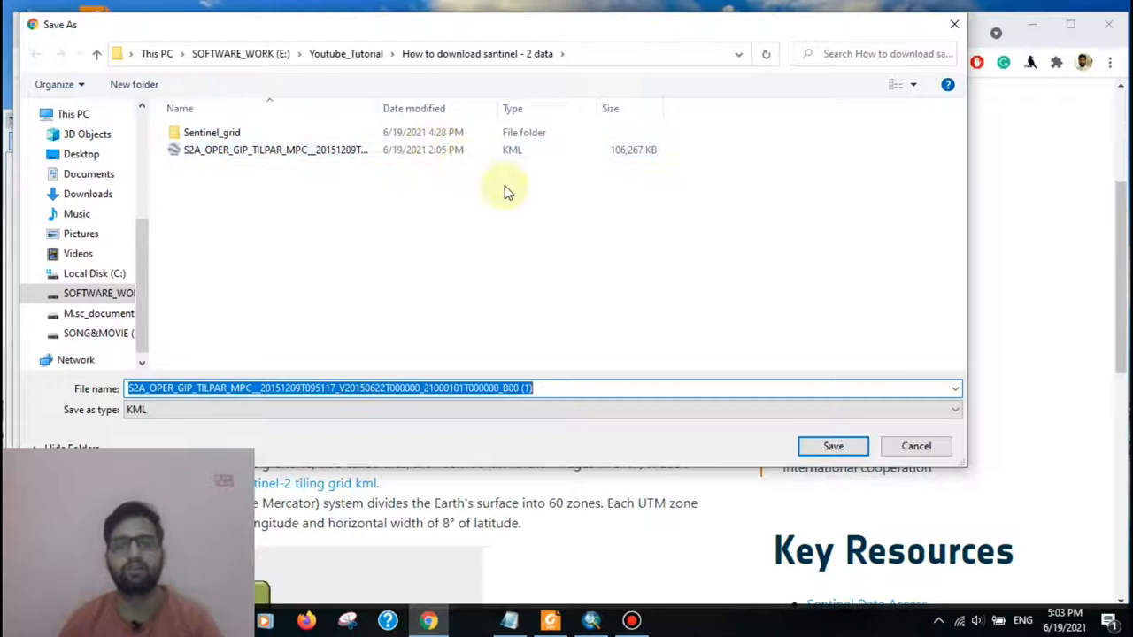
{"action": "mouse_move", "coordinate": [491, 171]}
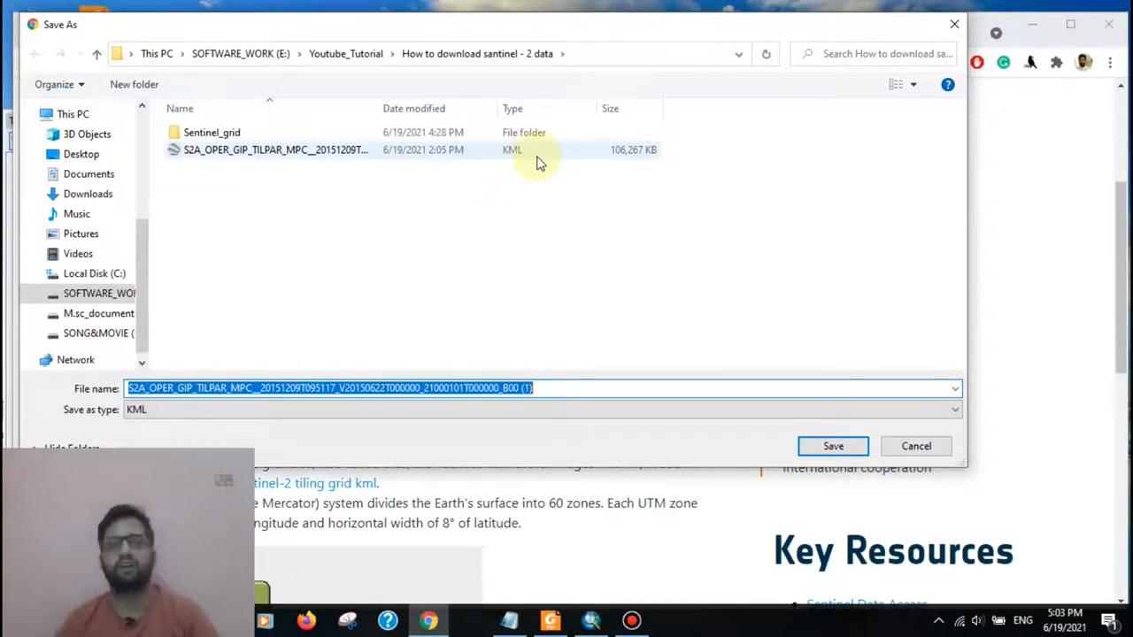
{"action": "mouse_move", "coordinate": [478, 168]}
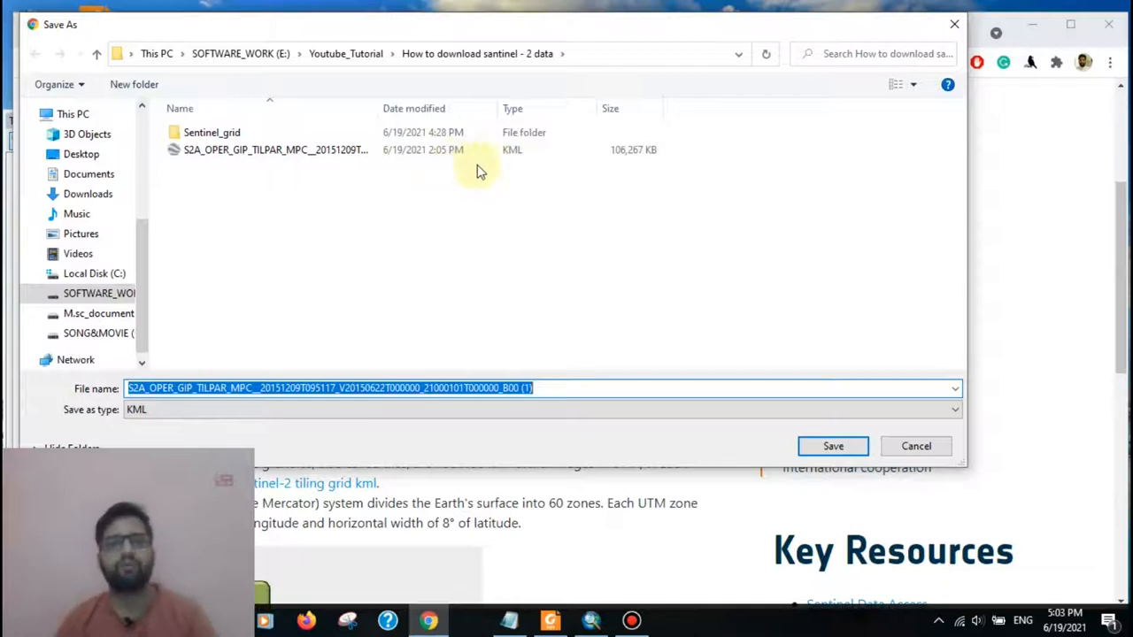
{"action": "mouse_move", "coordinate": [314, 220]}
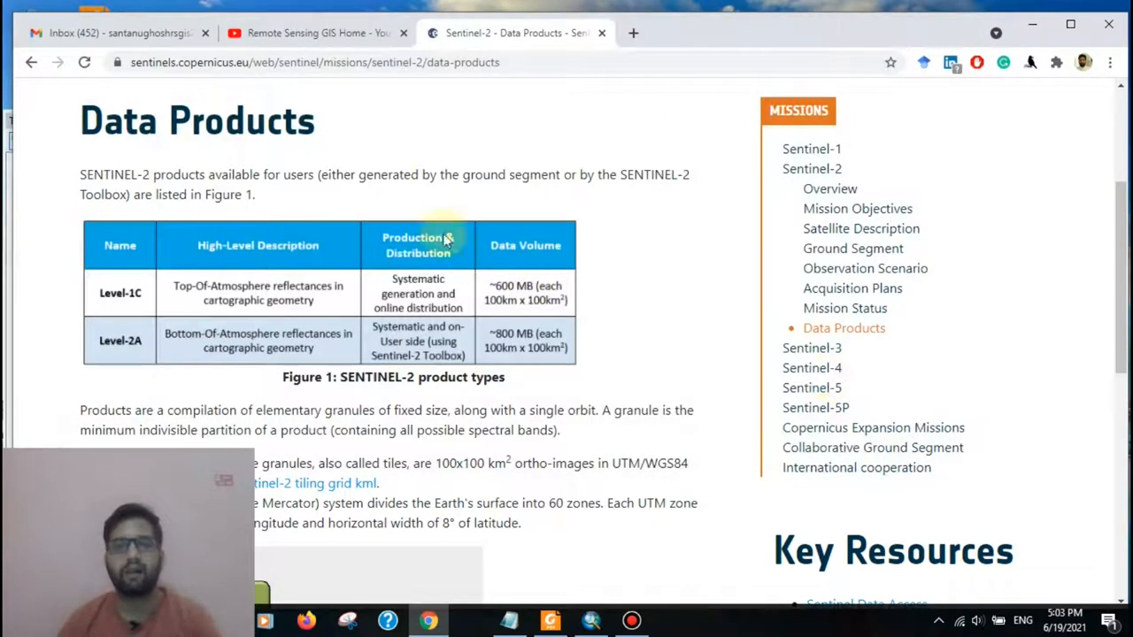
Step: Switch to the ArcMap map holding the Delhi boundary layer
{"action": "left_click", "coordinate": [589, 619]}
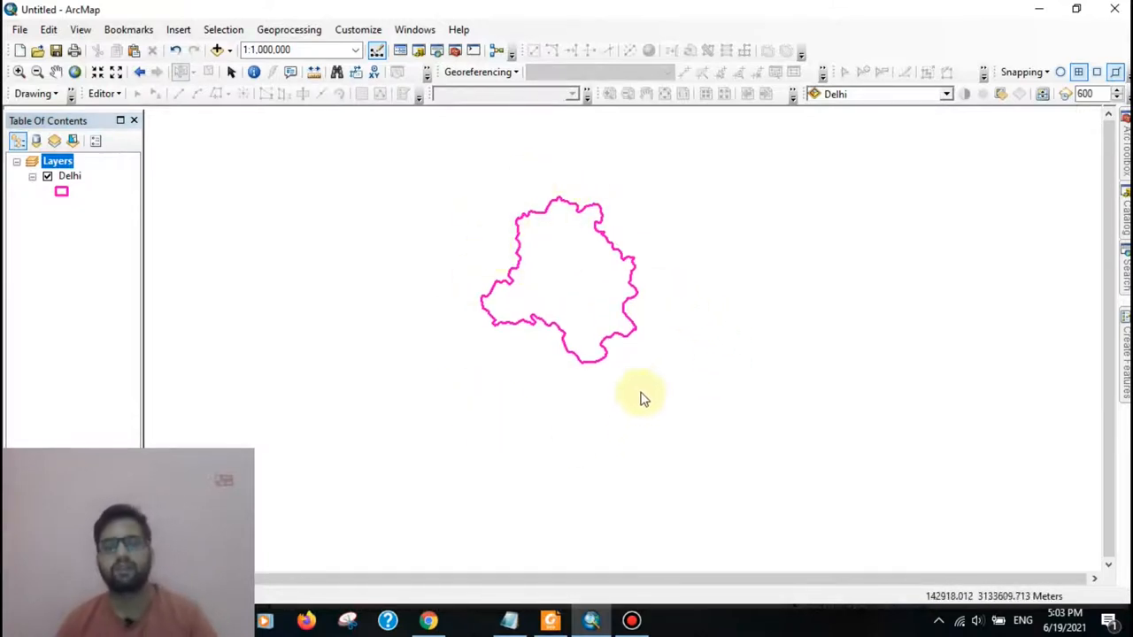
{"action": "mouse_move", "coordinate": [478, 367]}
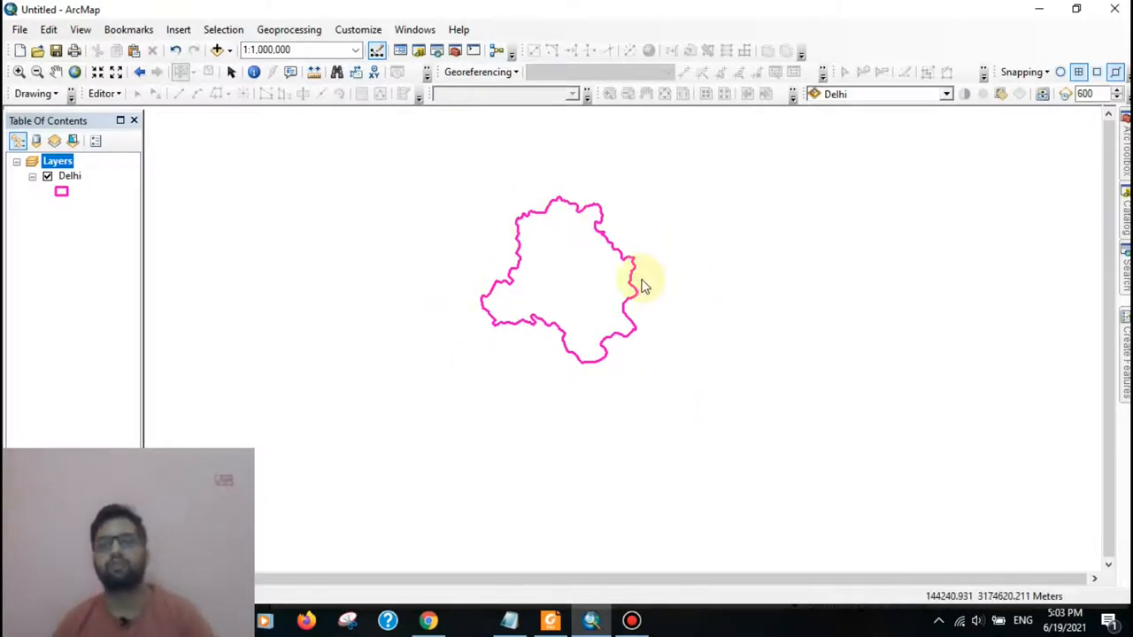
{"action": "mouse_move", "coordinate": [571, 241]}
{"action": "type", "text": "kml to layer"}
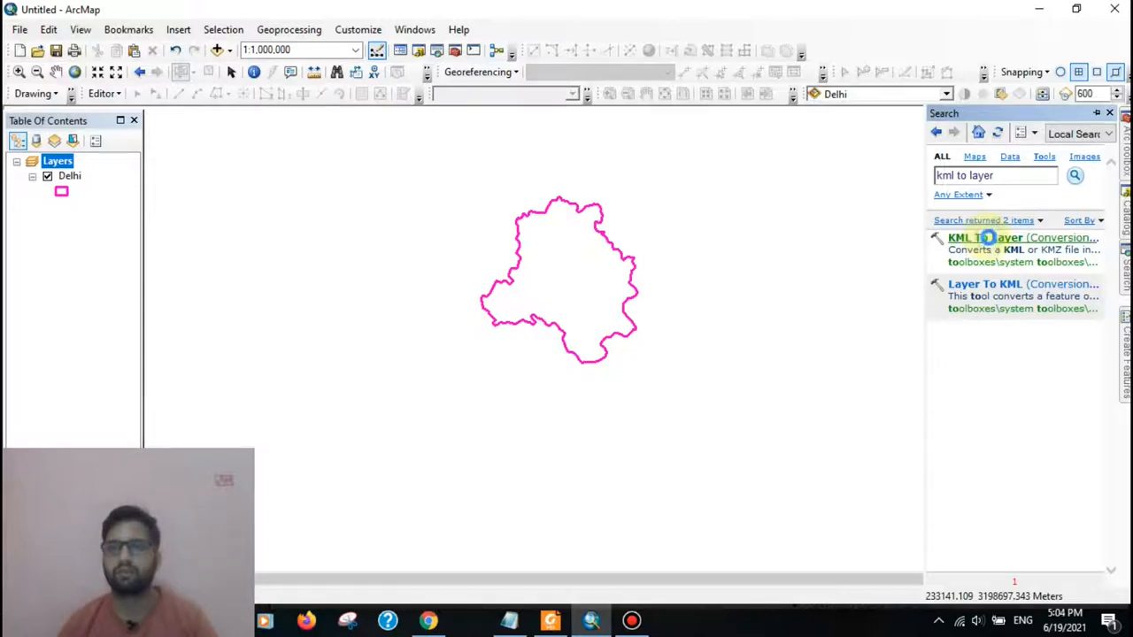
Step: Load the S2A tiling grid KML into KML To Layer and append '1' to the output name
{"action": "double_click", "coordinate": [1009, 237]}
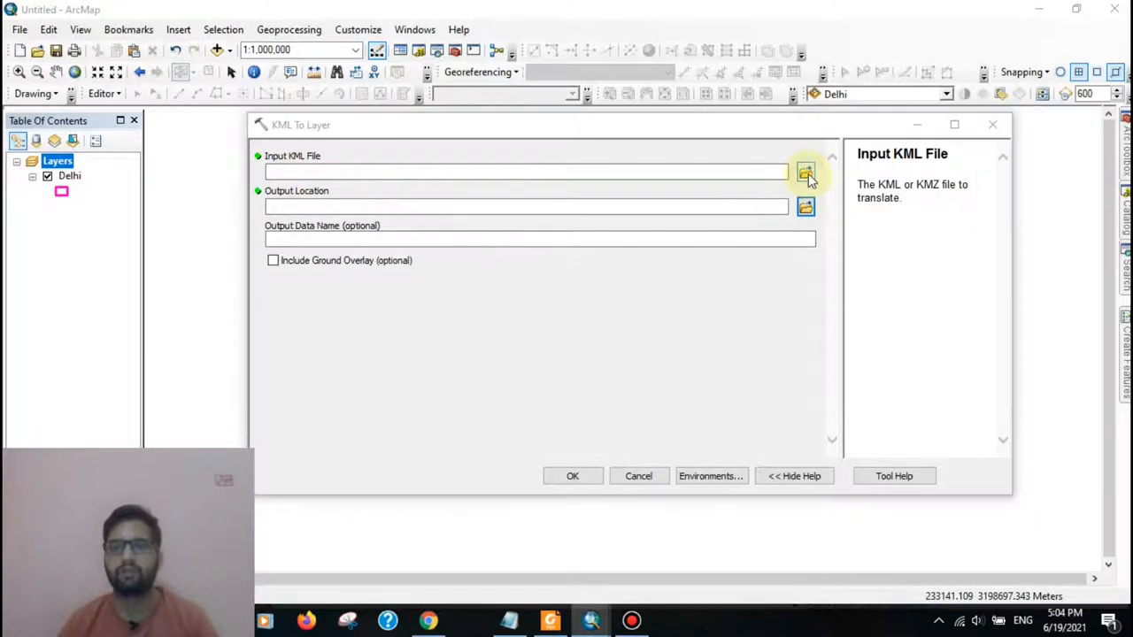
{"action": "left_click", "coordinate": [804, 172]}
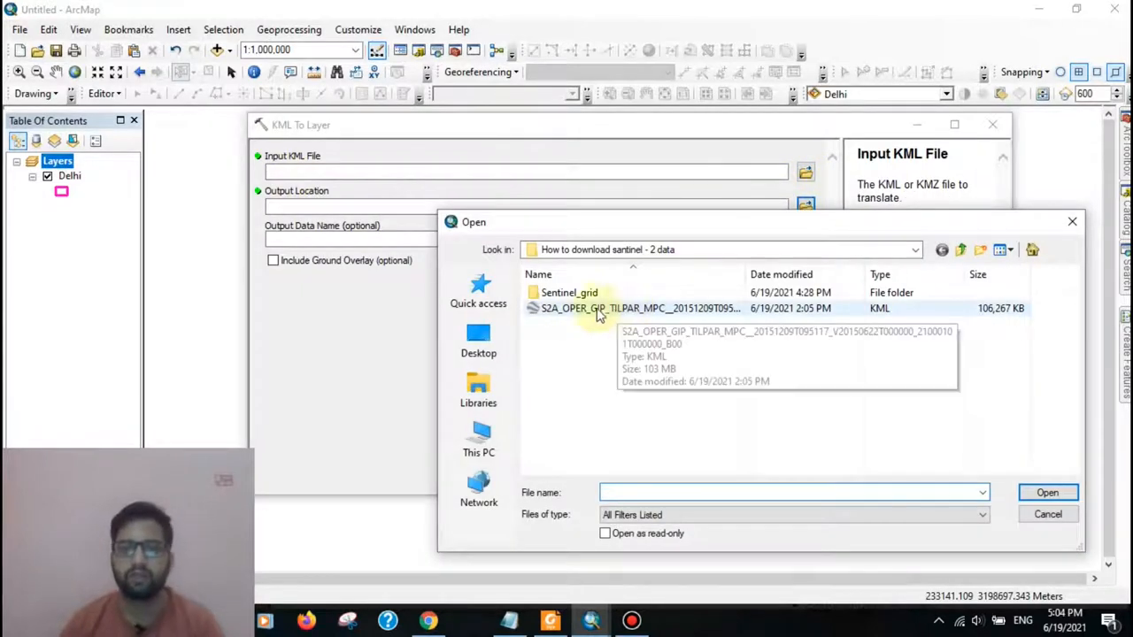
{"action": "left_click", "coordinate": [638, 308]}
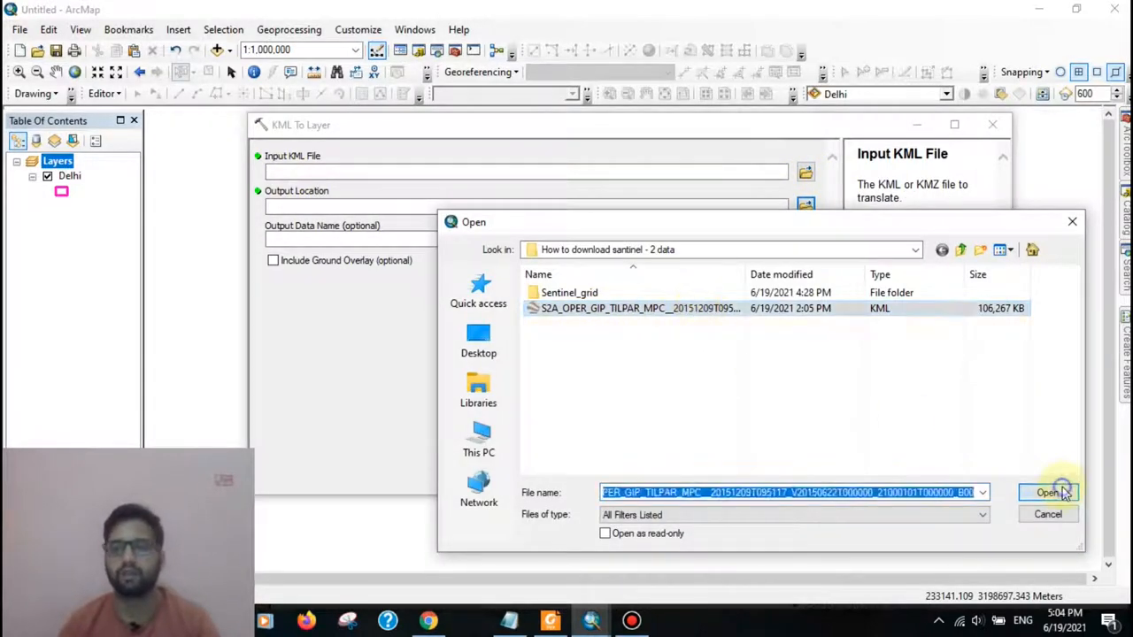
{"action": "left_click", "coordinate": [1047, 492]}
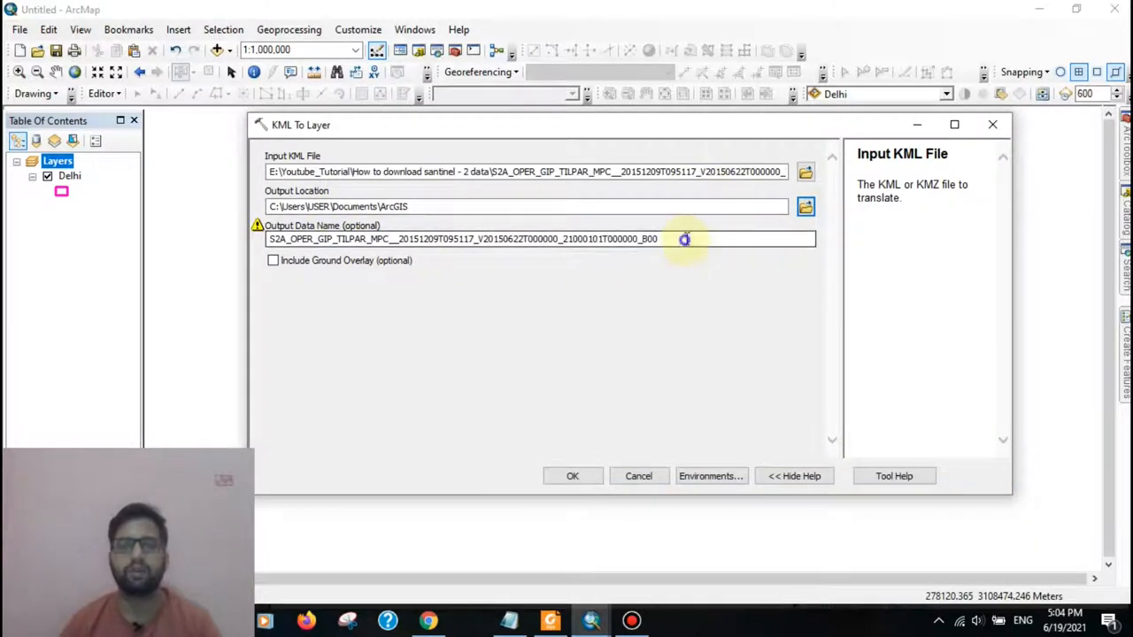
{"action": "left_click", "coordinate": [686, 239]}
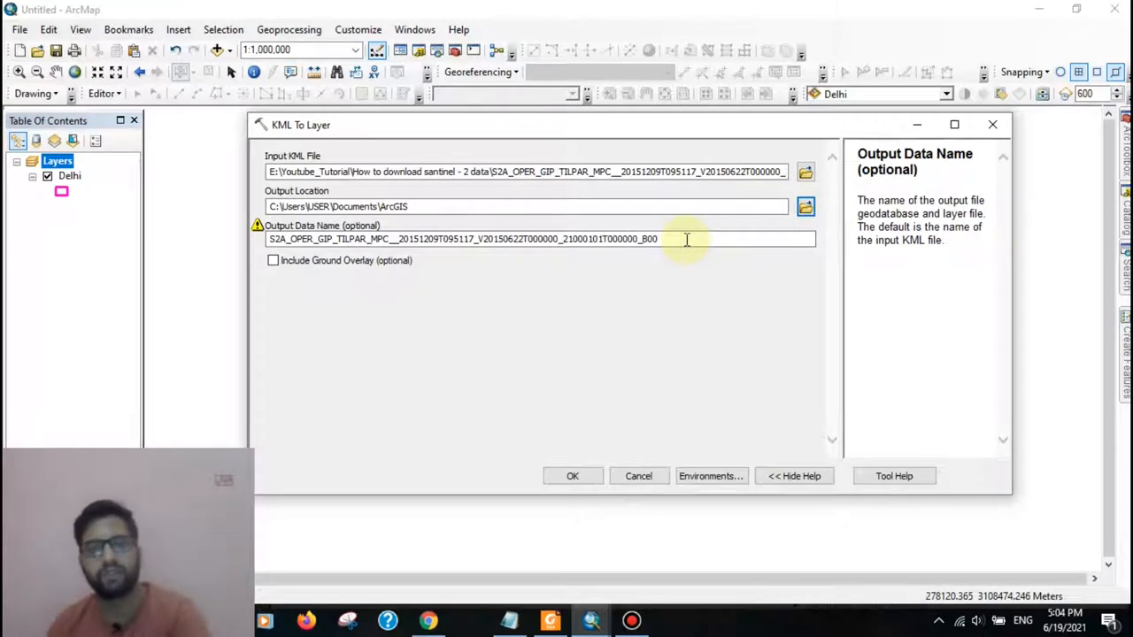
{"action": "type", "text": "1"}
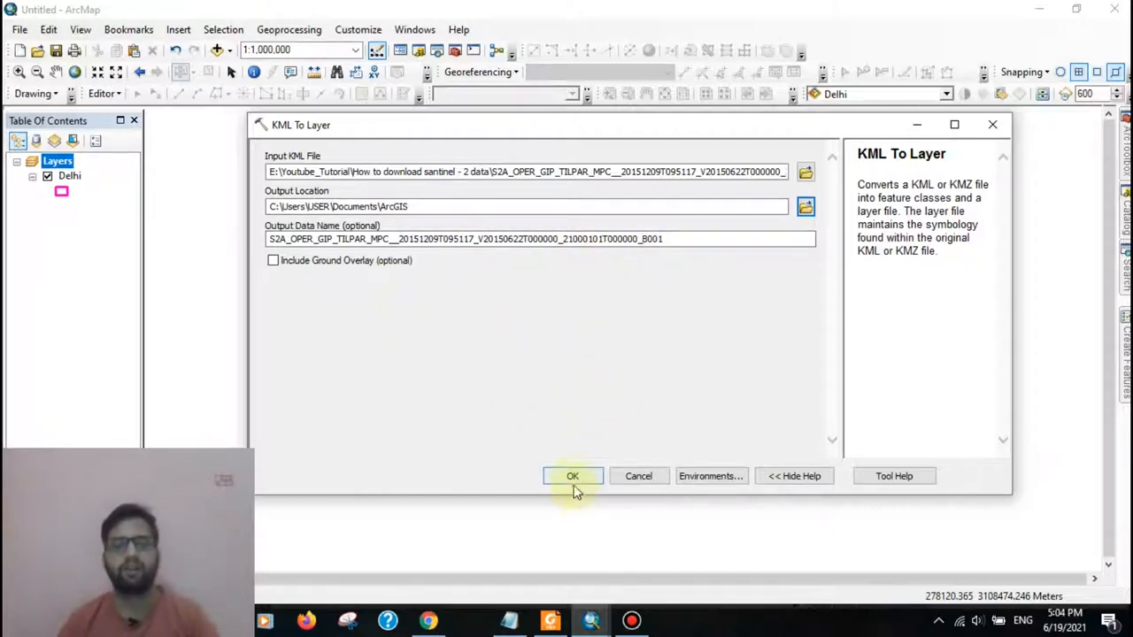
{"action": "mouse_move", "coordinate": [610, 301]}
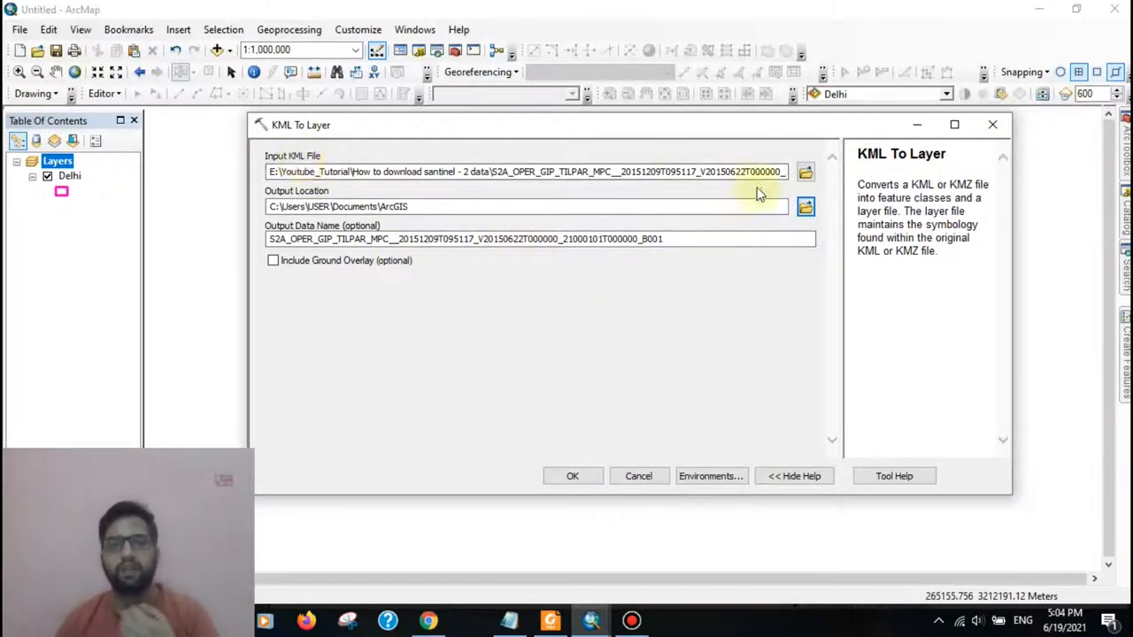
Step: Add the converted Placemarks Polygons layer to the map
{"action": "left_click", "coordinate": [571, 476]}
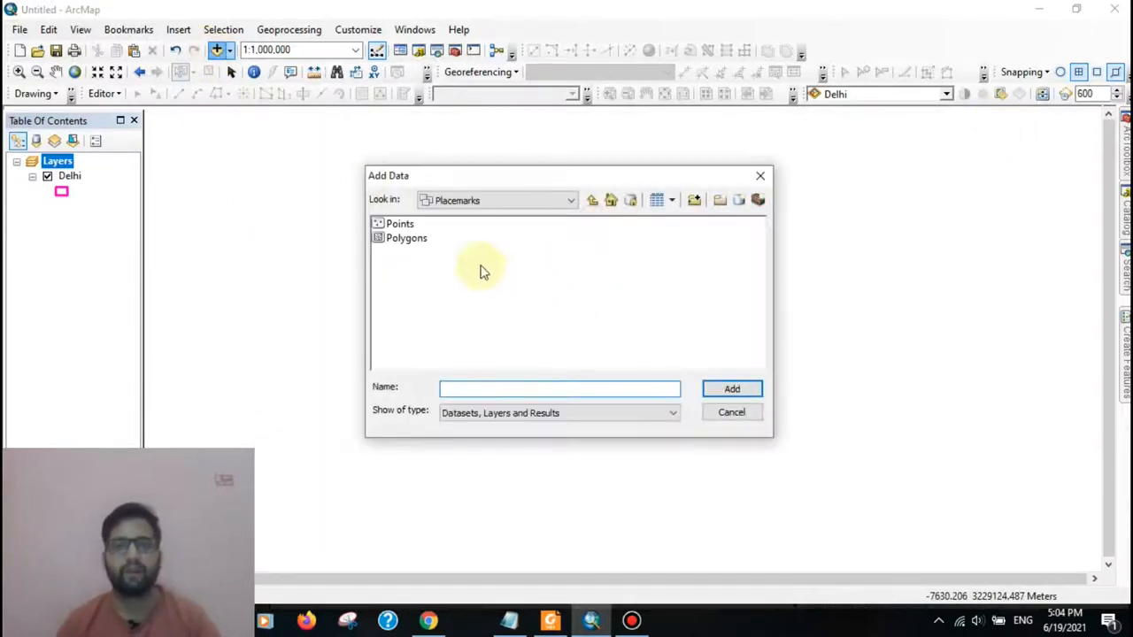
{"action": "left_click", "coordinate": [592, 199]}
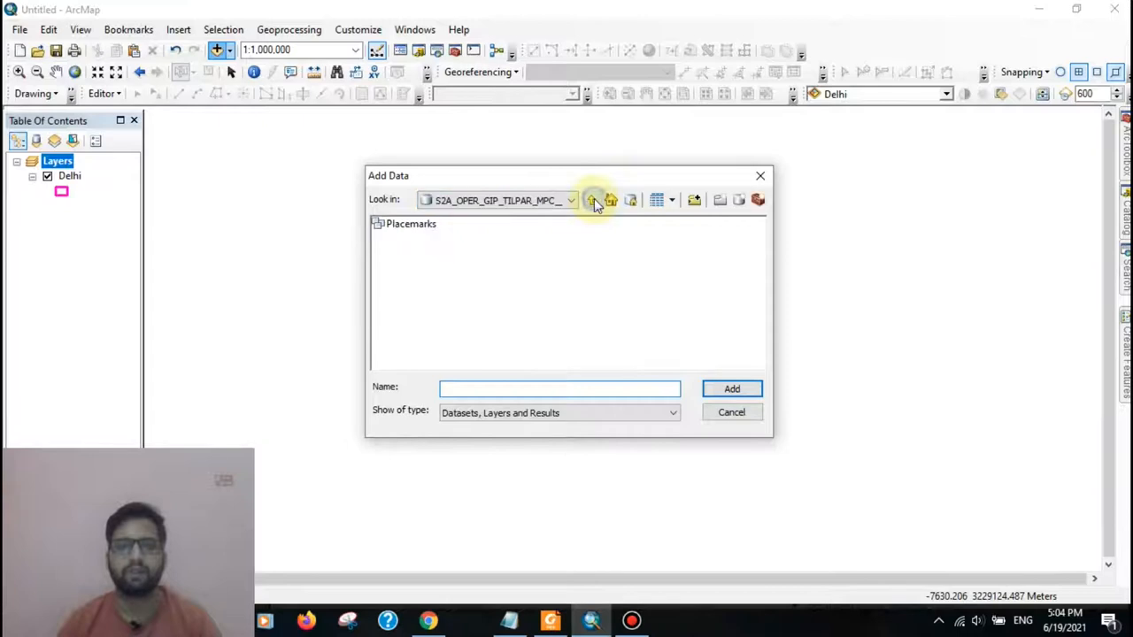
{"action": "left_click", "coordinate": [592, 200]}
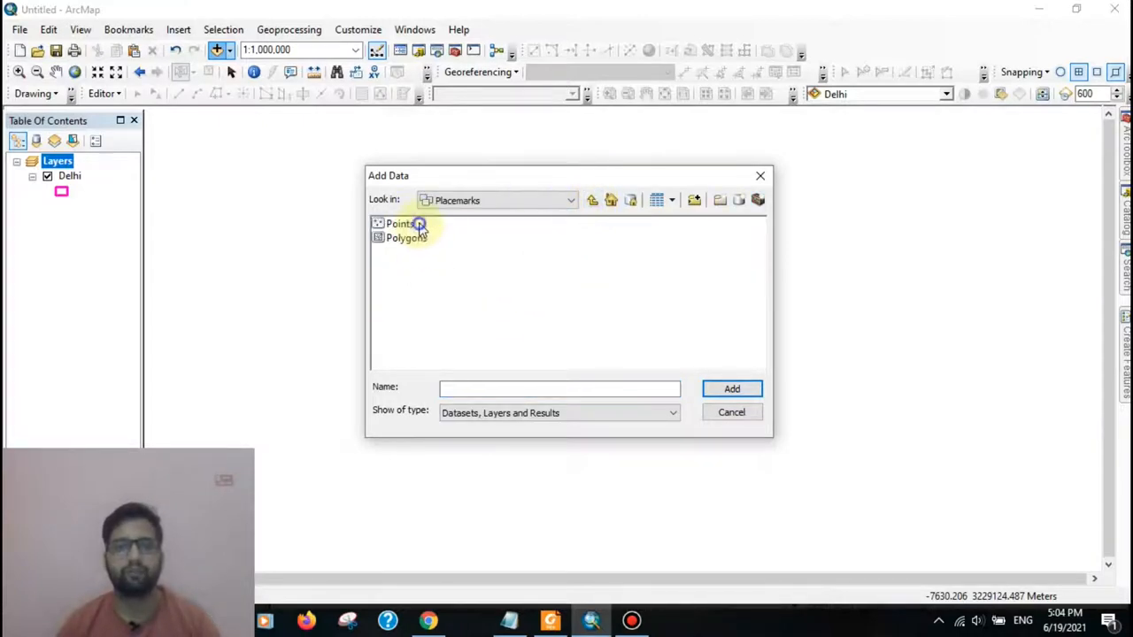
{"action": "left_click", "coordinate": [732, 389]}
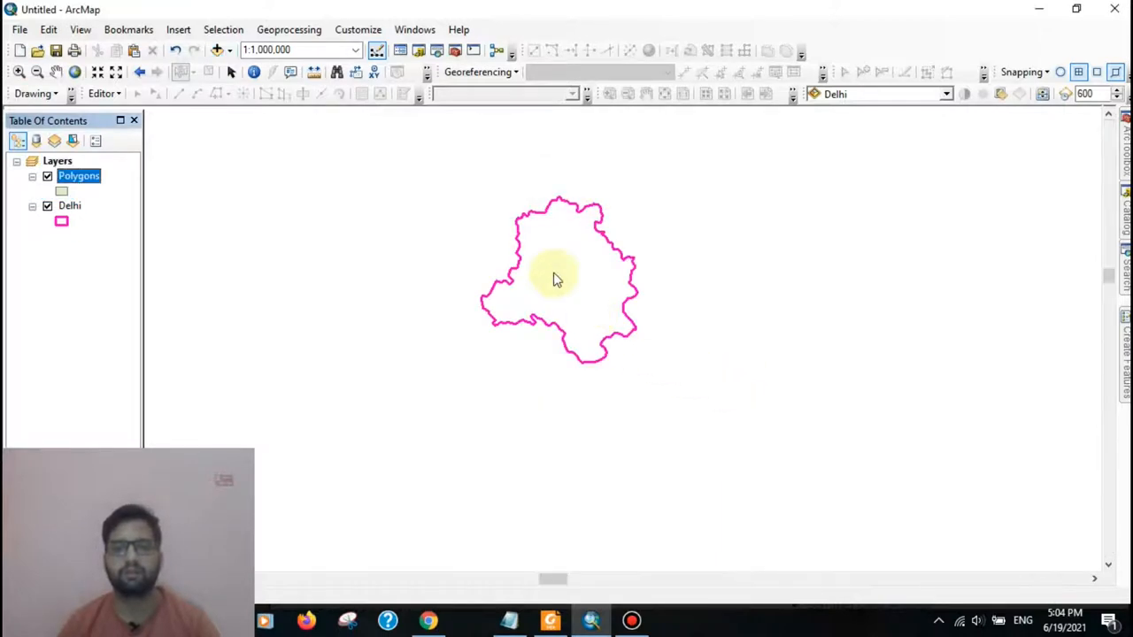
{"action": "mouse_move", "coordinate": [544, 267]}
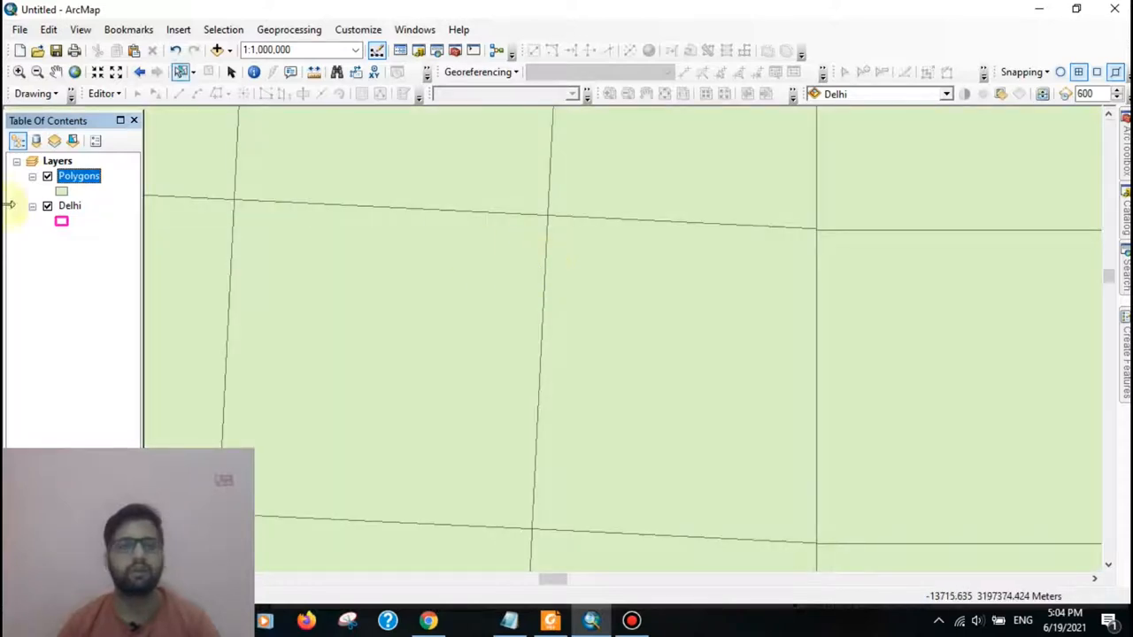
Step: Symbolize the tile polygons as hollow pink outlines
{"action": "left_click", "coordinate": [61, 190]}
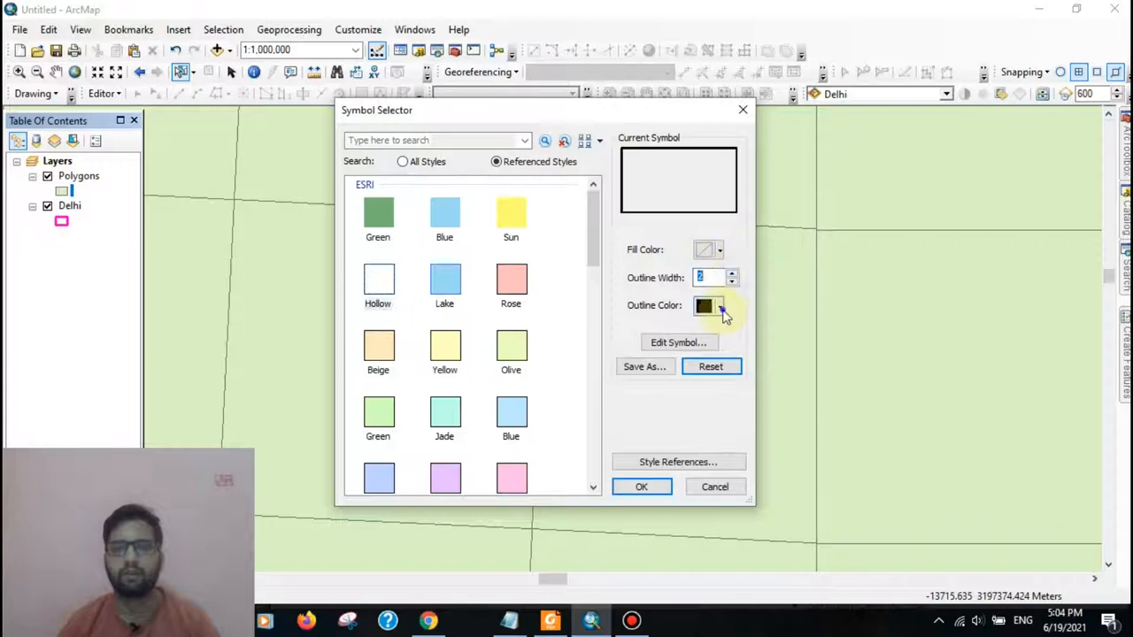
{"action": "left_click", "coordinate": [703, 305]}
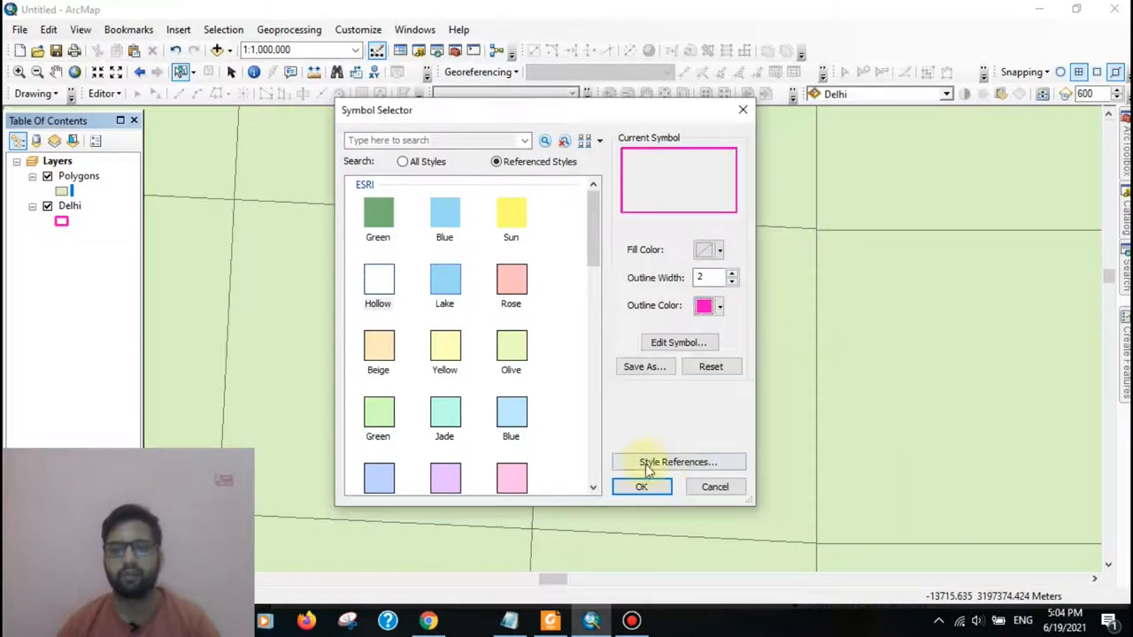
{"action": "left_click", "coordinate": [641, 486]}
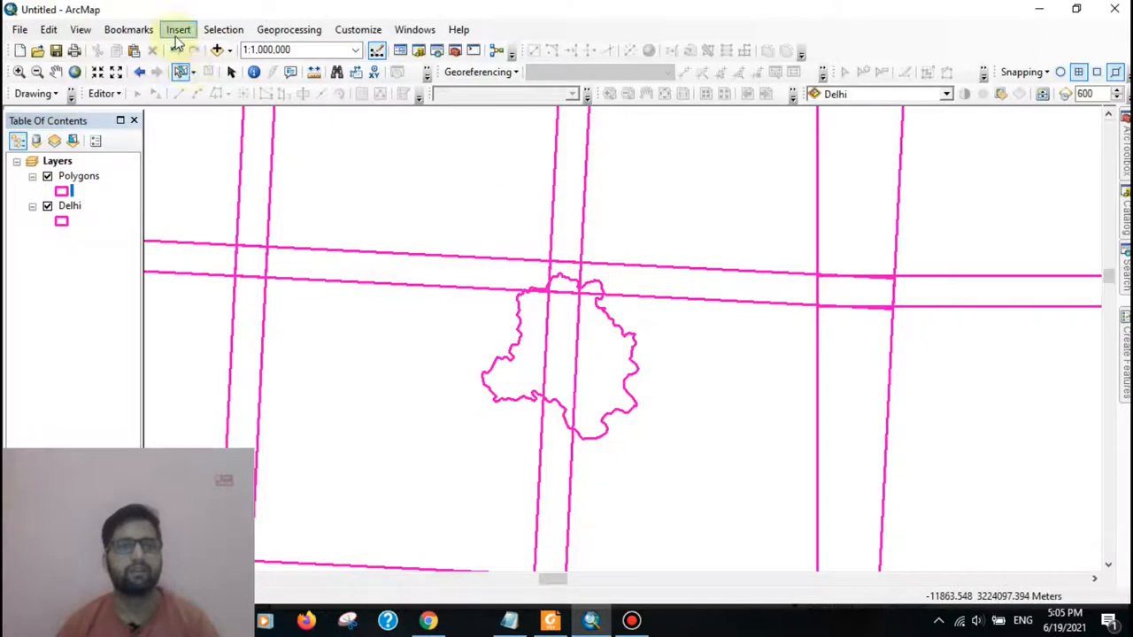
{"action": "left_click", "coordinate": [223, 29]}
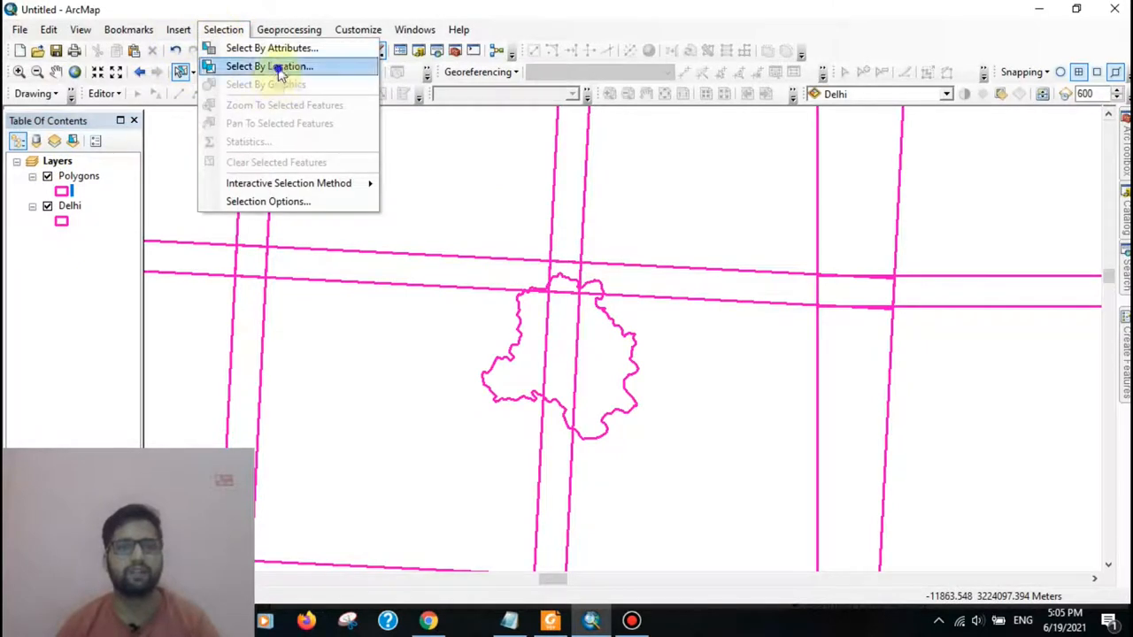
Step: Use Select By Location to select tile Polygons intersecting the Delhi boundary
{"action": "left_click", "coordinate": [269, 67]}
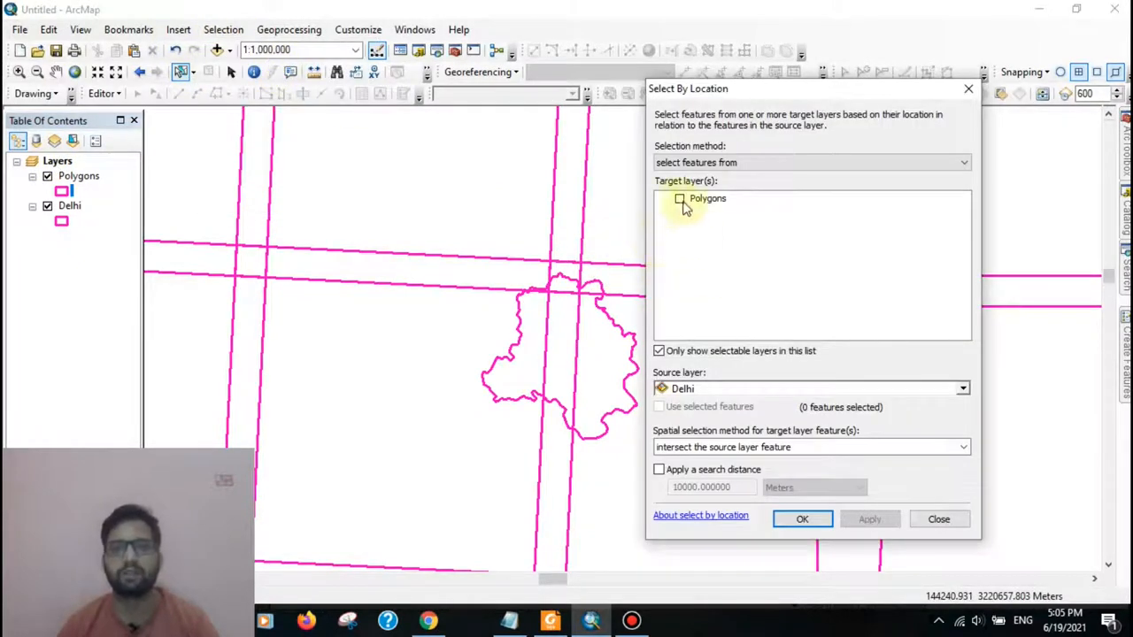
{"action": "left_click", "coordinate": [679, 198]}
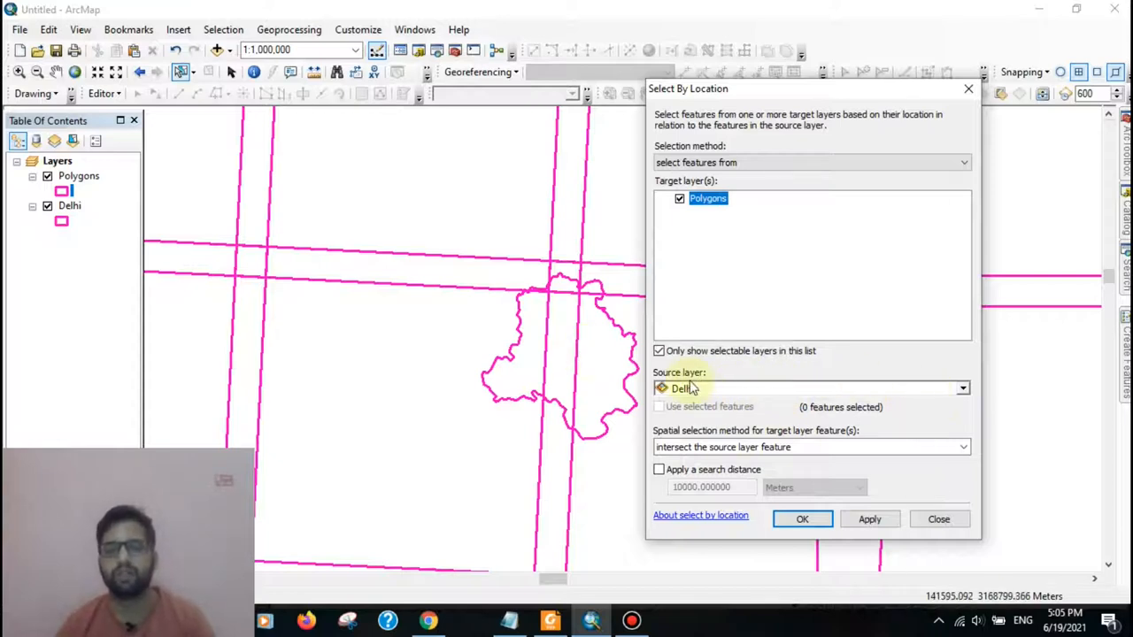
{"action": "left_click", "coordinate": [869, 518]}
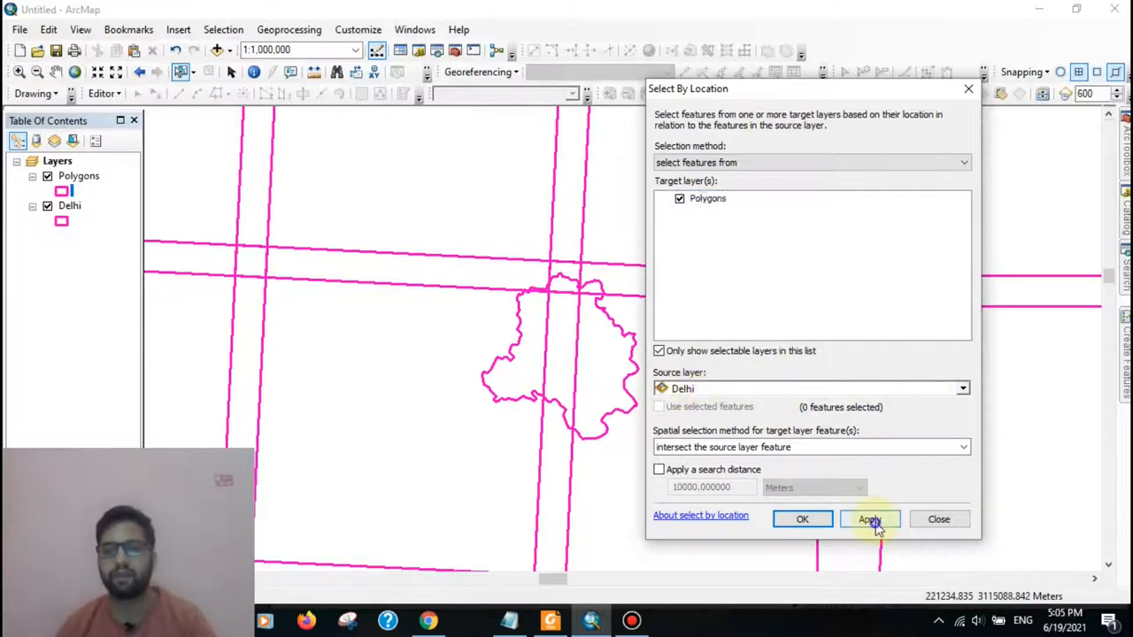
{"action": "left_click", "coordinate": [869, 519]}
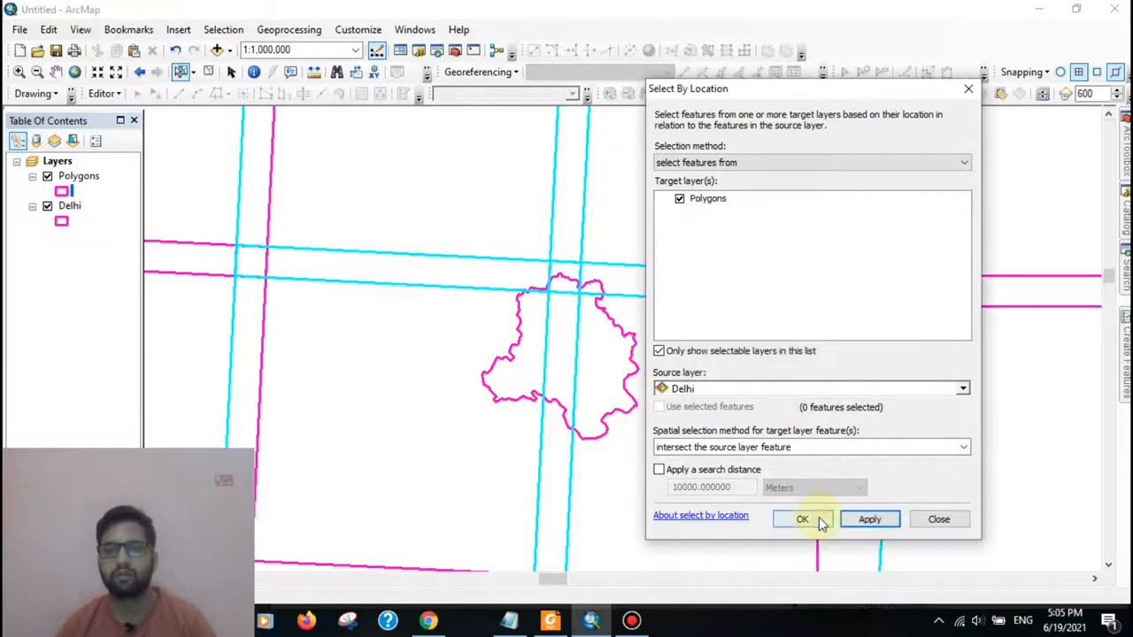
{"action": "left_click", "coordinate": [802, 519]}
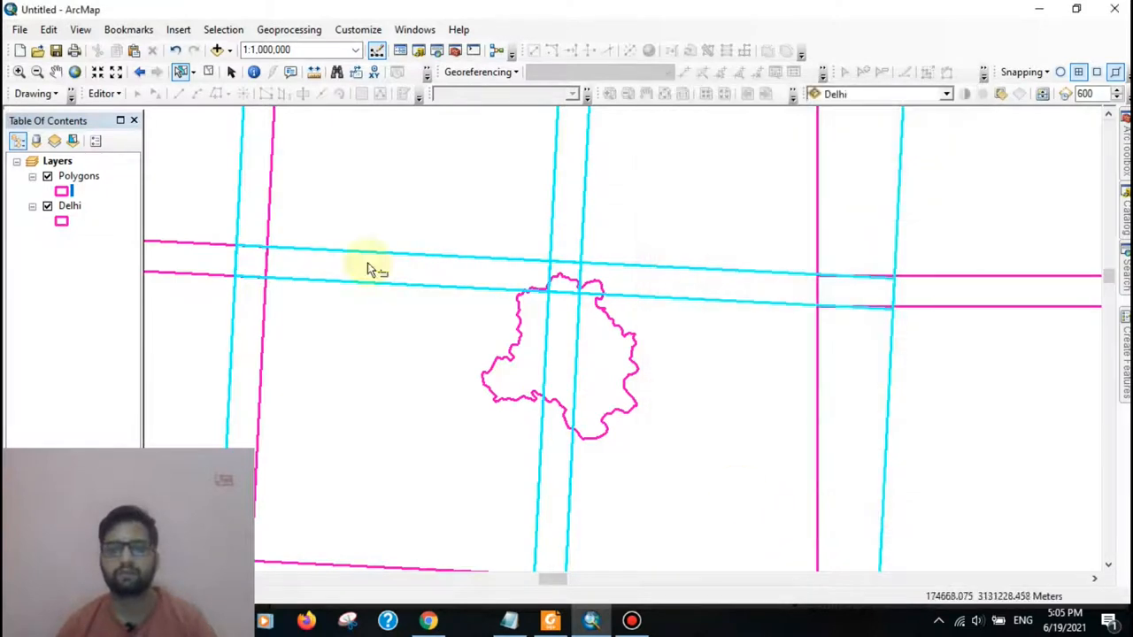
Step: Create a layer from the selected tiles and draw it as hollow blue outlines
{"action": "right_click", "coordinate": [79, 175]}
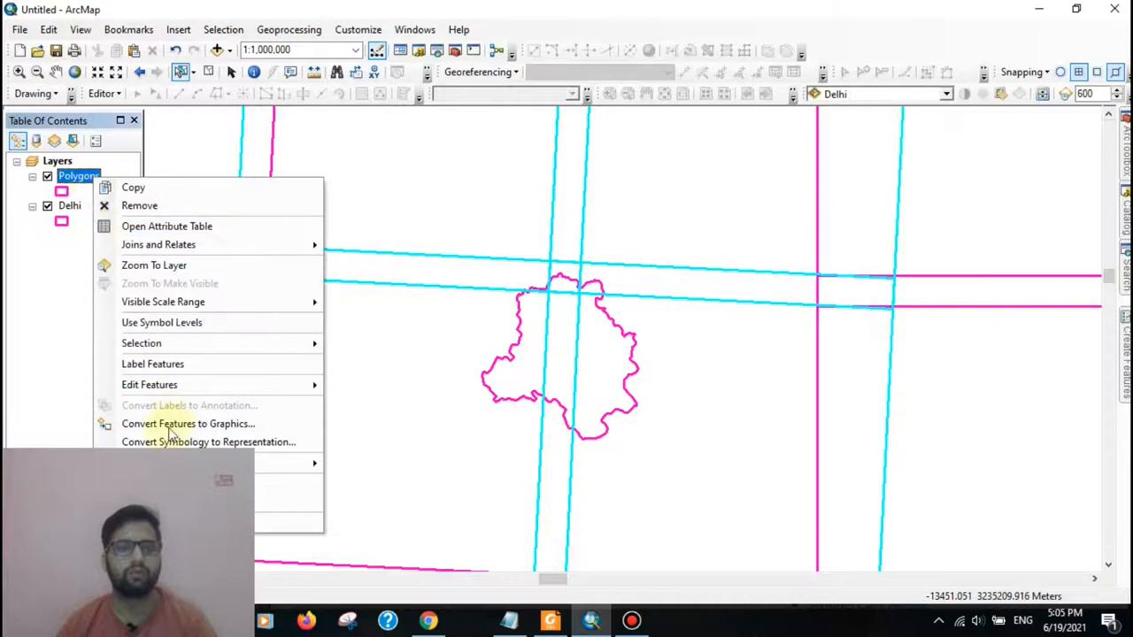
{"action": "mouse_move", "coordinate": [142, 343]}
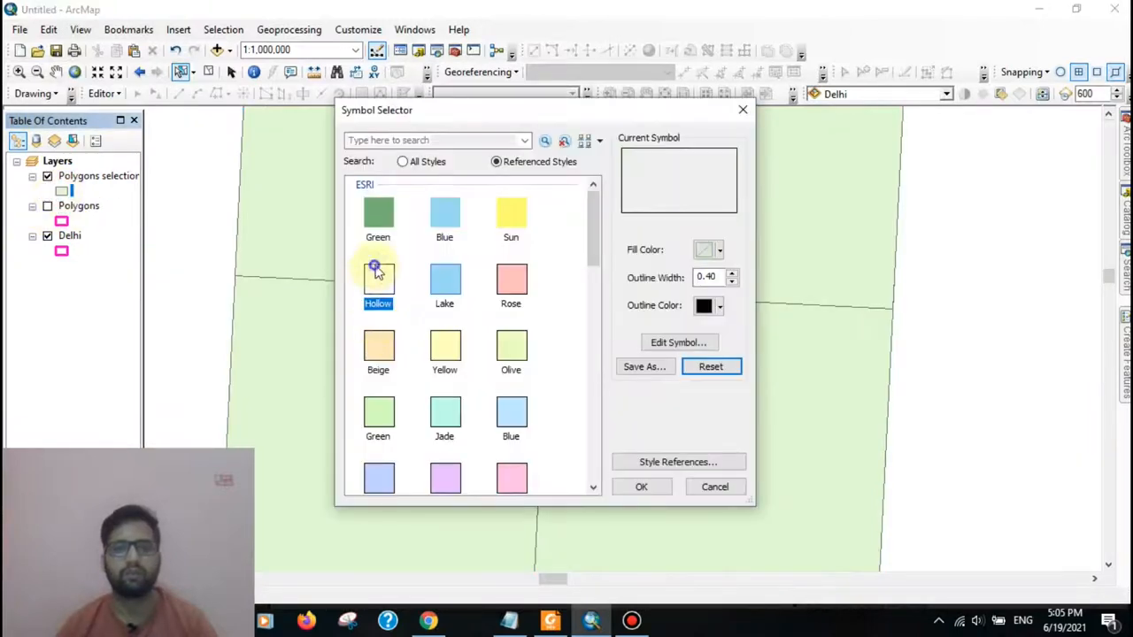
{"action": "left_click", "coordinate": [719, 249]}
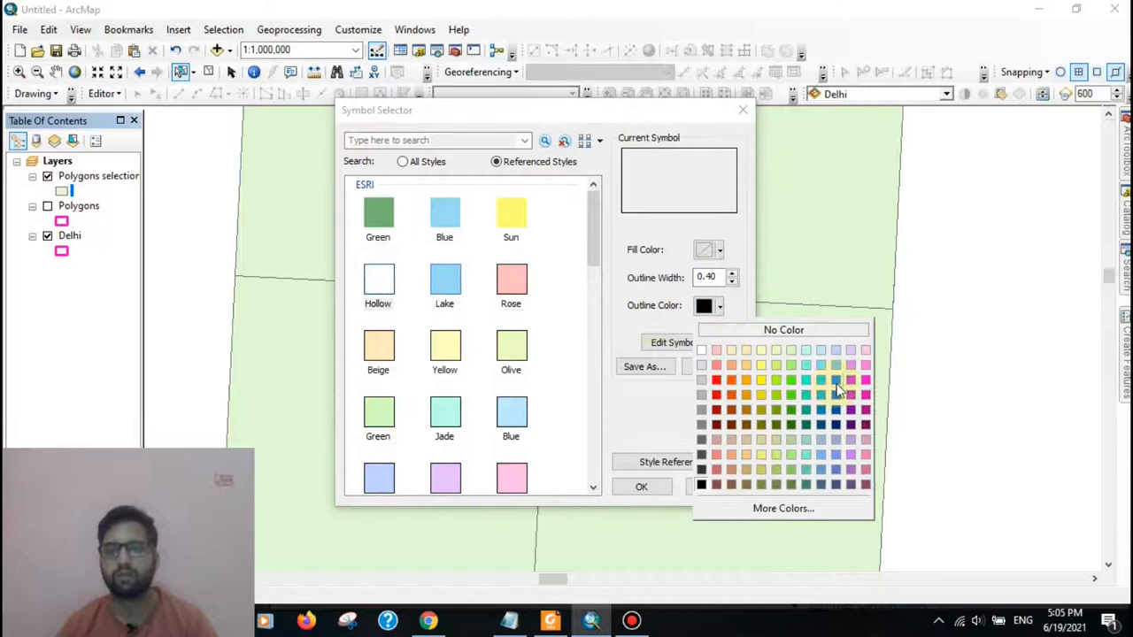
{"action": "left_click", "coordinate": [836, 379]}
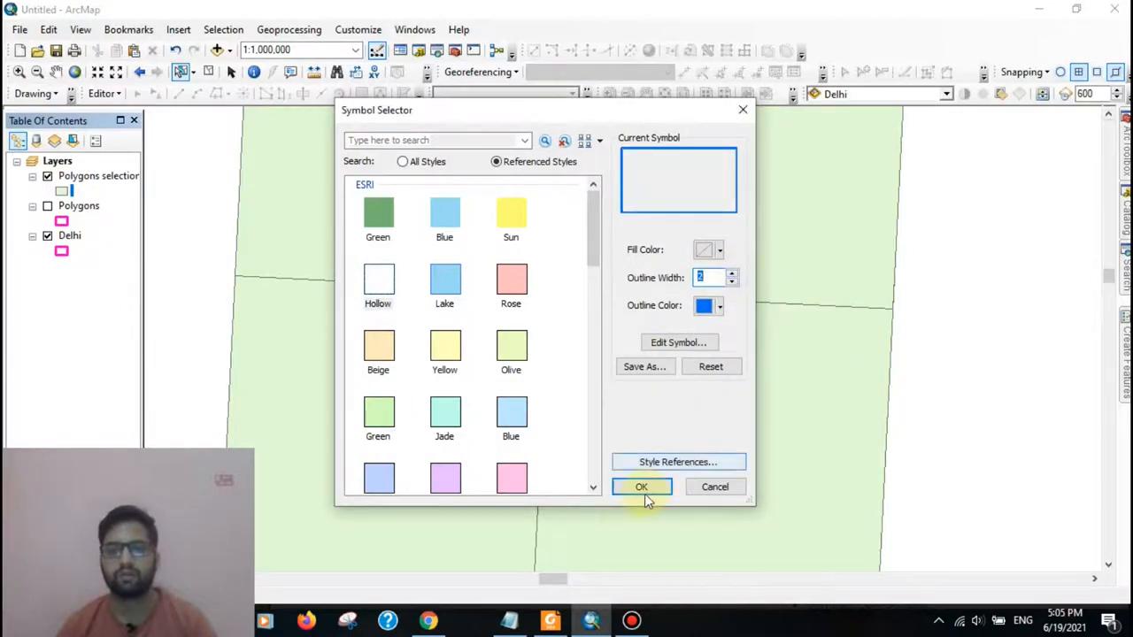
{"action": "left_click", "coordinate": [641, 487]}
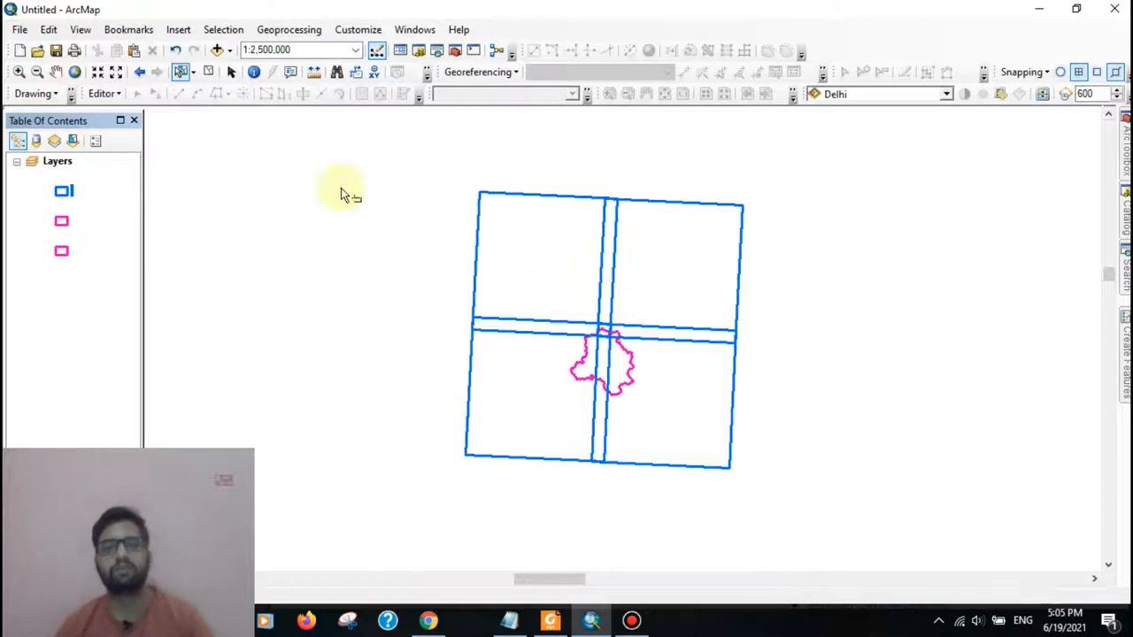
{"action": "right_click", "coordinate": [98, 175]}
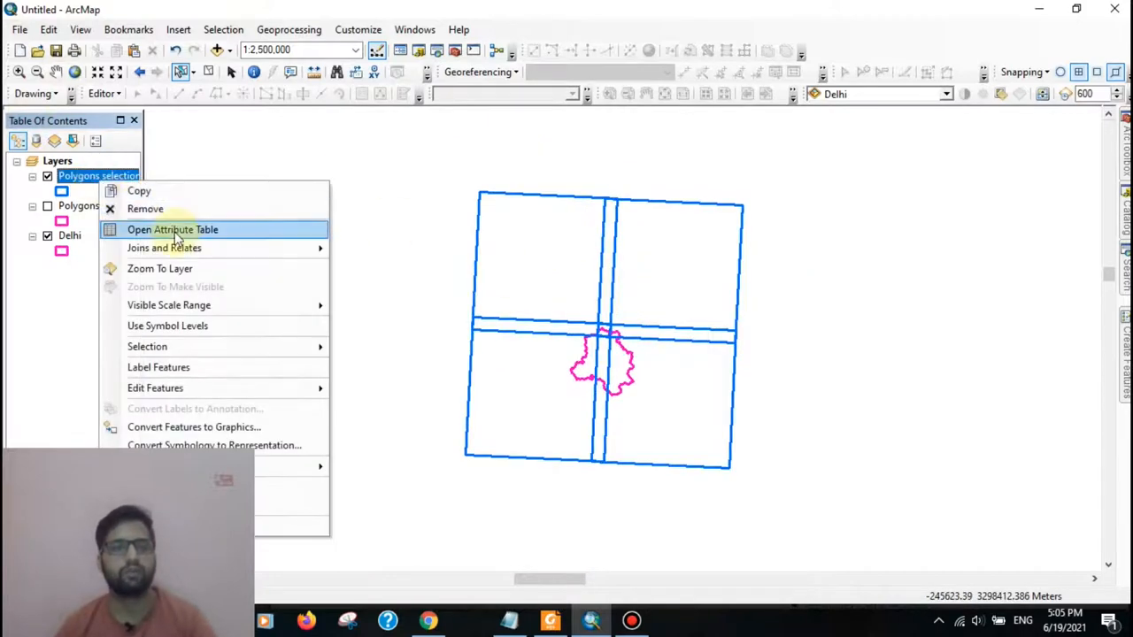
{"action": "left_click", "coordinate": [172, 229]}
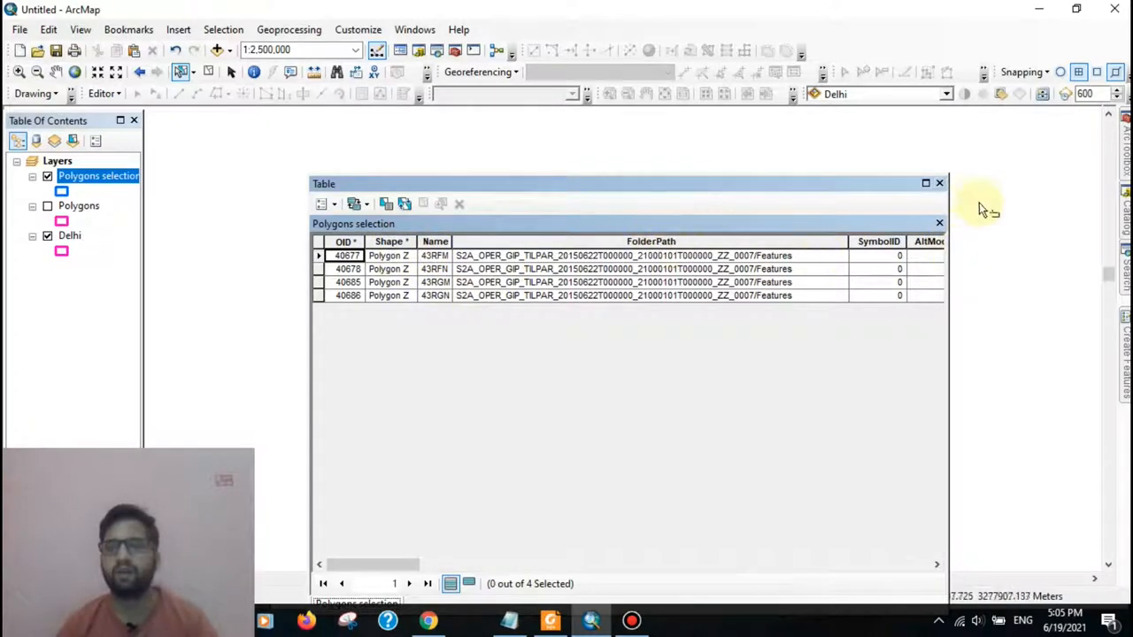
{"action": "left_click", "coordinate": [938, 183]}
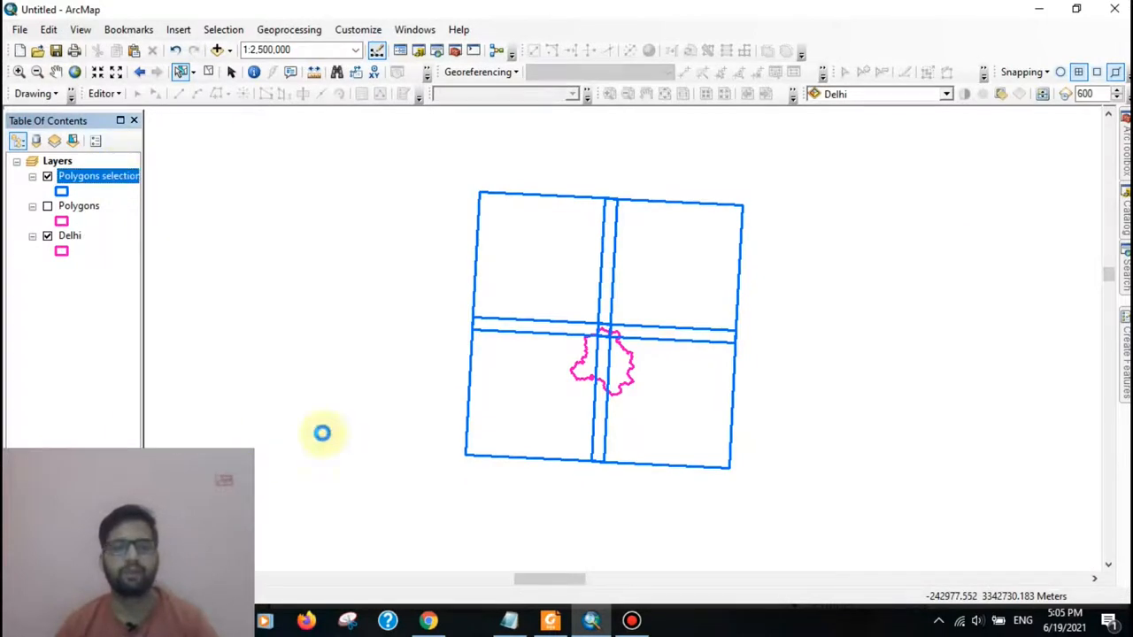
{"action": "mouse_move", "coordinate": [529, 268]}
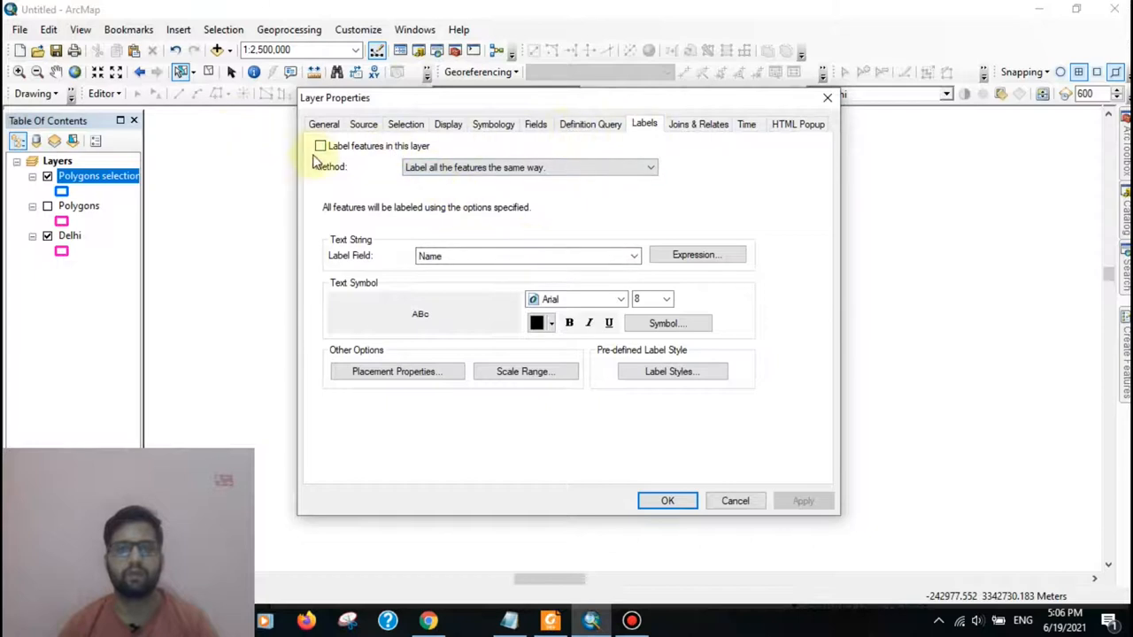
Step: Enable tile-name labels with red 12-point text and confirm the layer properties
{"action": "left_click", "coordinate": [633, 256]}
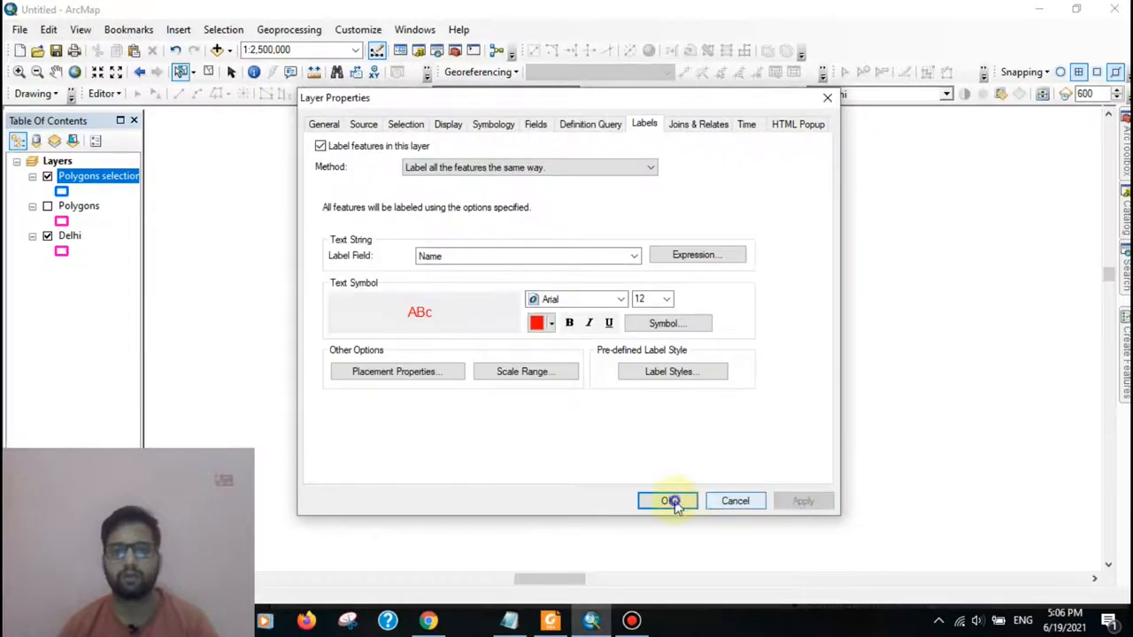
{"action": "left_click", "coordinate": [667, 500]}
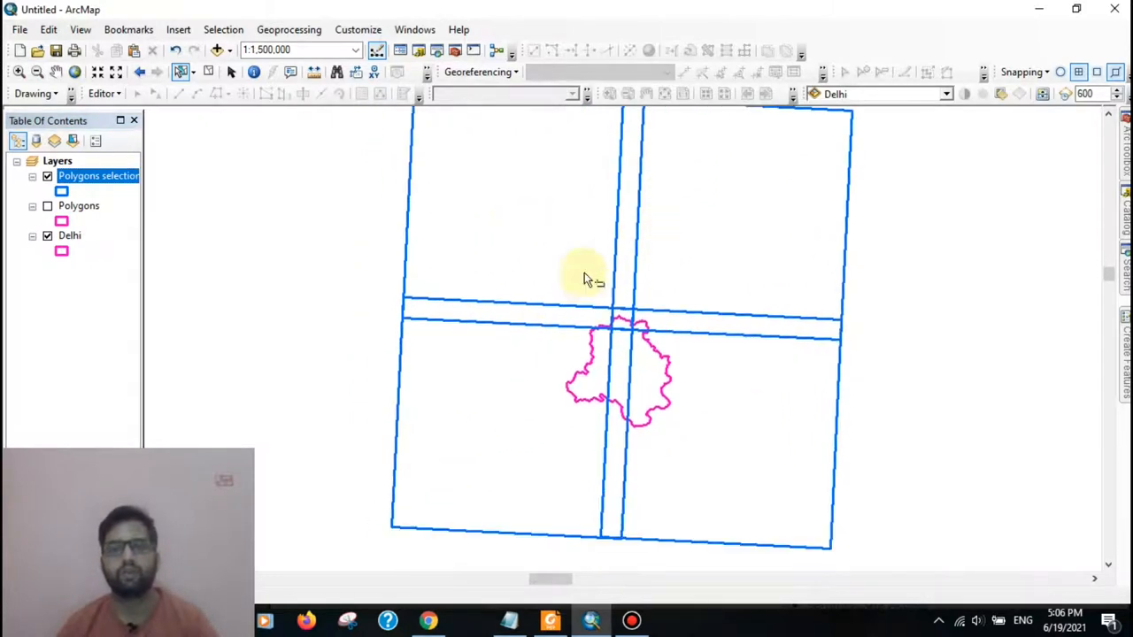
Step: Identify tiles 43RFM and 43RGM over Delhi, then switch to Chrome
{"action": "scroll", "scroll_direction": "down", "scroll_amount": 3}
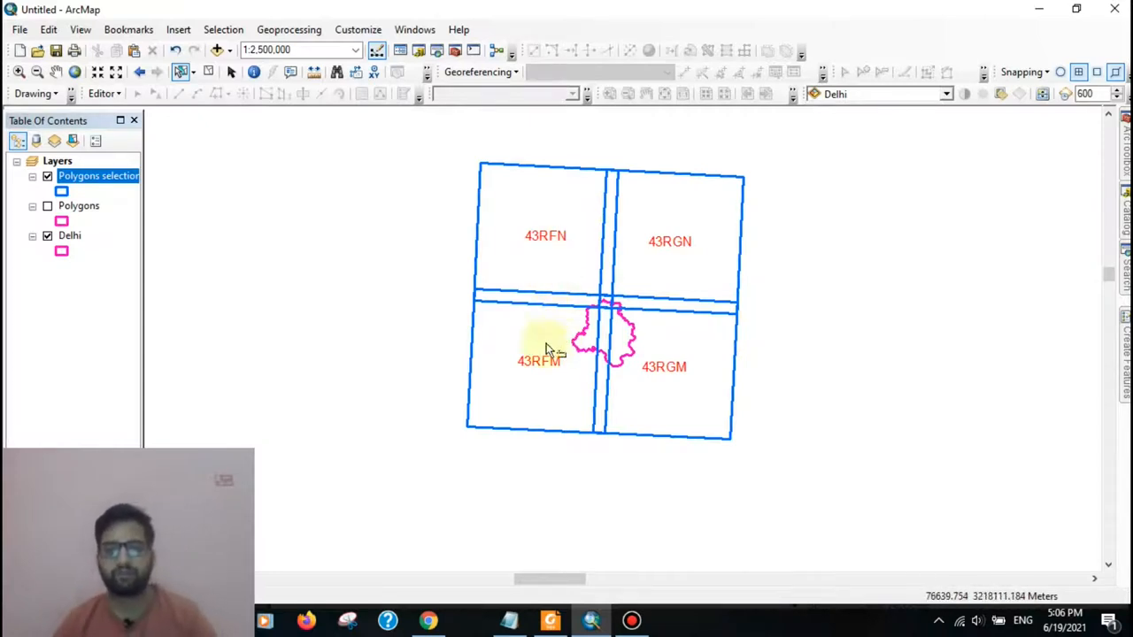
{"action": "mouse_move", "coordinate": [522, 256]}
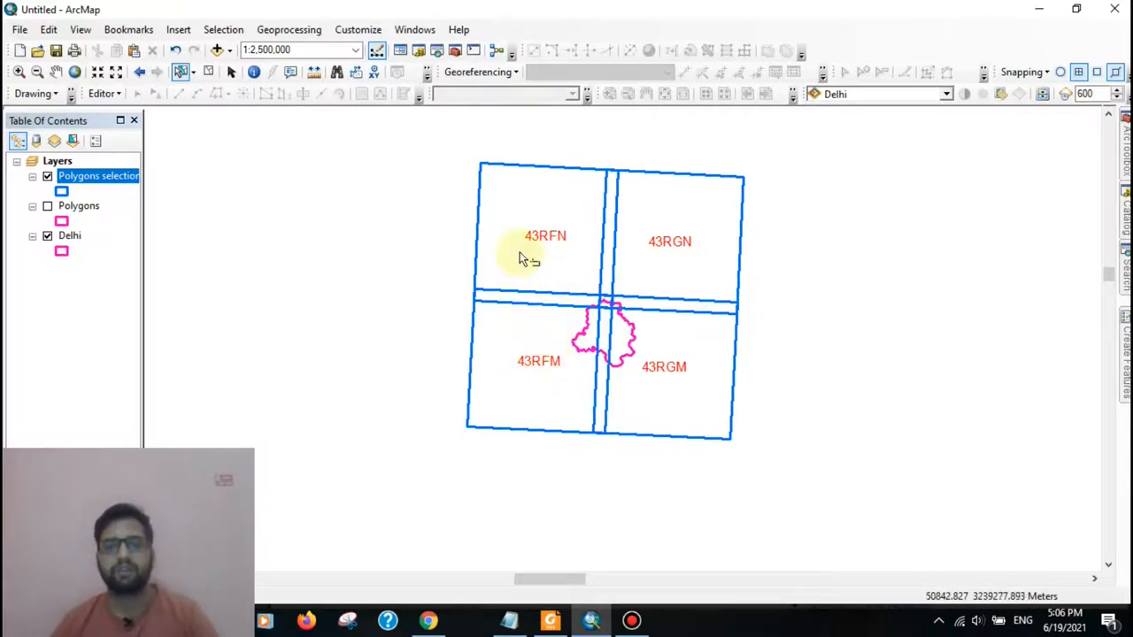
{"action": "mouse_move", "coordinate": [615, 320]}
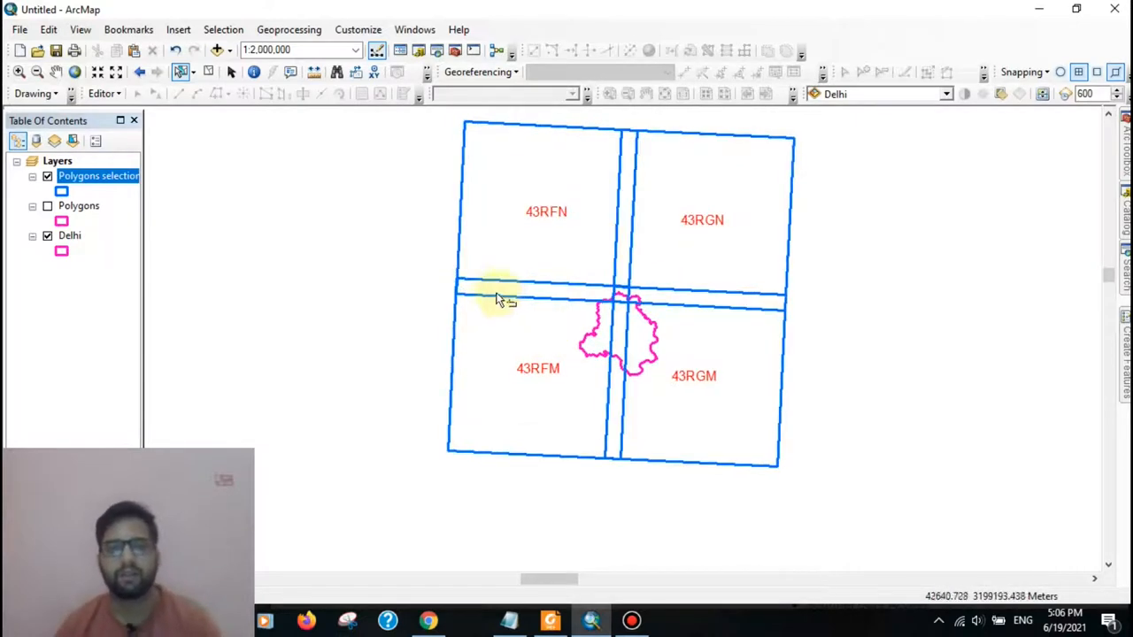
{"action": "mouse_move", "coordinate": [541, 350]}
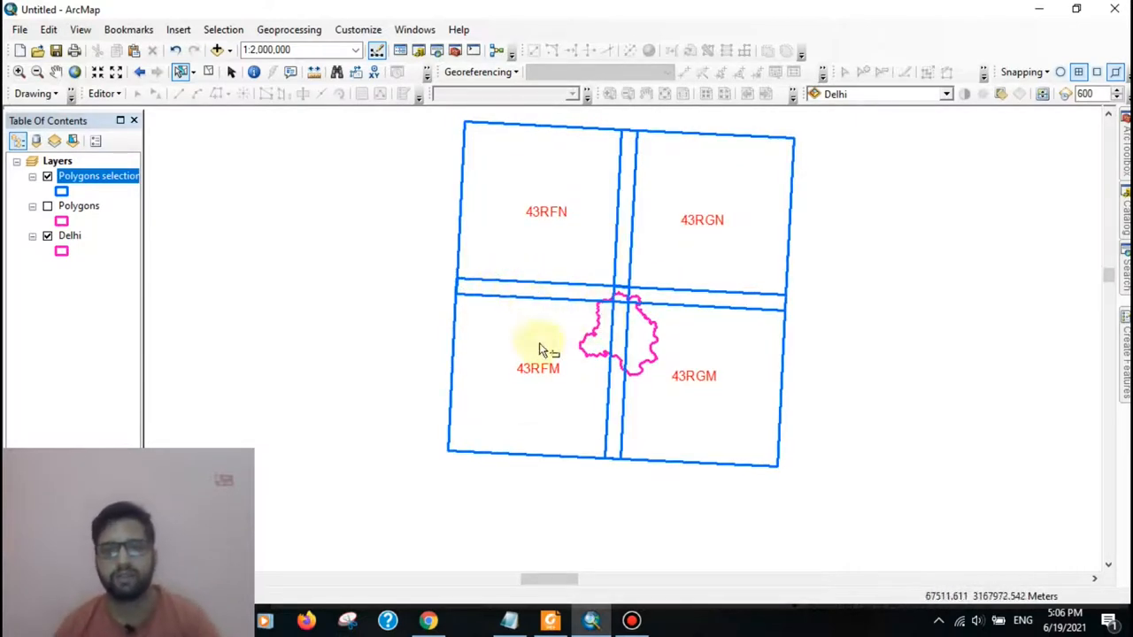
{"action": "mouse_move", "coordinate": [535, 309]}
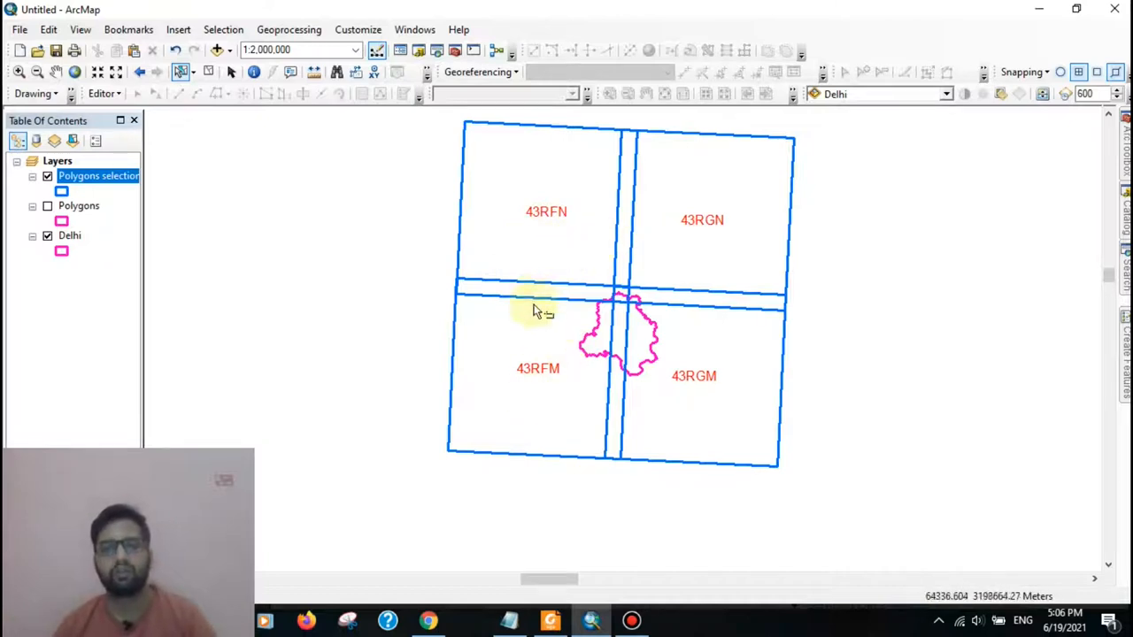
{"action": "mouse_move", "coordinate": [566, 361]}
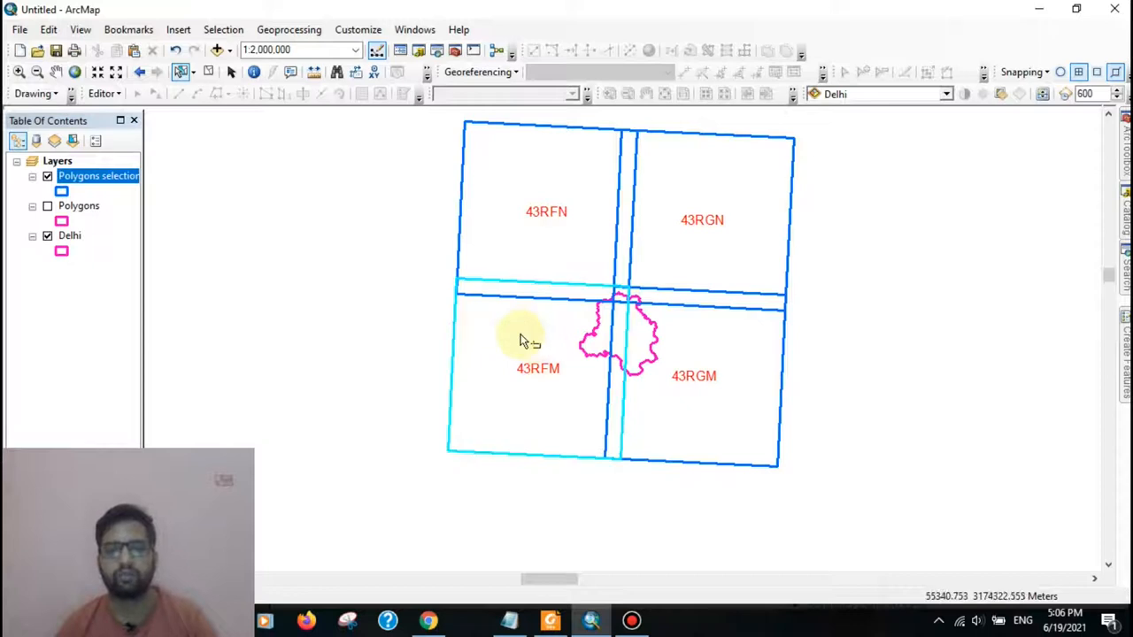
{"action": "mouse_move", "coordinate": [694, 362]}
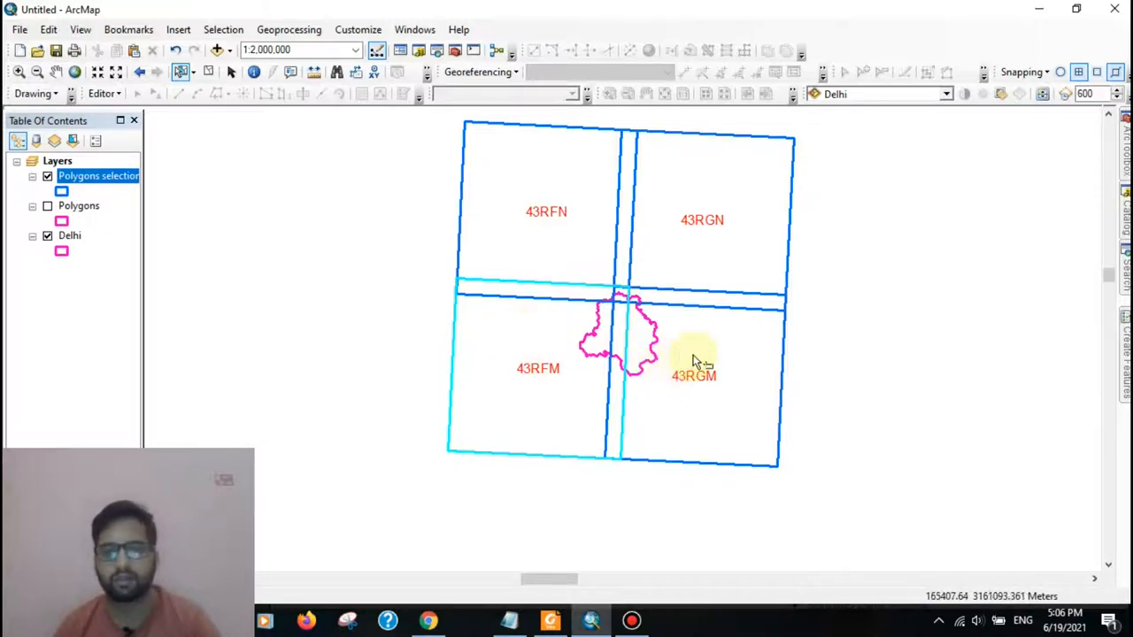
{"action": "mouse_move", "coordinate": [534, 388]}
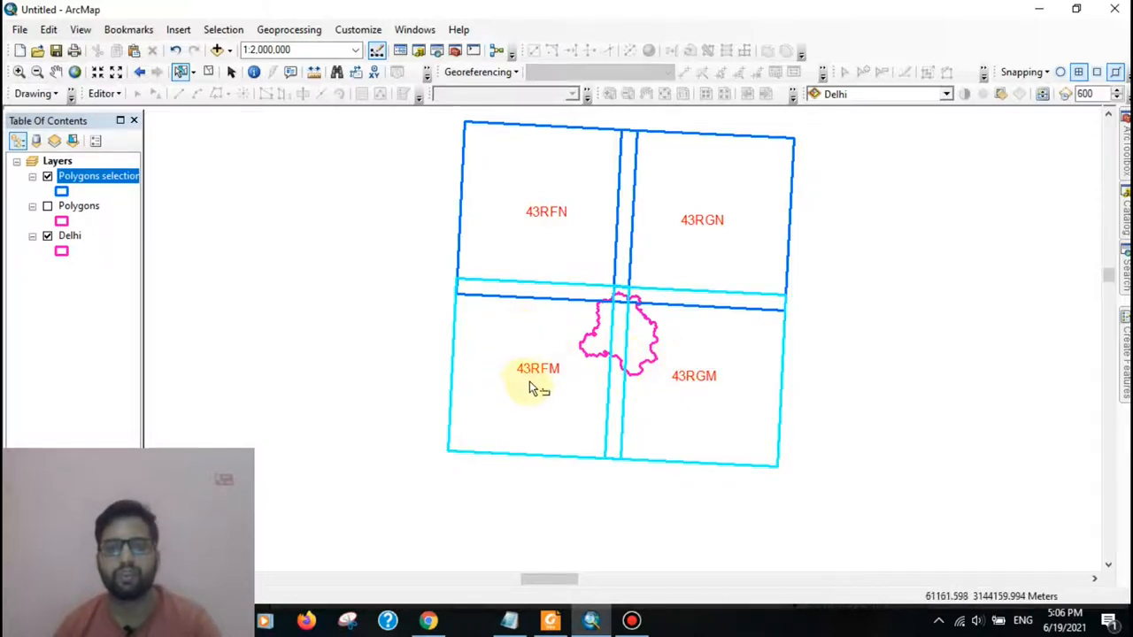
{"action": "mouse_move", "coordinate": [730, 400]}
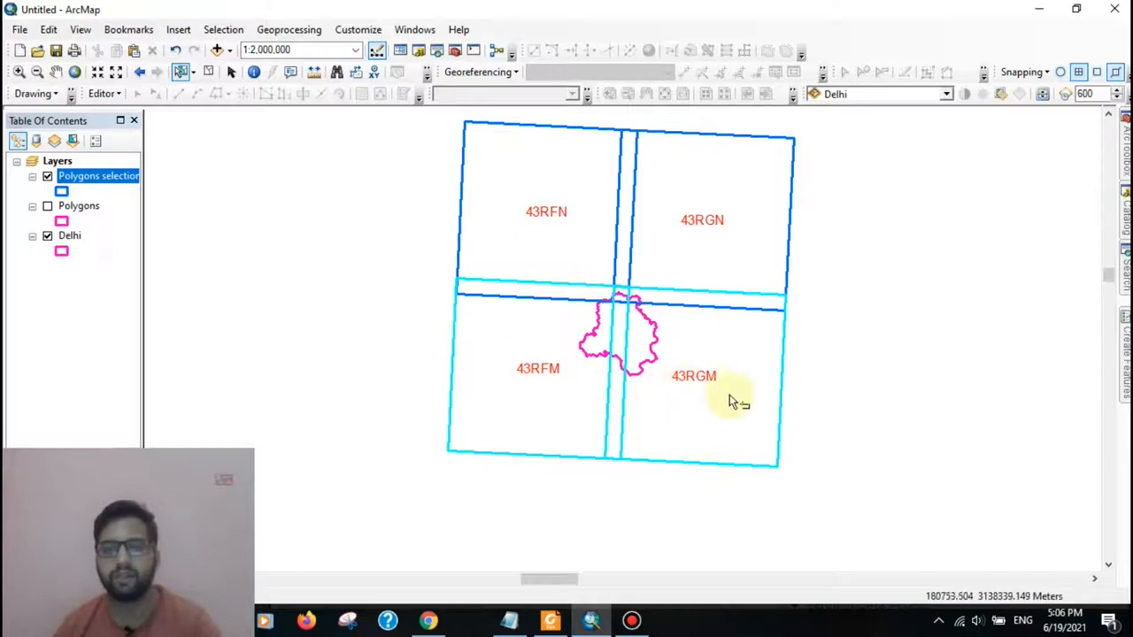
{"action": "mouse_move", "coordinate": [549, 232]}
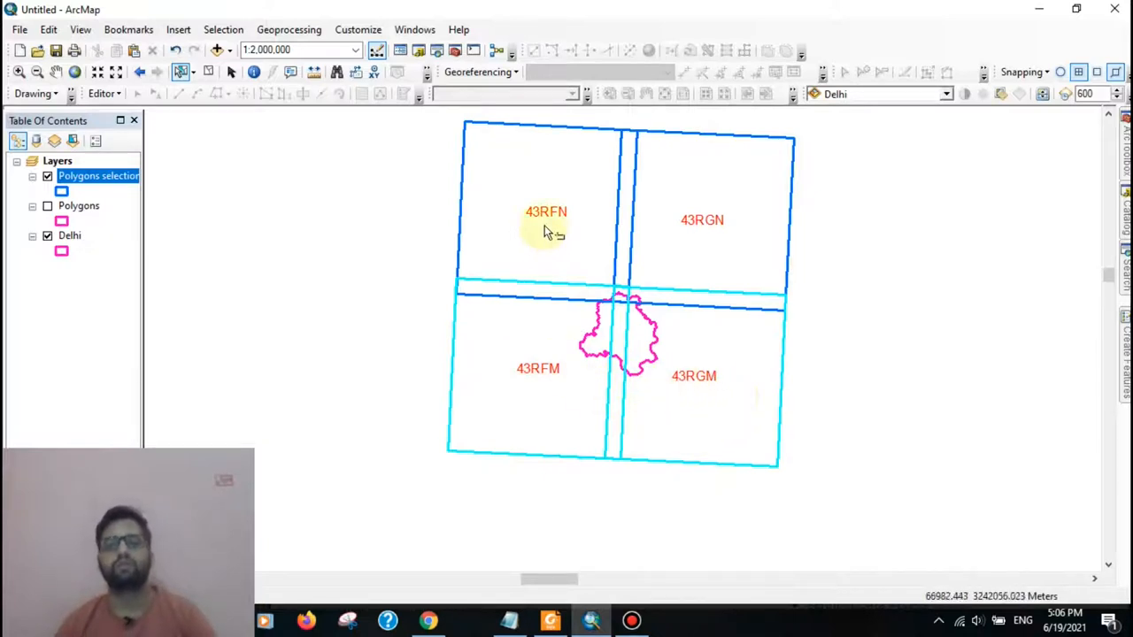
{"action": "mouse_move", "coordinate": [620, 398]}
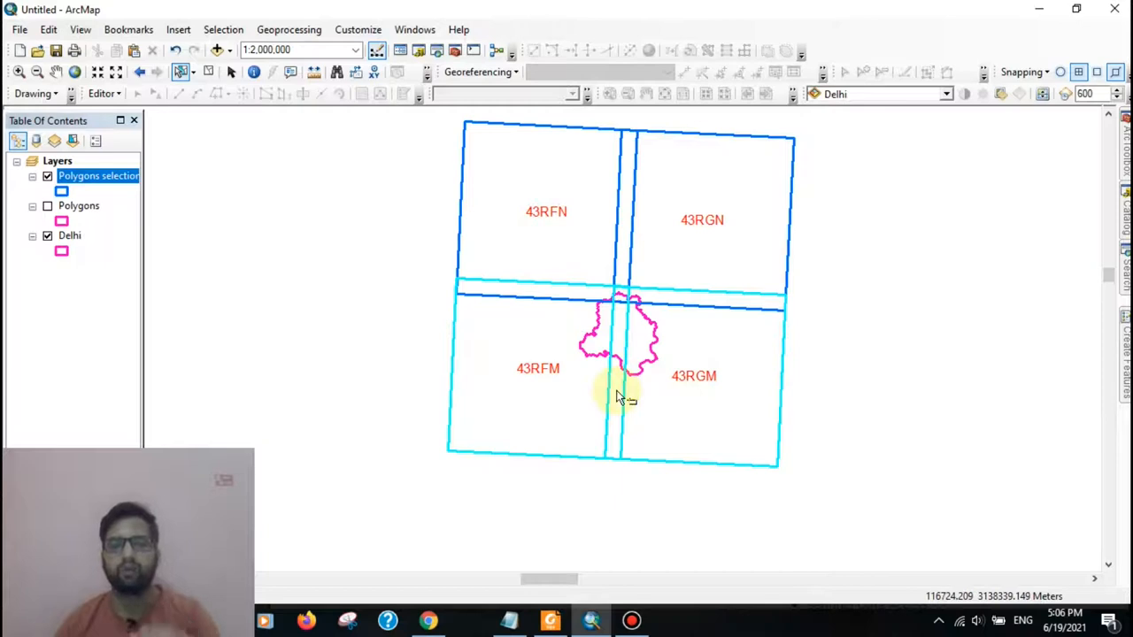
{"action": "mouse_move", "coordinate": [659, 402]}
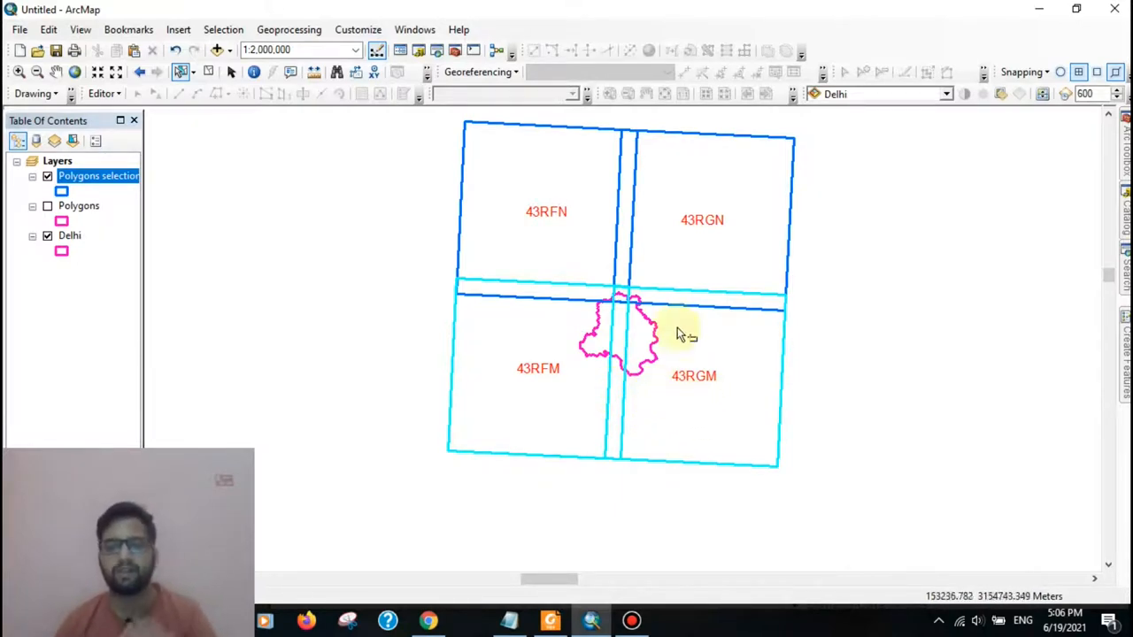
{"action": "left_click", "coordinate": [428, 620]}
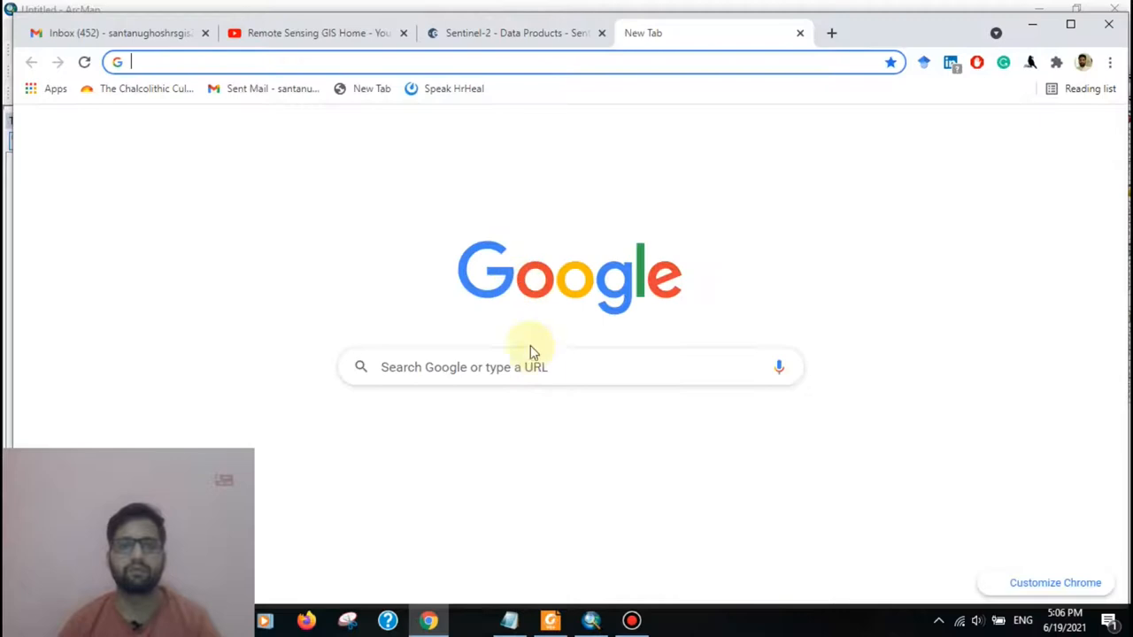
Step: Google 'sentinel sci hub' and open the Copernicus Open Access Hub result
{"action": "left_click", "coordinate": [567, 366]}
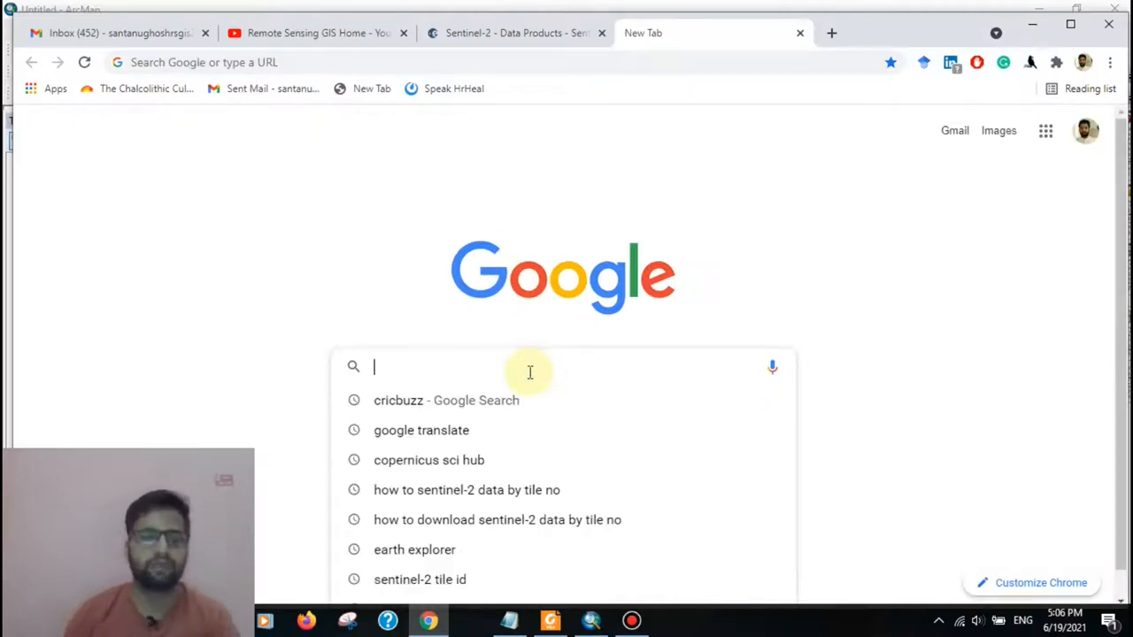
{"action": "type", "text": "sentinel sci hub"}
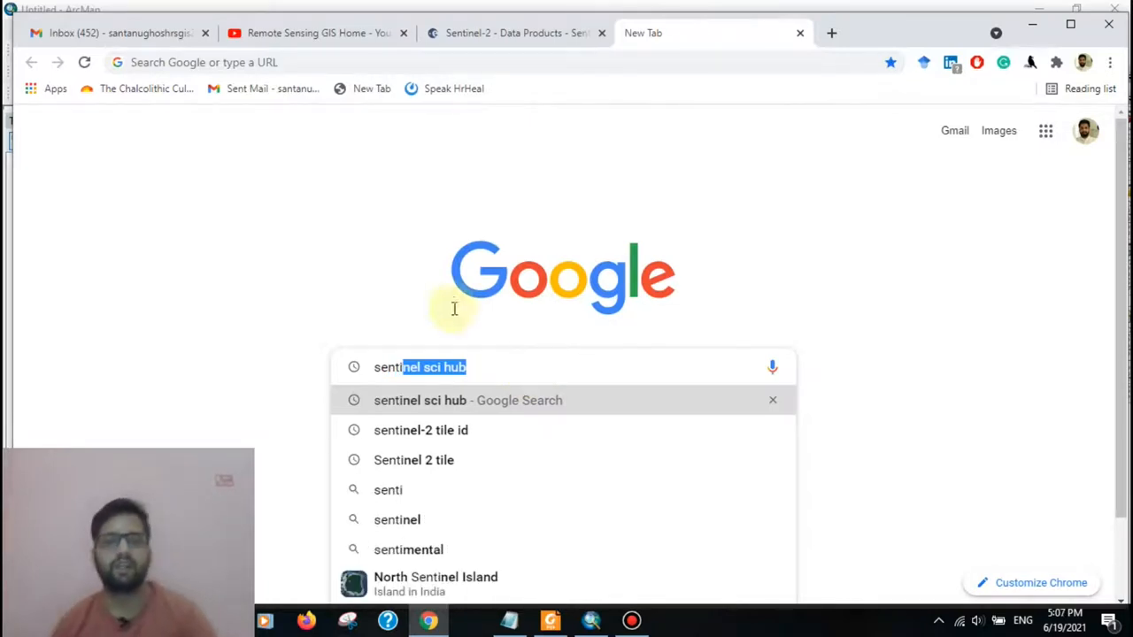
{"action": "left_click", "coordinate": [467, 400]}
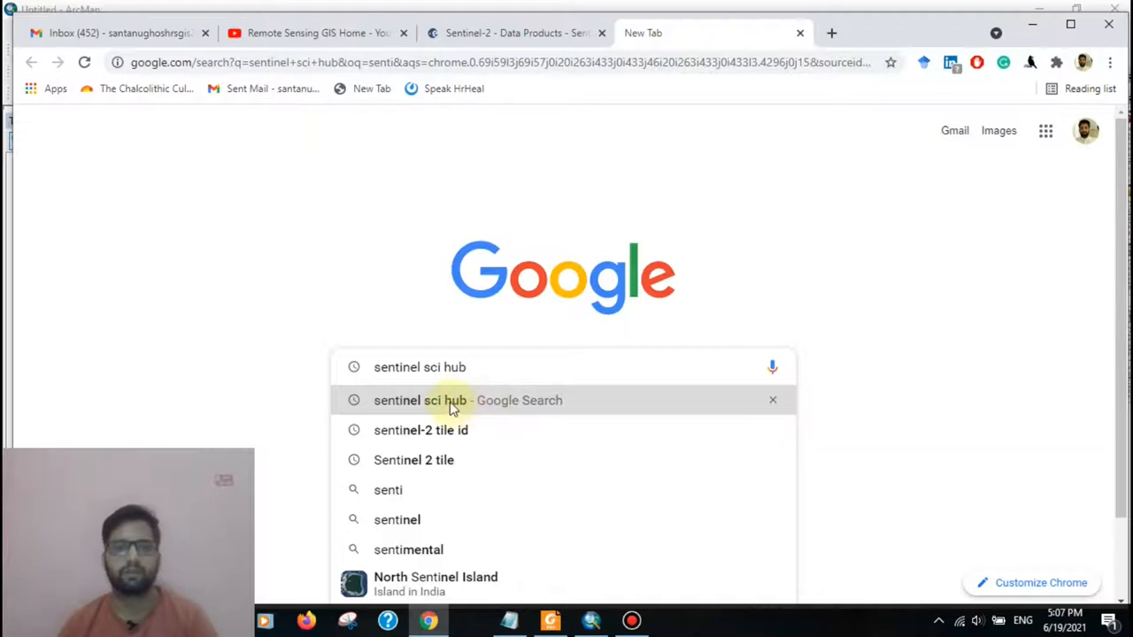
{"action": "left_click", "coordinate": [467, 399]}
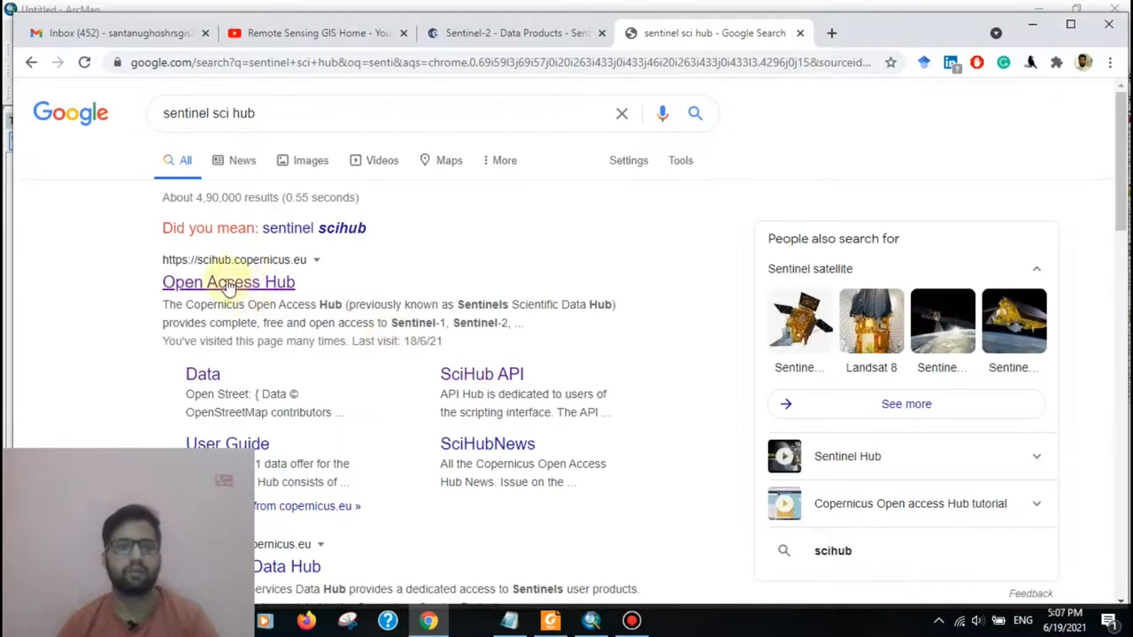
{"action": "left_click", "coordinate": [228, 282]}
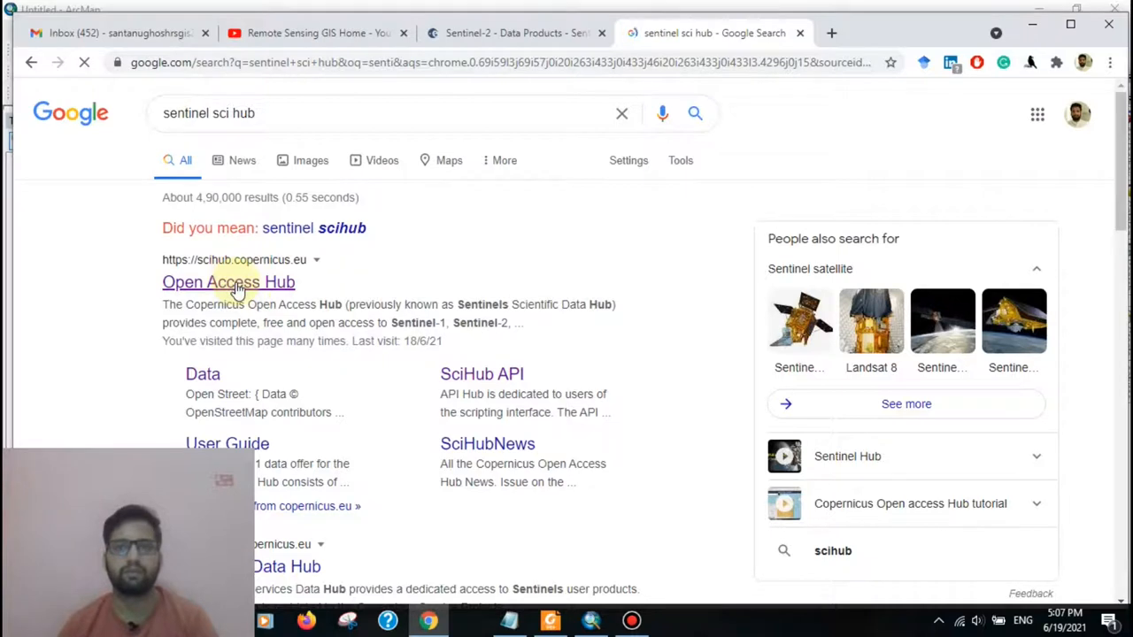
{"action": "left_click", "coordinate": [228, 281]}
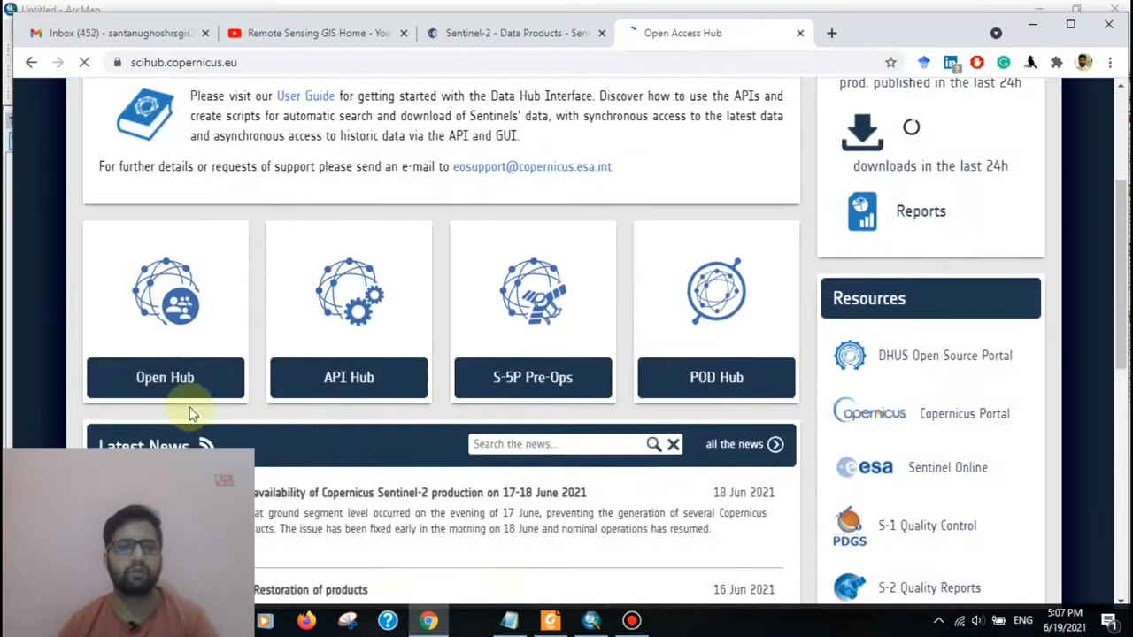
Step: Enter the Open Hub map portal and bring up the Register new account form via Sign up
{"action": "left_click", "coordinate": [165, 377]}
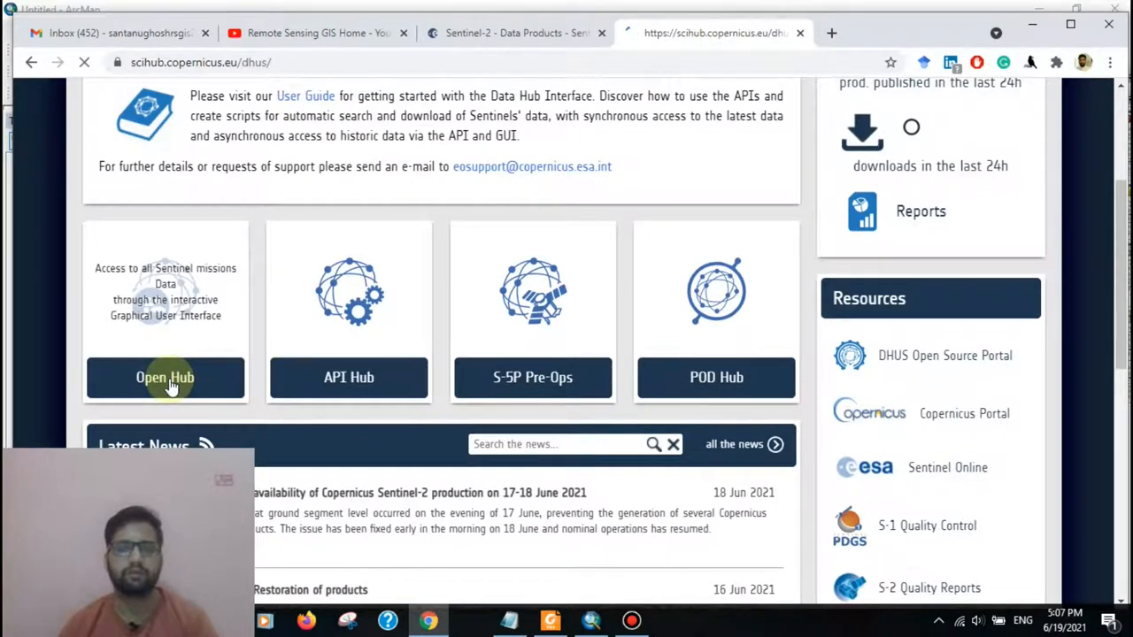
{"action": "left_click", "coordinate": [164, 376]}
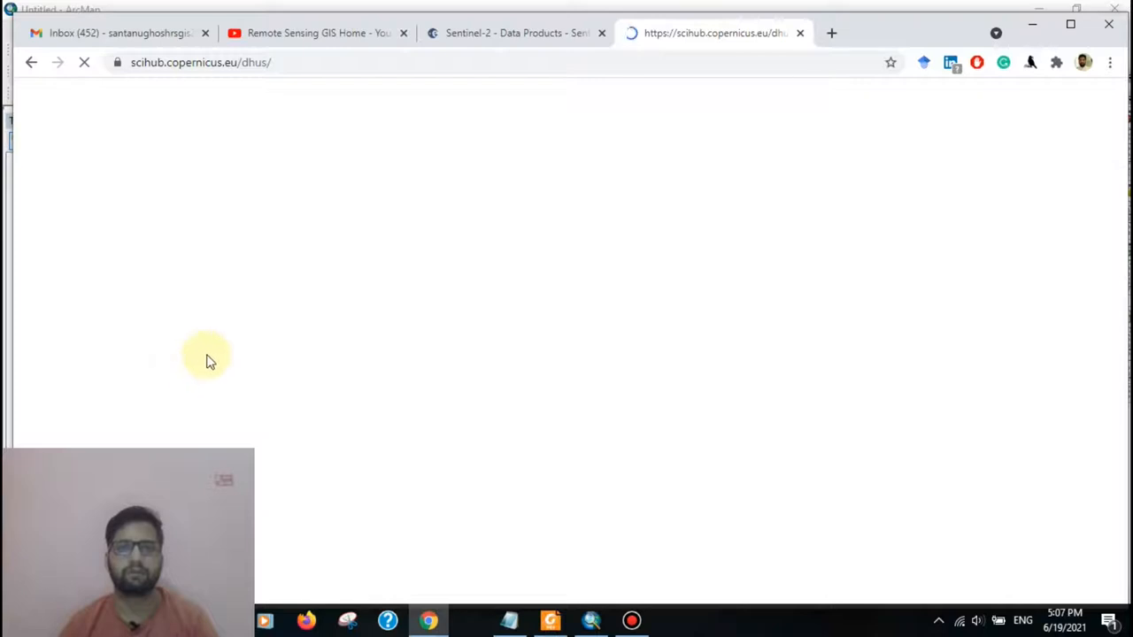
{"action": "mouse_move", "coordinate": [491, 296]}
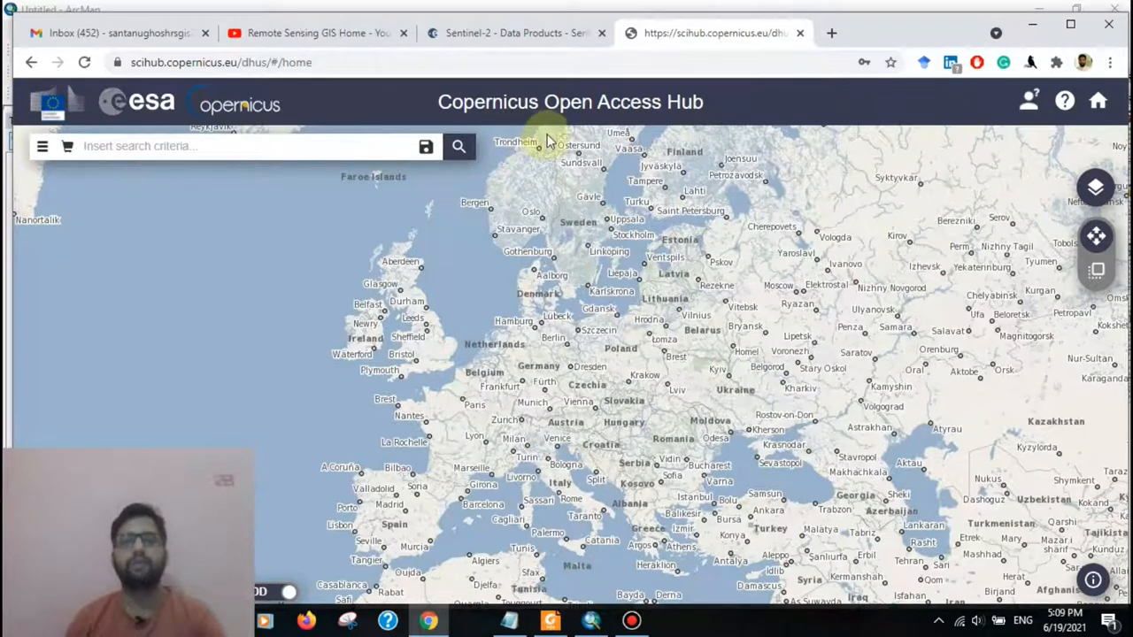
{"action": "mouse_move", "coordinate": [610, 183]}
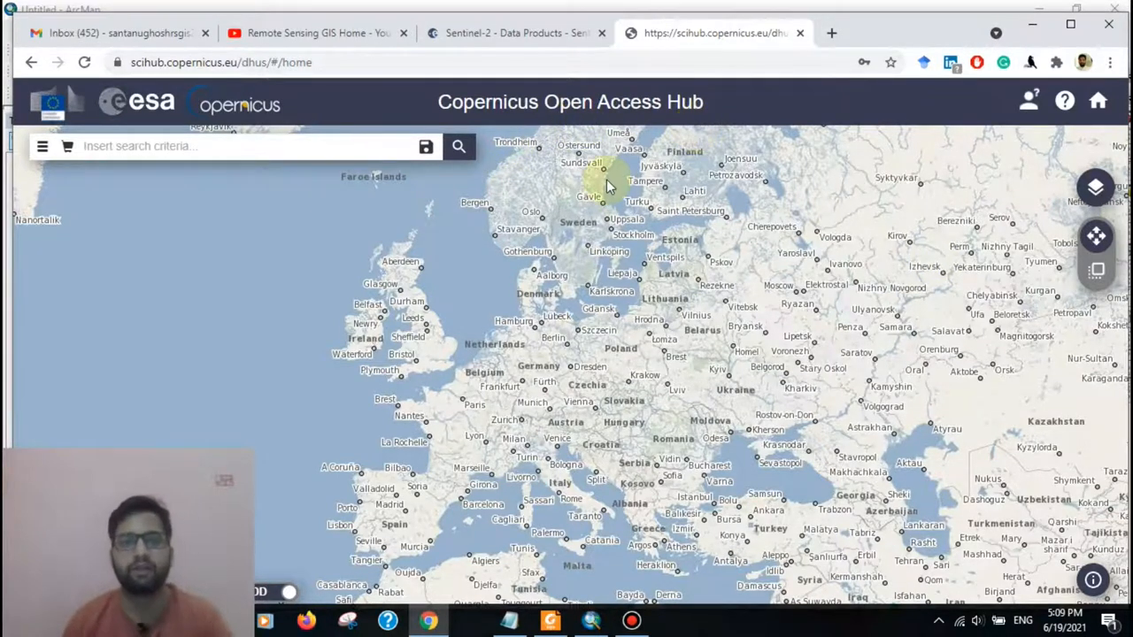
{"action": "mouse_move", "coordinate": [1031, 100]}
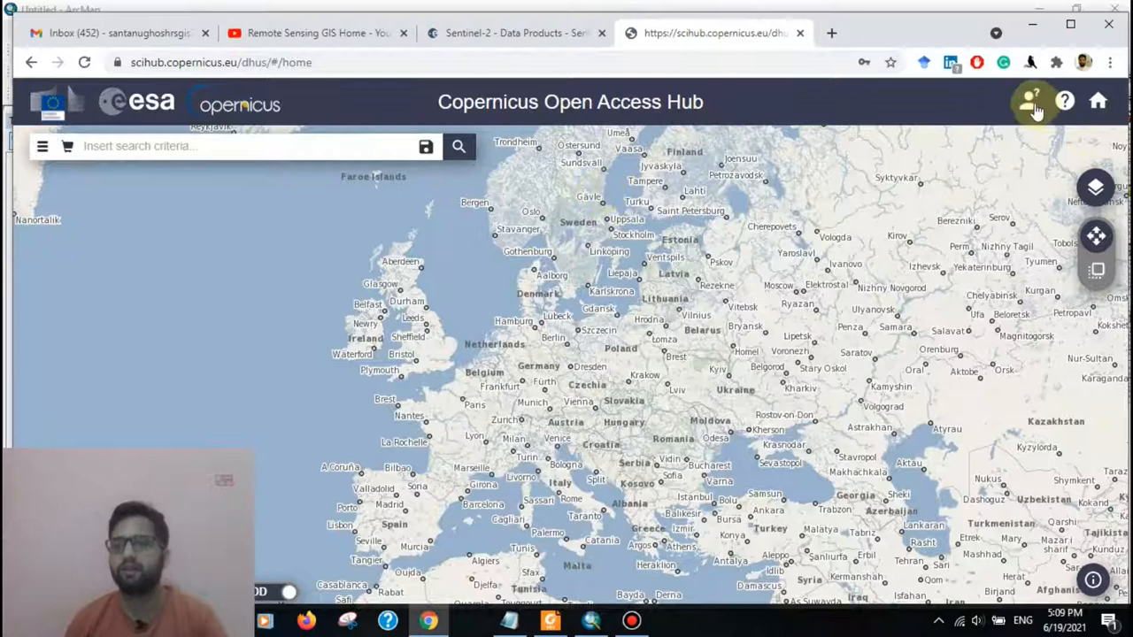
{"action": "left_click", "coordinate": [1032, 101]}
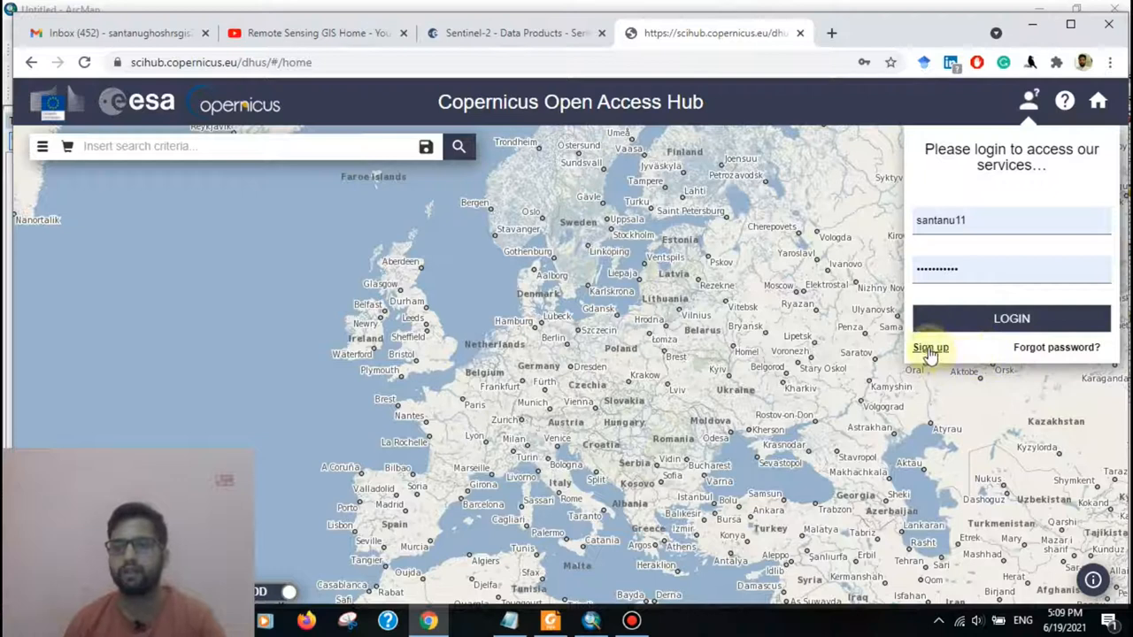
{"action": "left_click", "coordinate": [929, 347]}
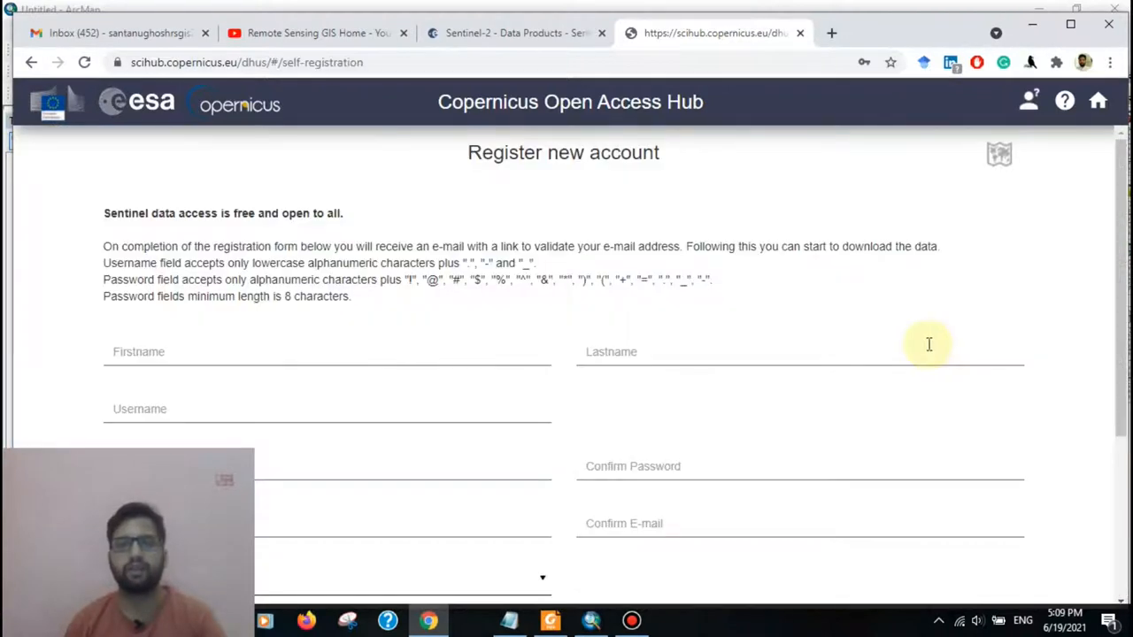
{"action": "scroll", "scroll_direction": "down", "scroll_amount": 3}
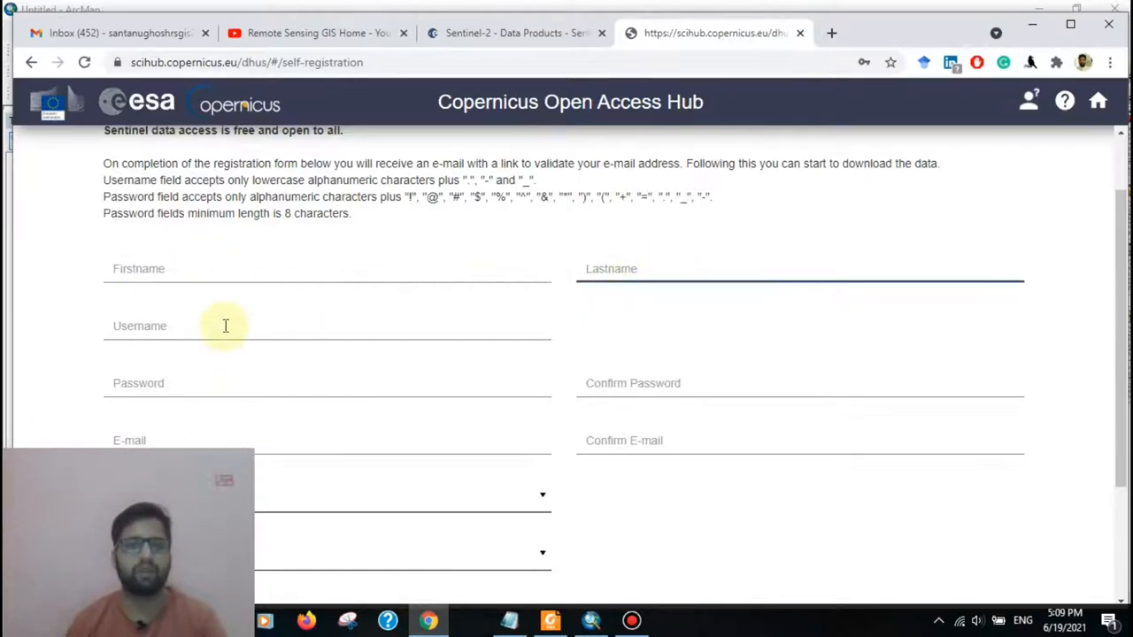
{"action": "scroll", "scroll_direction": "down", "scroll_amount": 3}
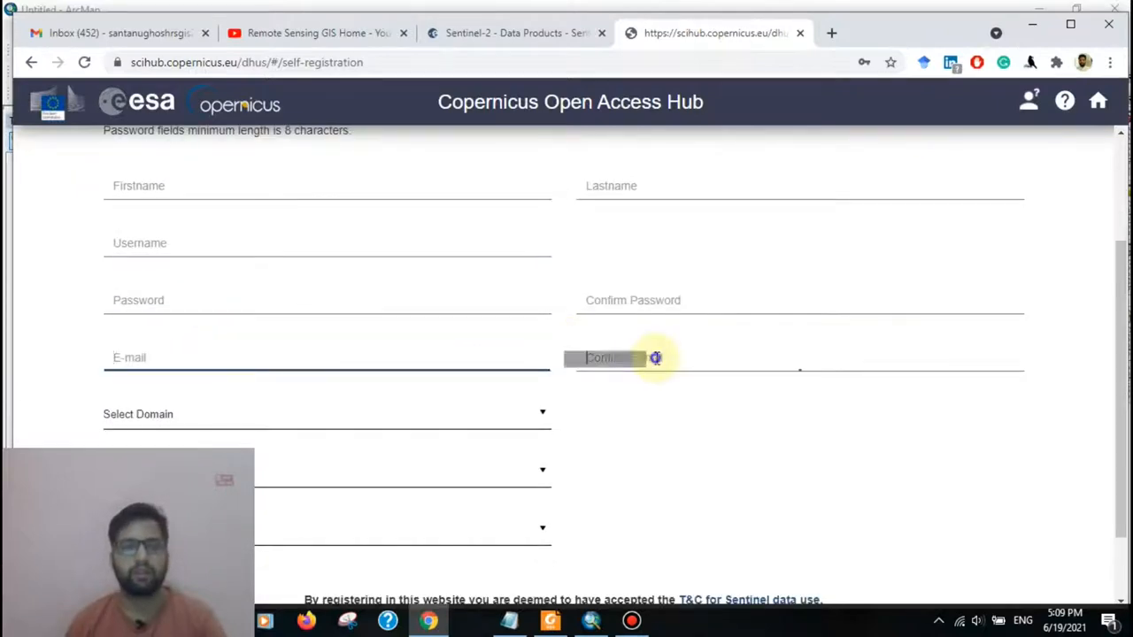
{"action": "scroll", "scroll_direction": "down", "scroll_amount": 3}
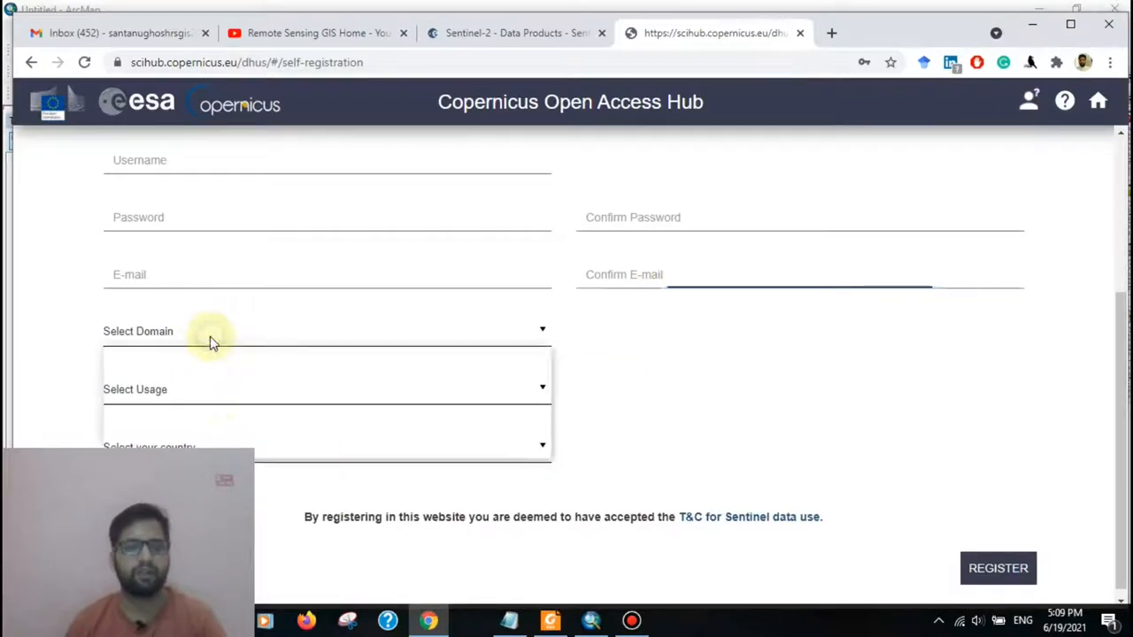
{"action": "left_click", "coordinate": [328, 330]}
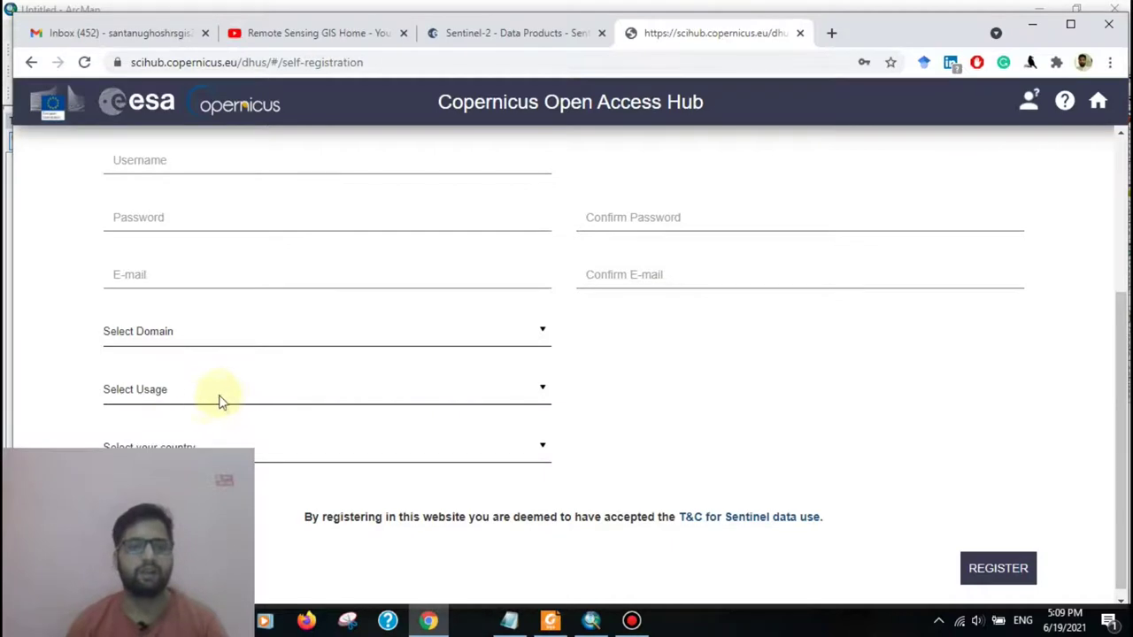
{"action": "left_click", "coordinate": [327, 389]}
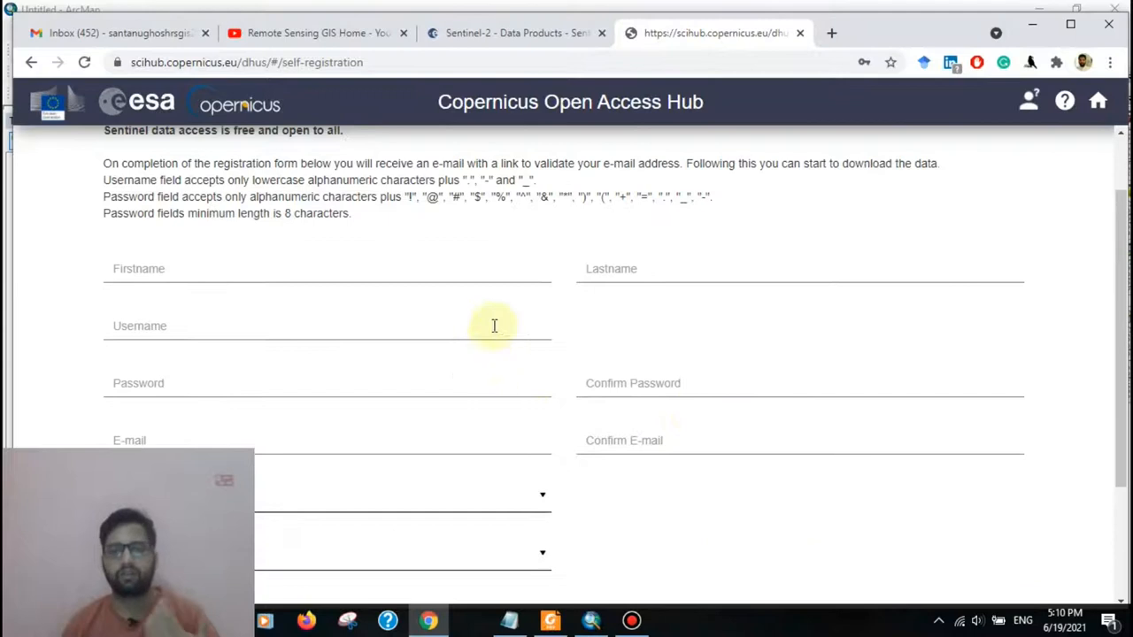
{"action": "scroll", "scroll_direction": "down", "scroll_amount": 3}
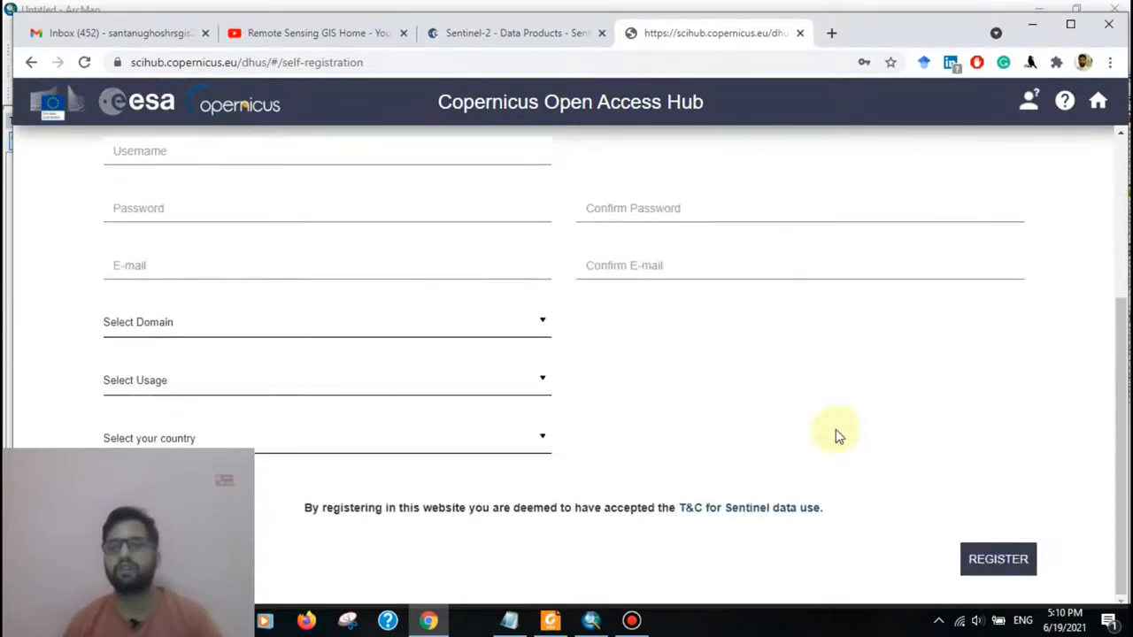
{"action": "mouse_move", "coordinate": [998, 559]}
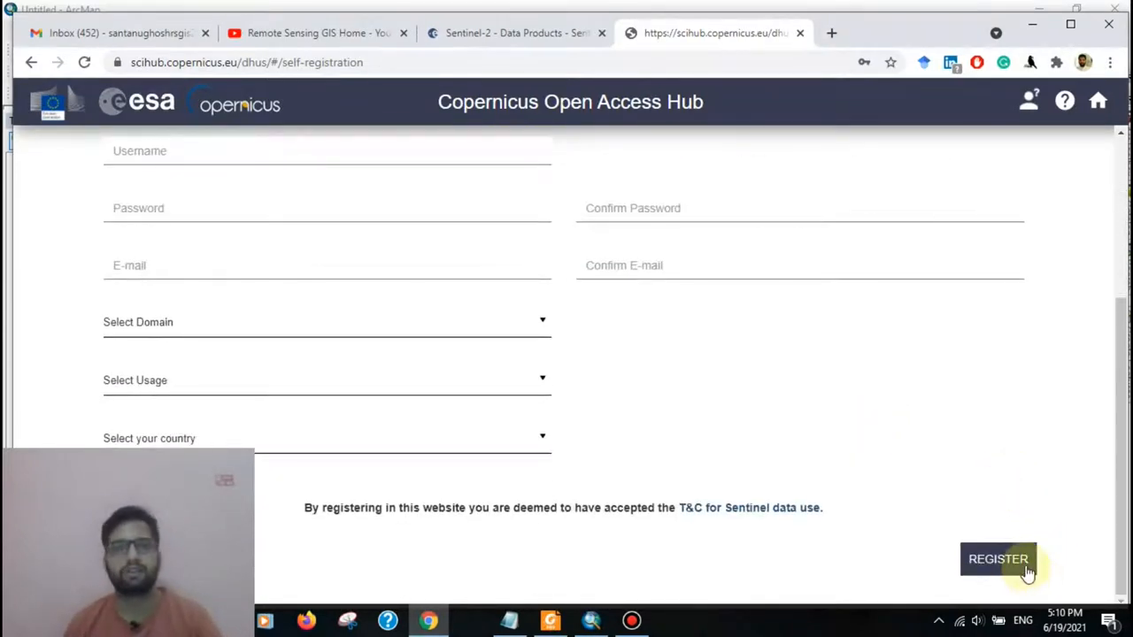
{"action": "mouse_move", "coordinate": [935, 459]}
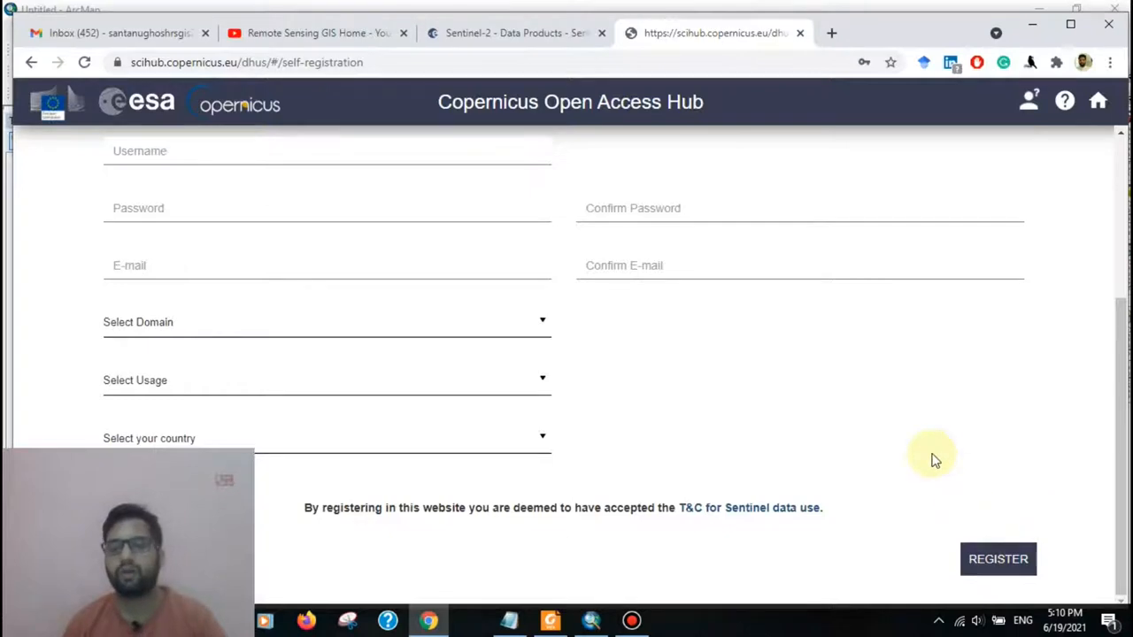
{"action": "scroll", "scroll_direction": "up", "scroll_amount": 3}
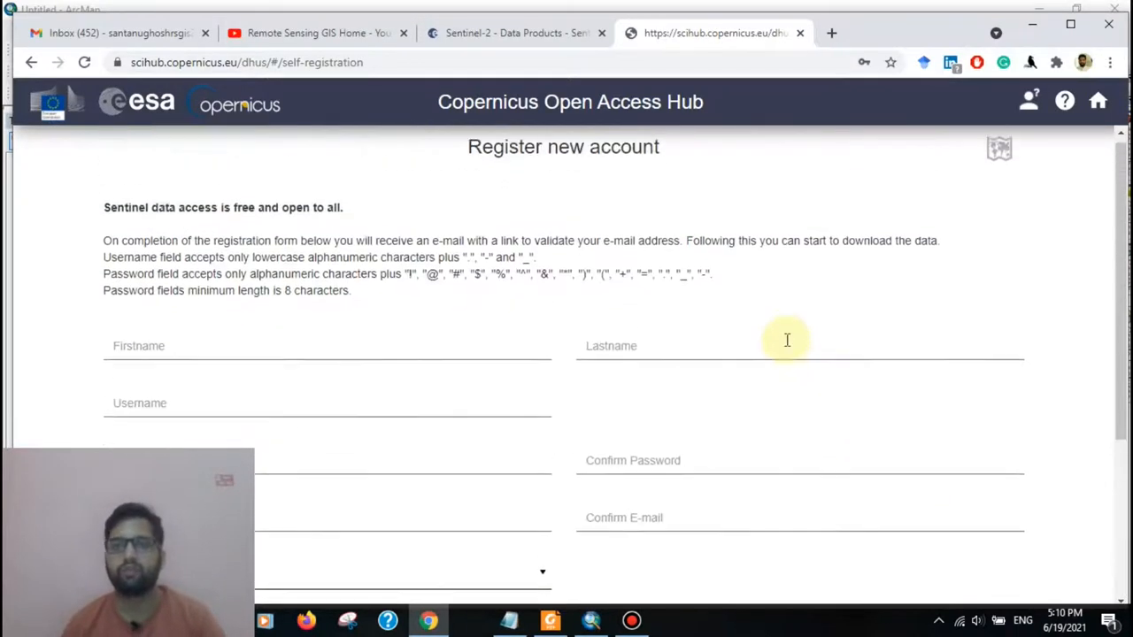
{"action": "scroll", "scroll_direction": "down", "scroll_amount": 3}
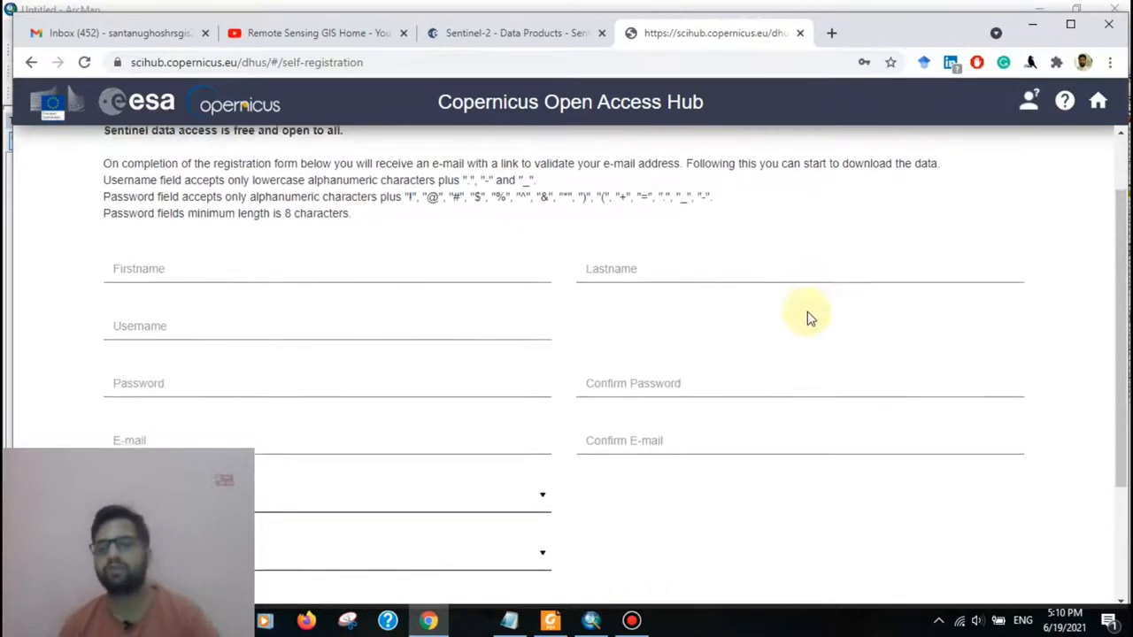
{"action": "scroll", "scroll_direction": "up", "scroll_amount": 3}
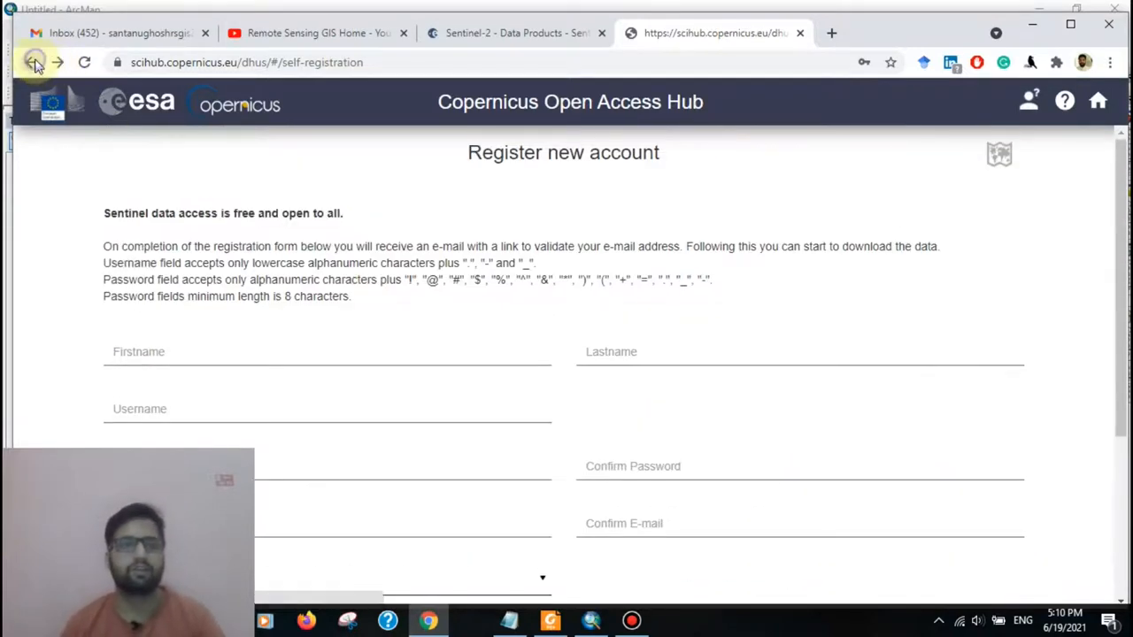
{"action": "left_click", "coordinate": [31, 62]}
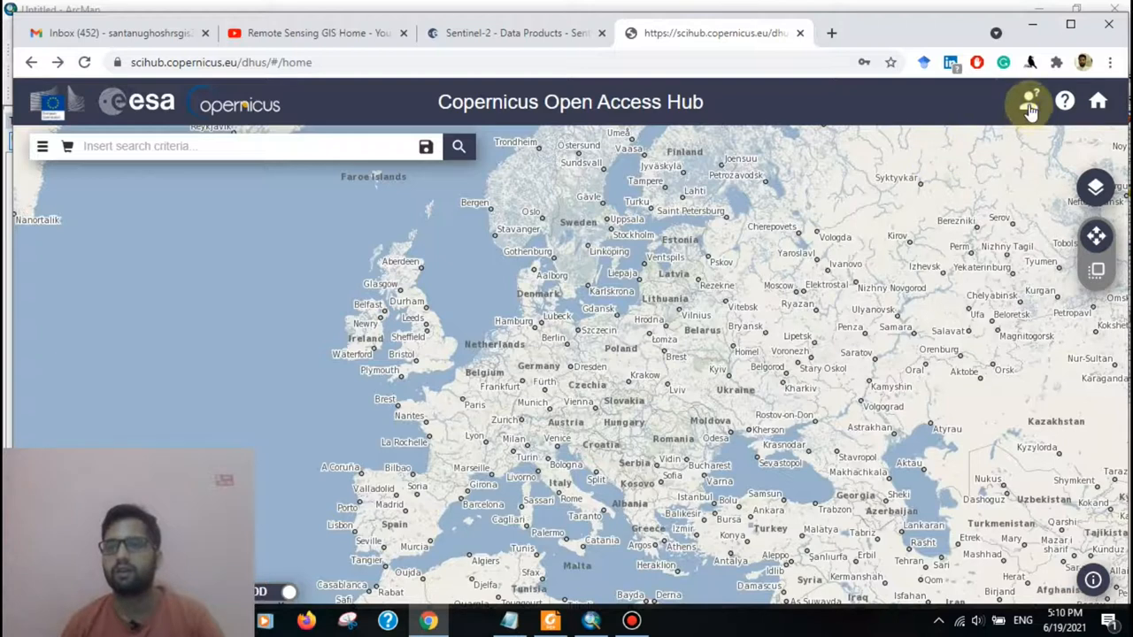
Step: Log in to the Open Access Hub with the saved account credentials
{"action": "left_click", "coordinate": [1028, 101]}
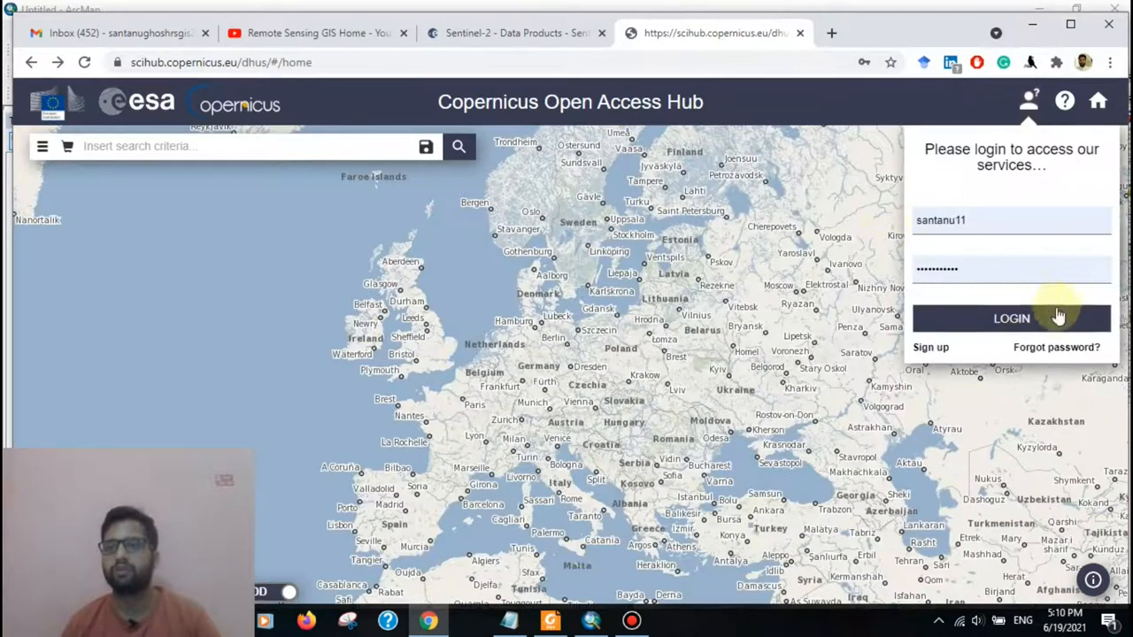
{"action": "left_click", "coordinate": [1011, 319]}
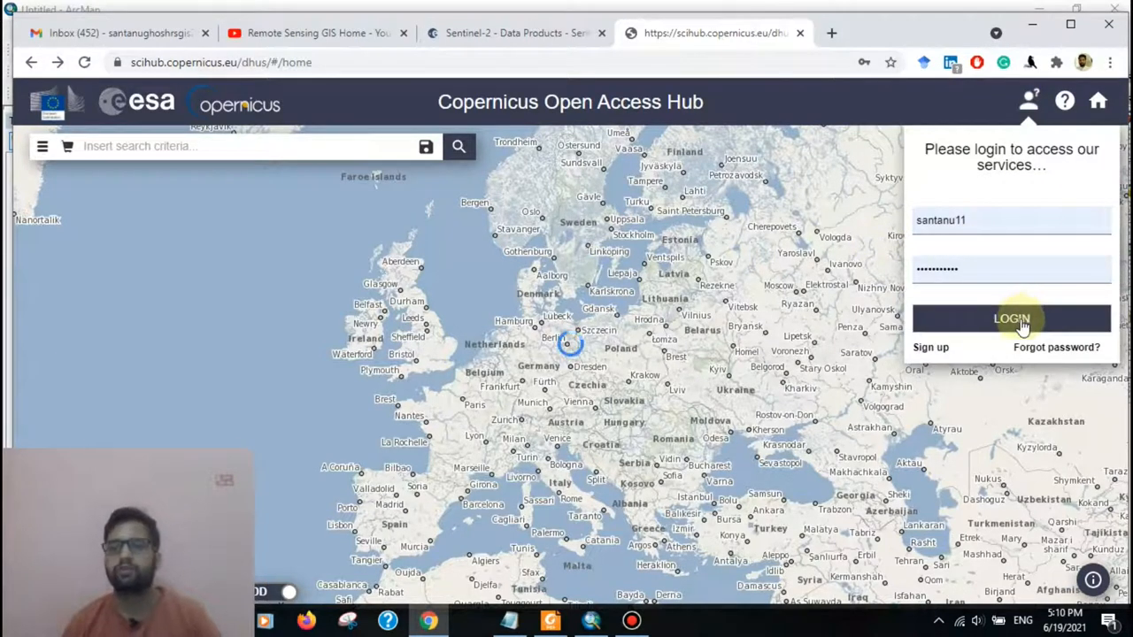
{"action": "left_click", "coordinate": [1011, 319]}
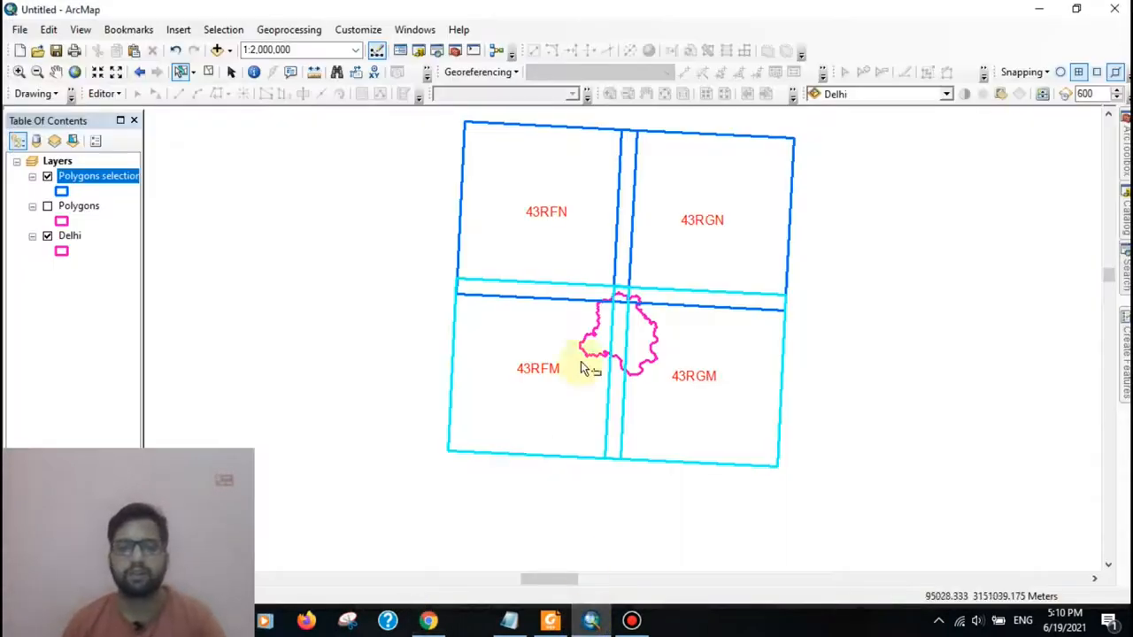
{"action": "mouse_move", "coordinate": [522, 387]}
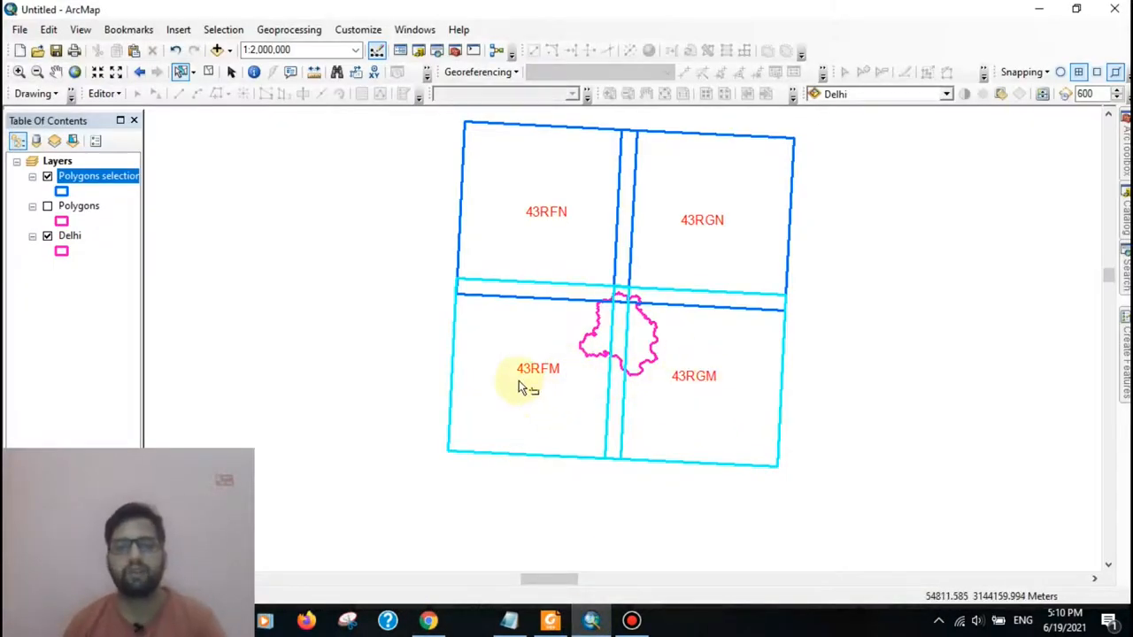
{"action": "mouse_move", "coordinate": [728, 404]}
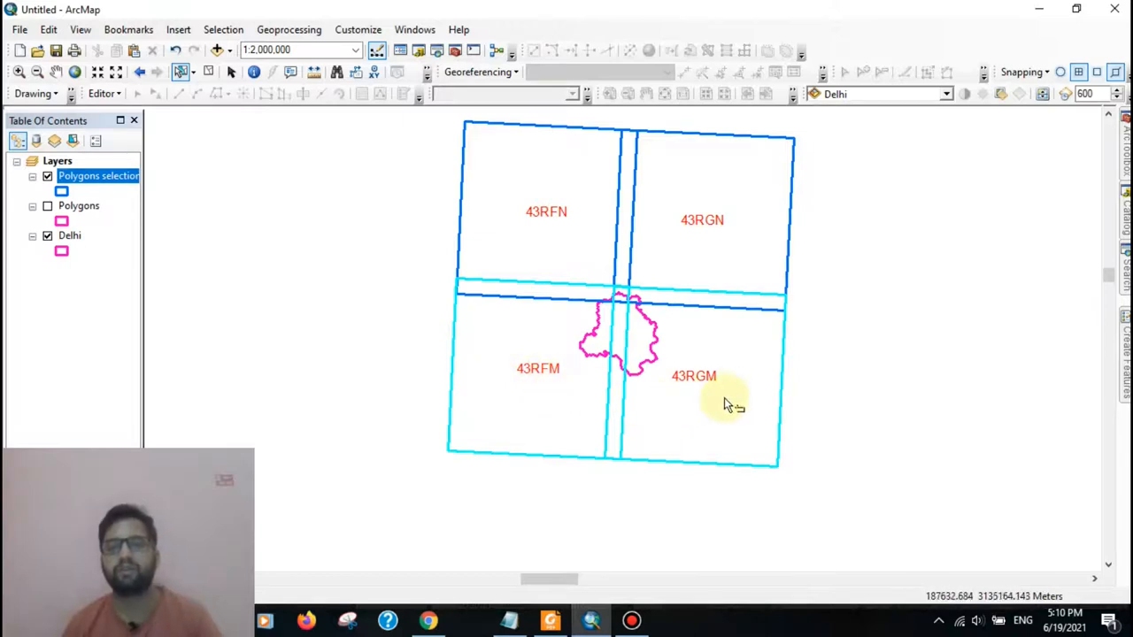
{"action": "mouse_move", "coordinate": [540, 399]}
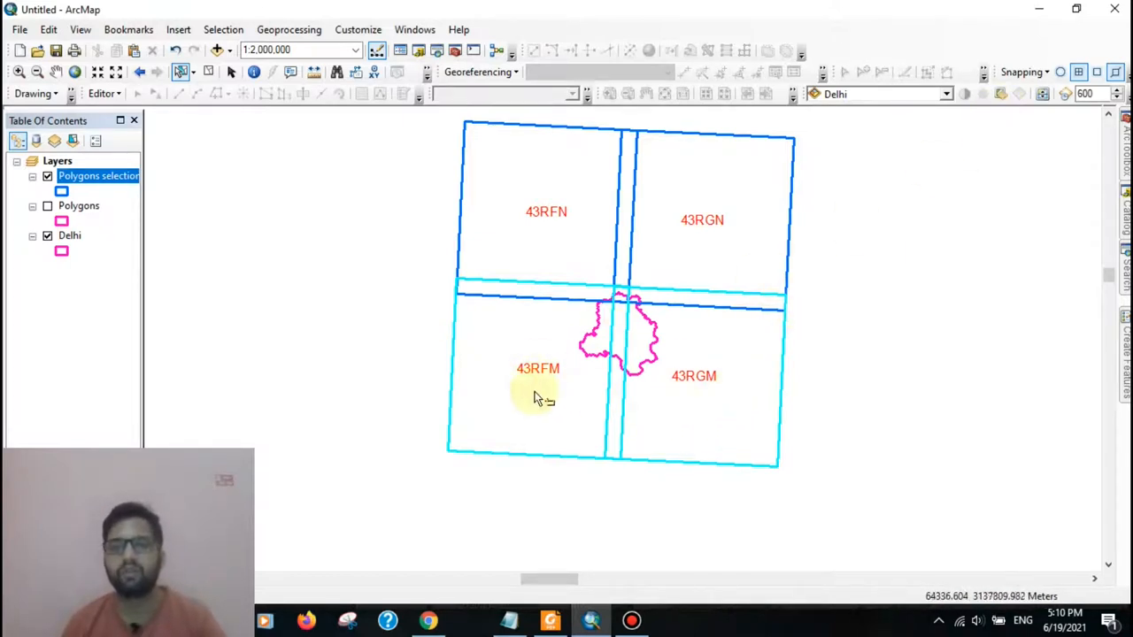
{"action": "mouse_move", "coordinate": [690, 394]}
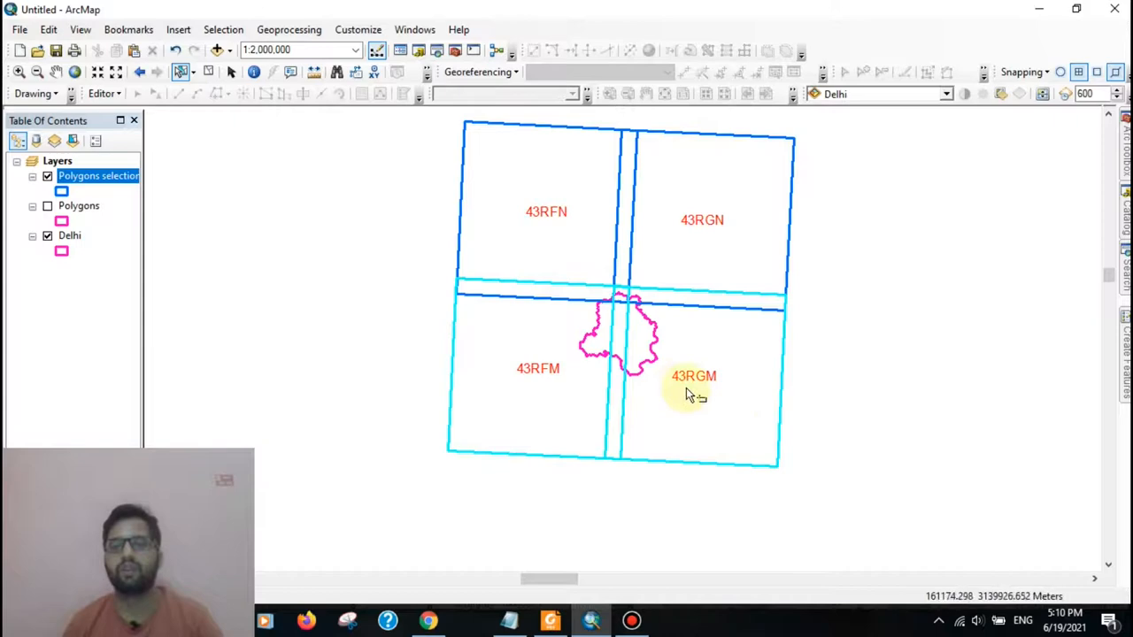
Step: Switch back to the Open Access Hub in Chrome after noting Delhi's tiles 43RFM and 43RGM
{"action": "left_click", "coordinate": [428, 619]}
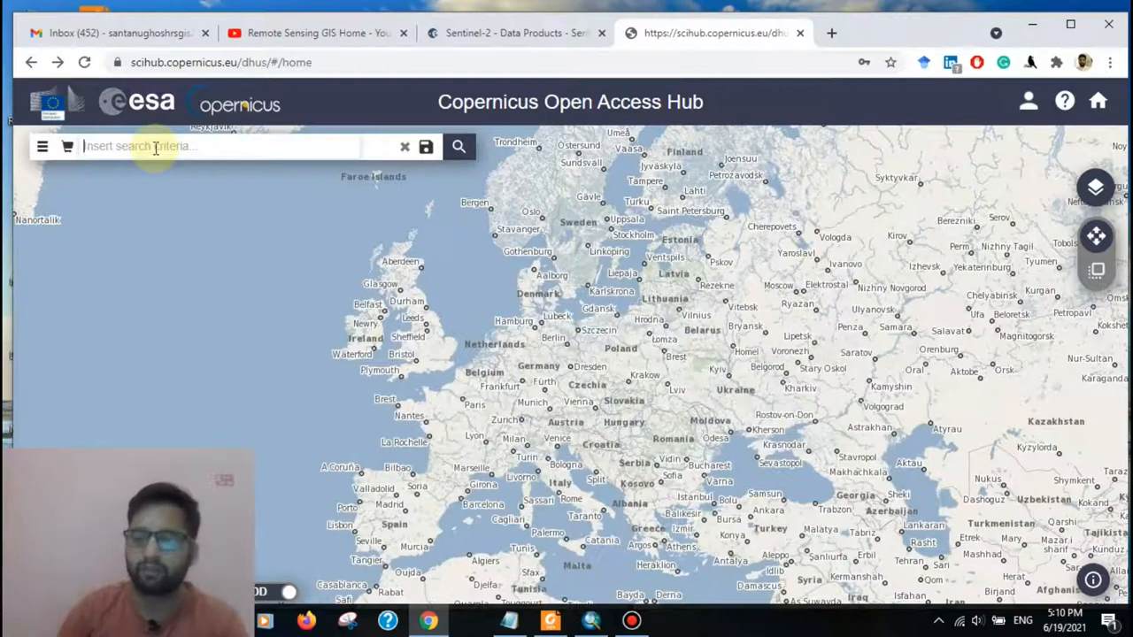
Step: Search the archive for tile ID 43RGM, returning 601 Sentinel-2 products
{"action": "type", "text": "43rg"}
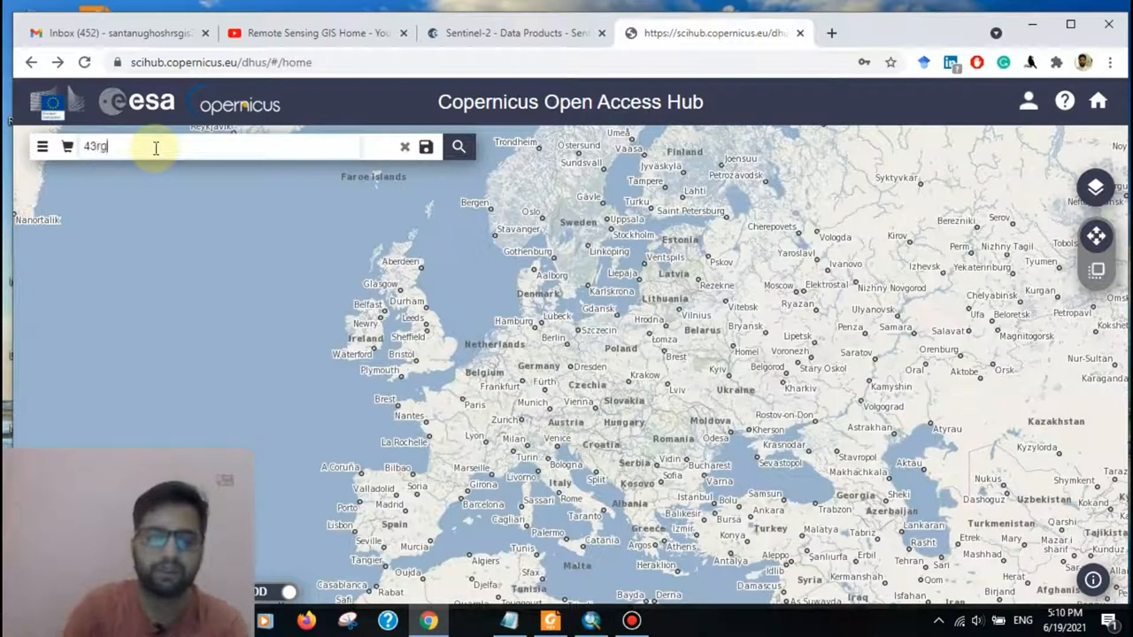
{"action": "key", "text": "Backspace"}
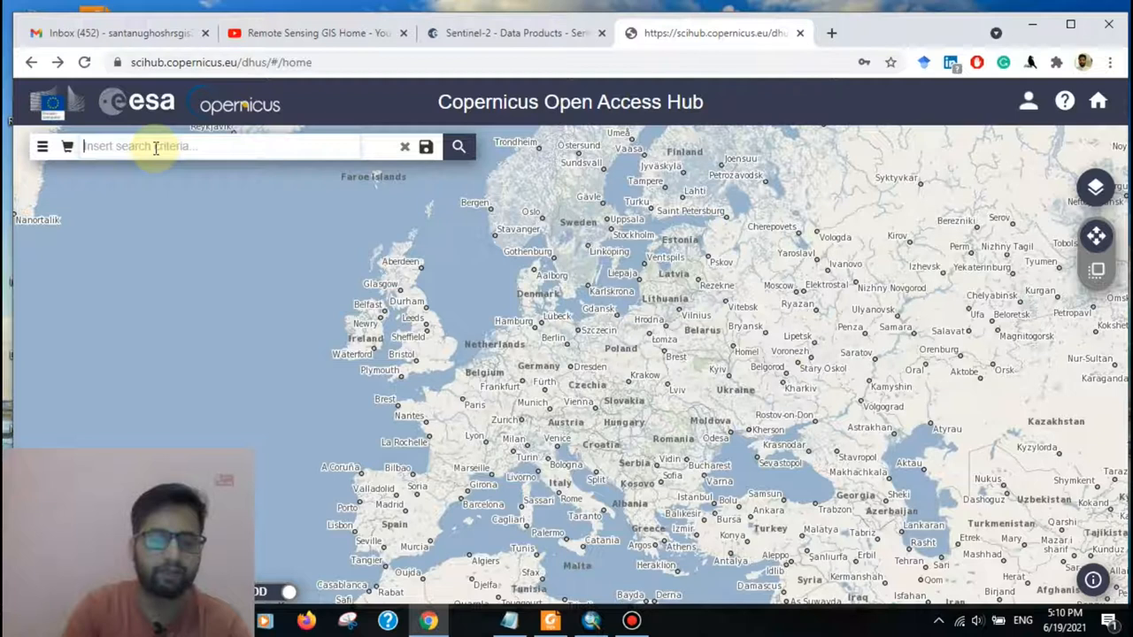
{"action": "type", "text": "s"}
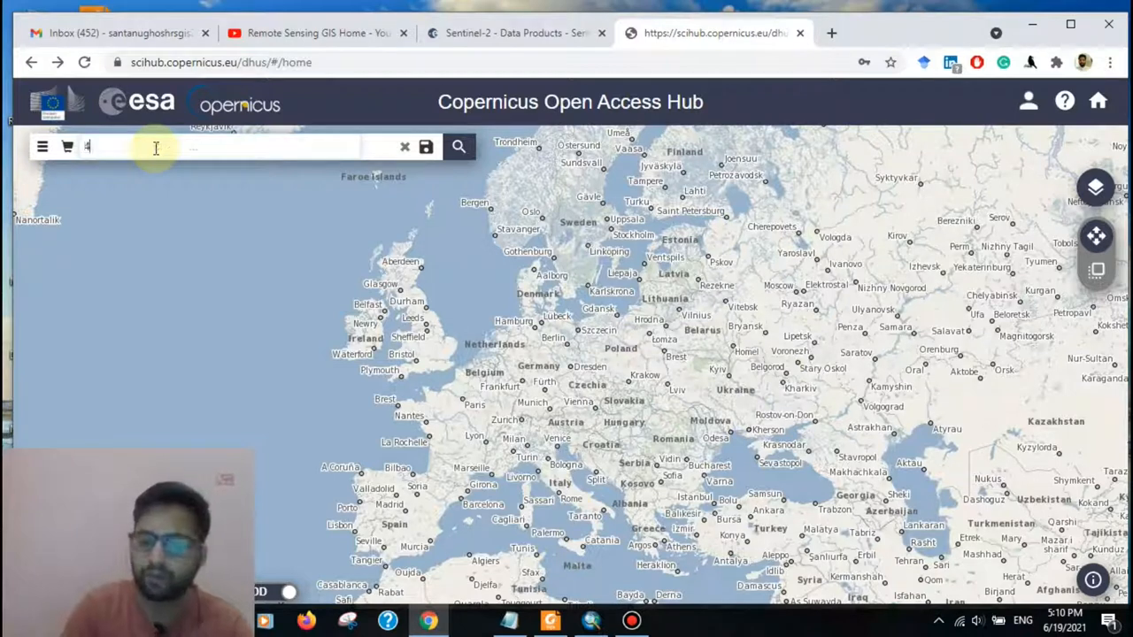
{"action": "type", "text": "3RGM"}
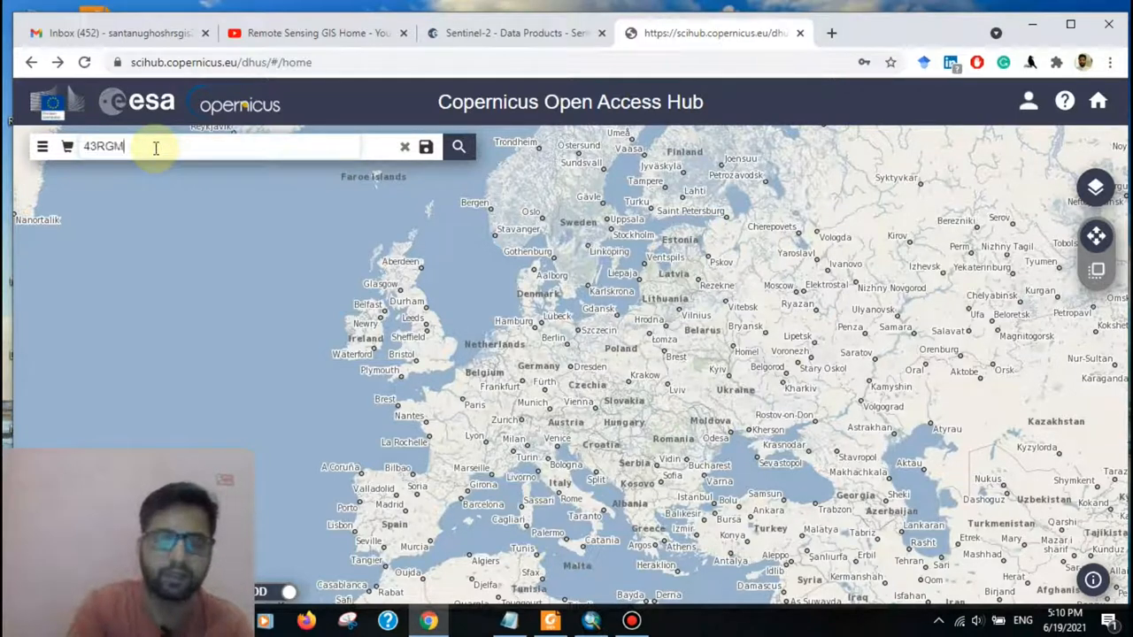
{"action": "left_click", "coordinate": [458, 146]}
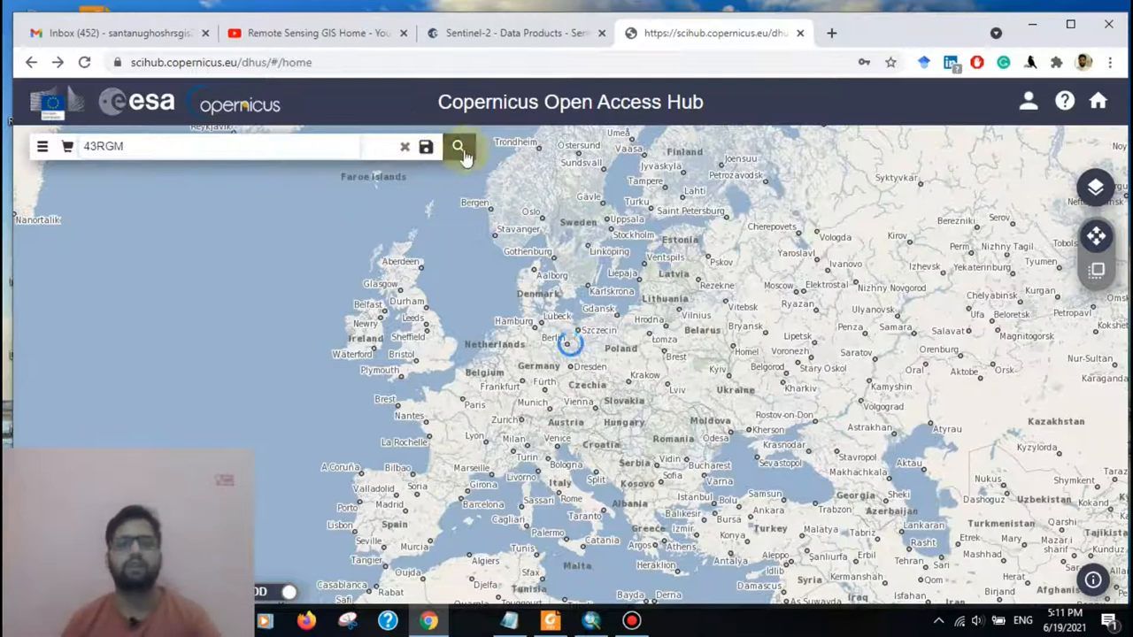
{"action": "left_click", "coordinate": [458, 146]}
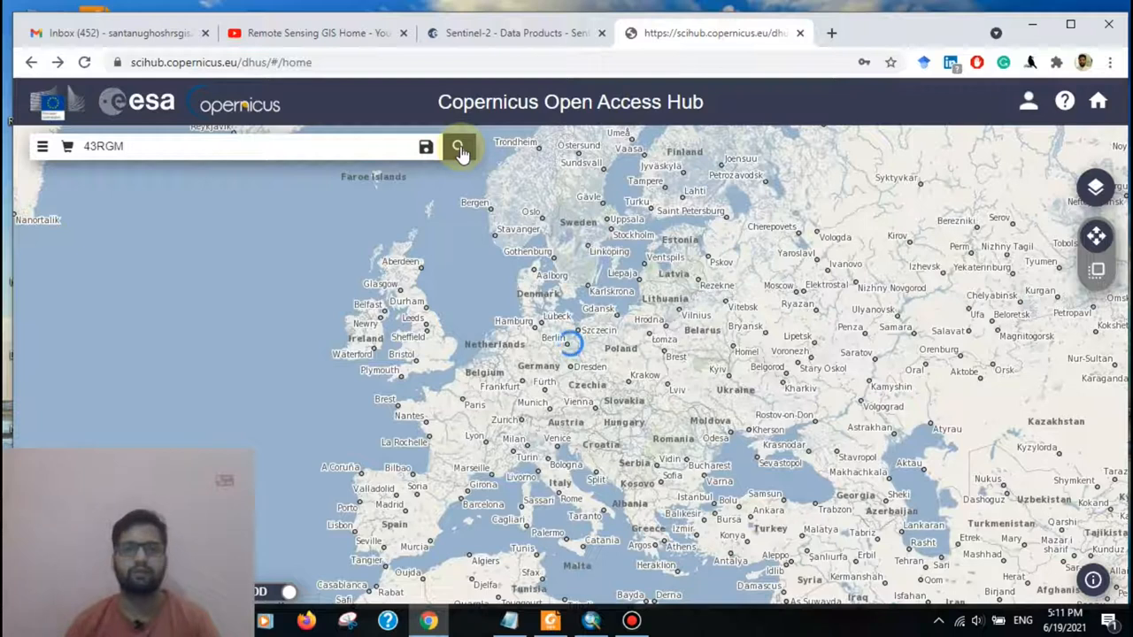
{"action": "left_click", "coordinate": [458, 146]}
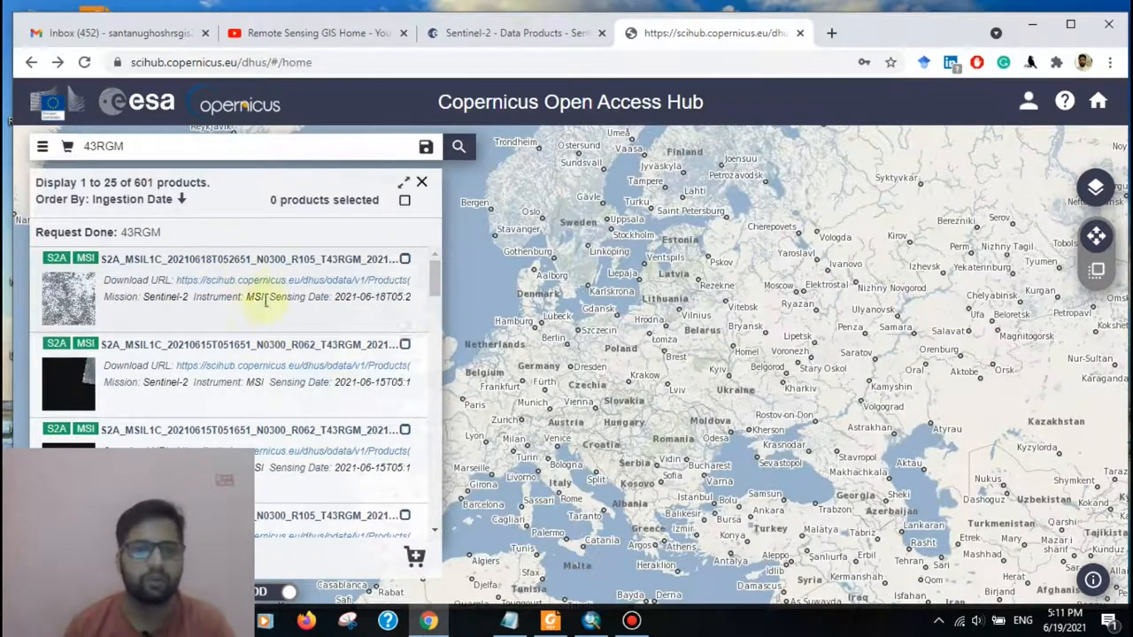
{"action": "mouse_move", "coordinate": [407, 296]}
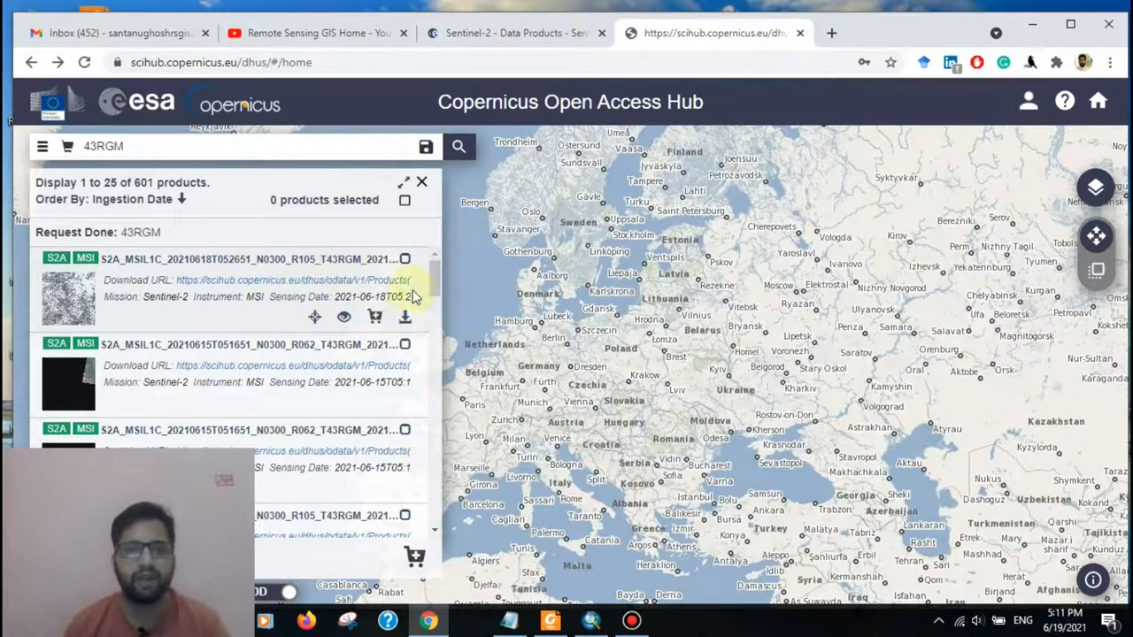
{"action": "mouse_move", "coordinate": [228, 331]}
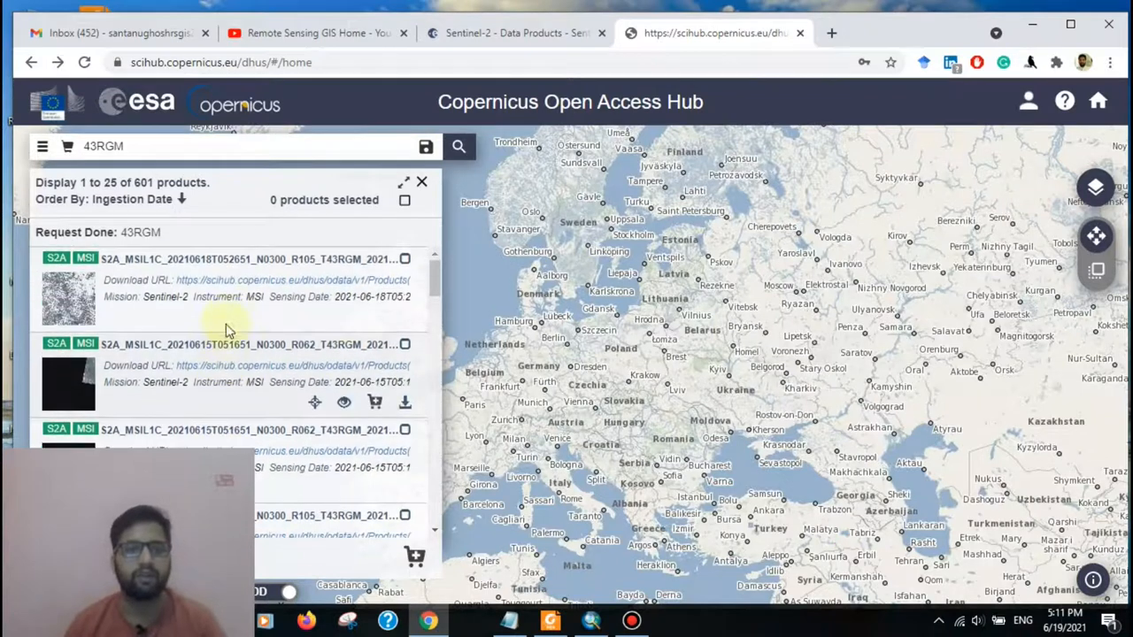
{"action": "mouse_move", "coordinate": [343, 317]}
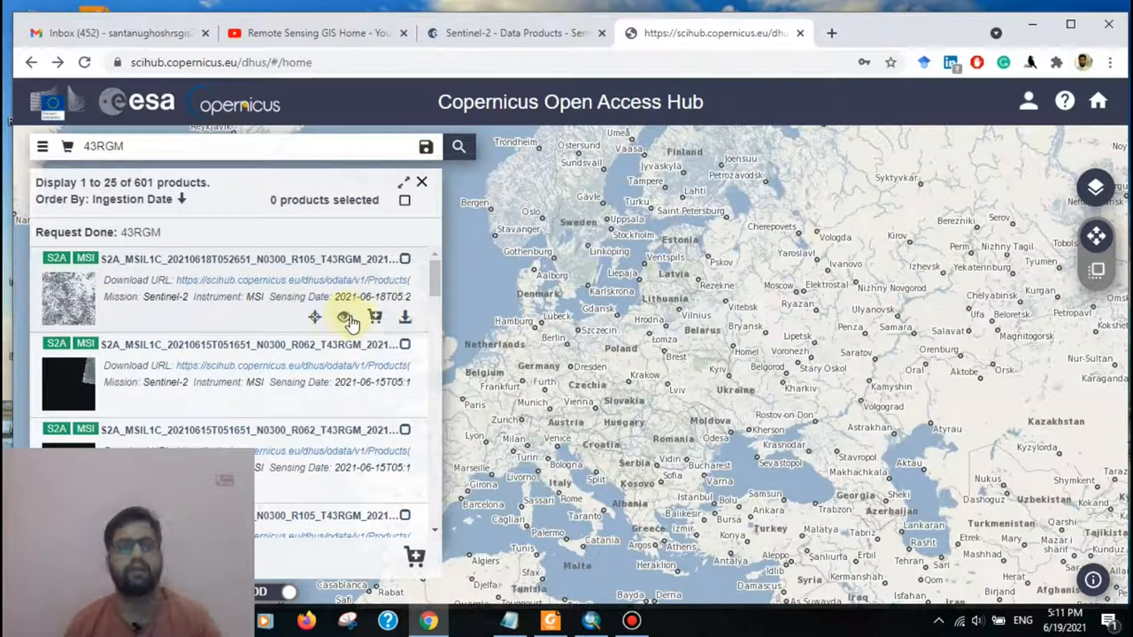
{"action": "mouse_move", "coordinate": [345, 318]}
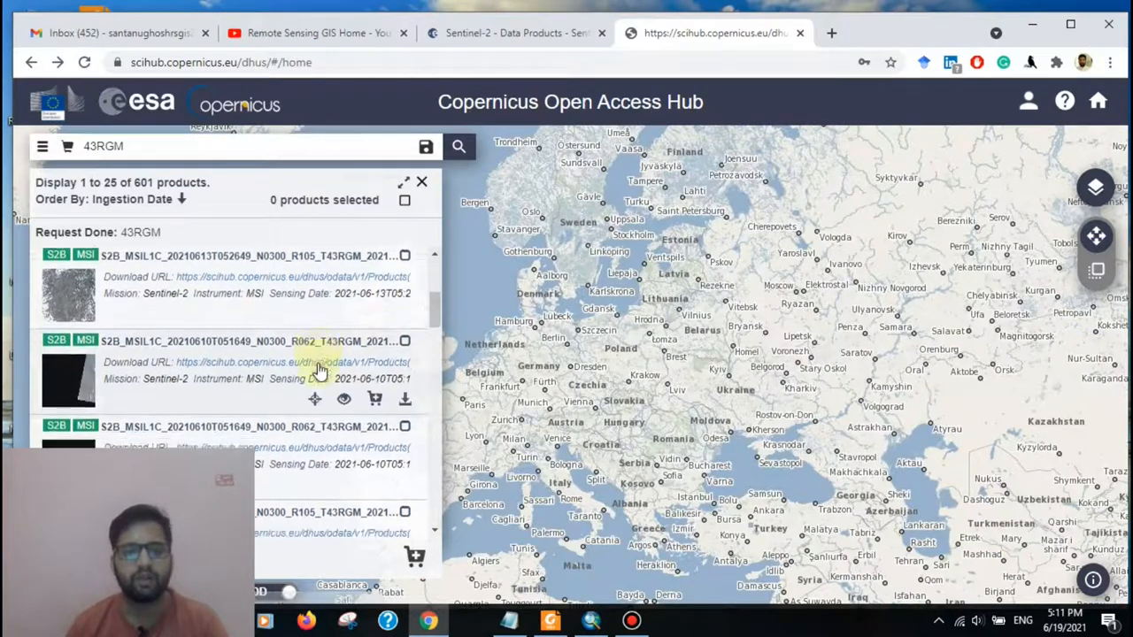
Step: Scroll the 43RGM results and select the S2B_MSIL1C_20210603 product
{"action": "scroll", "scroll_direction": "down", "scroll_amount": 3}
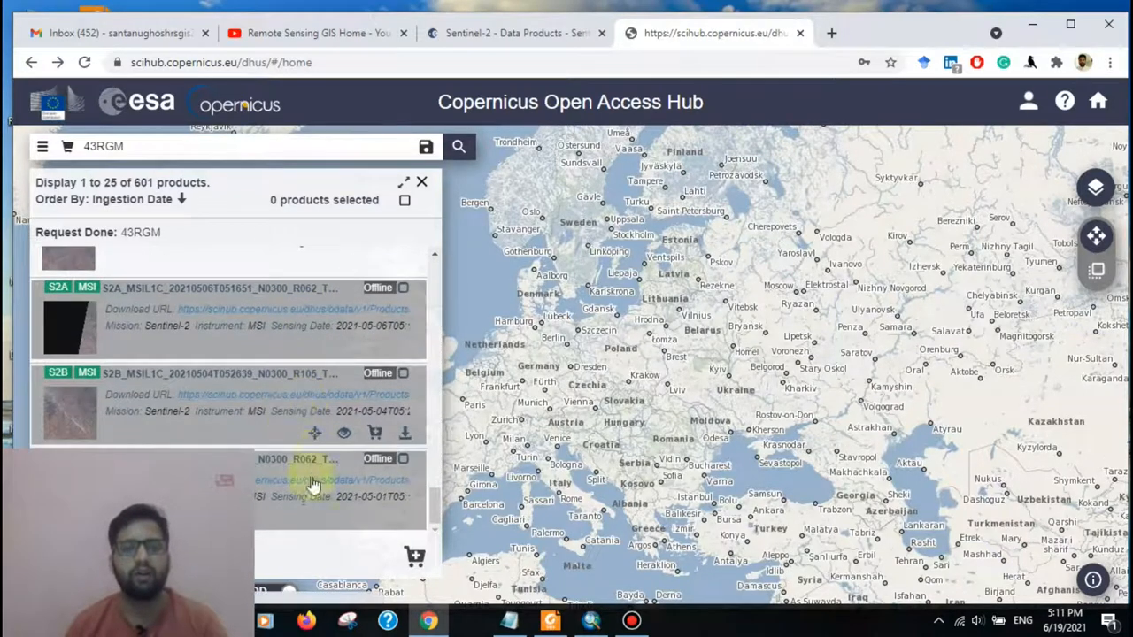
{"action": "scroll", "scroll_direction": "up", "scroll_amount": 3}
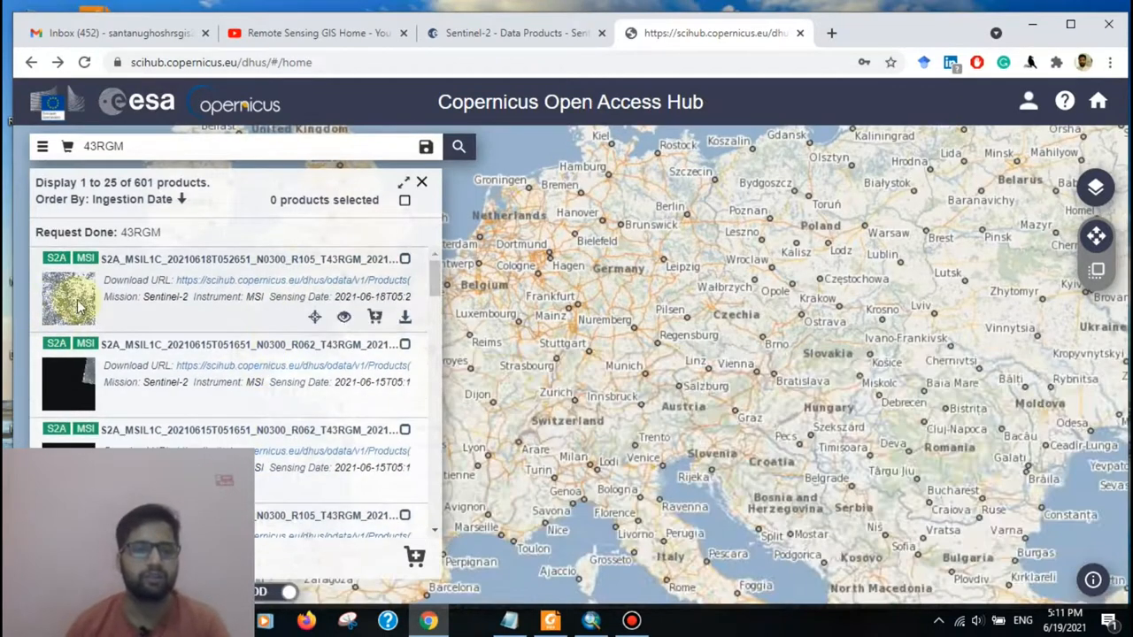
{"action": "scroll", "scroll_direction": "down", "scroll_amount": 3}
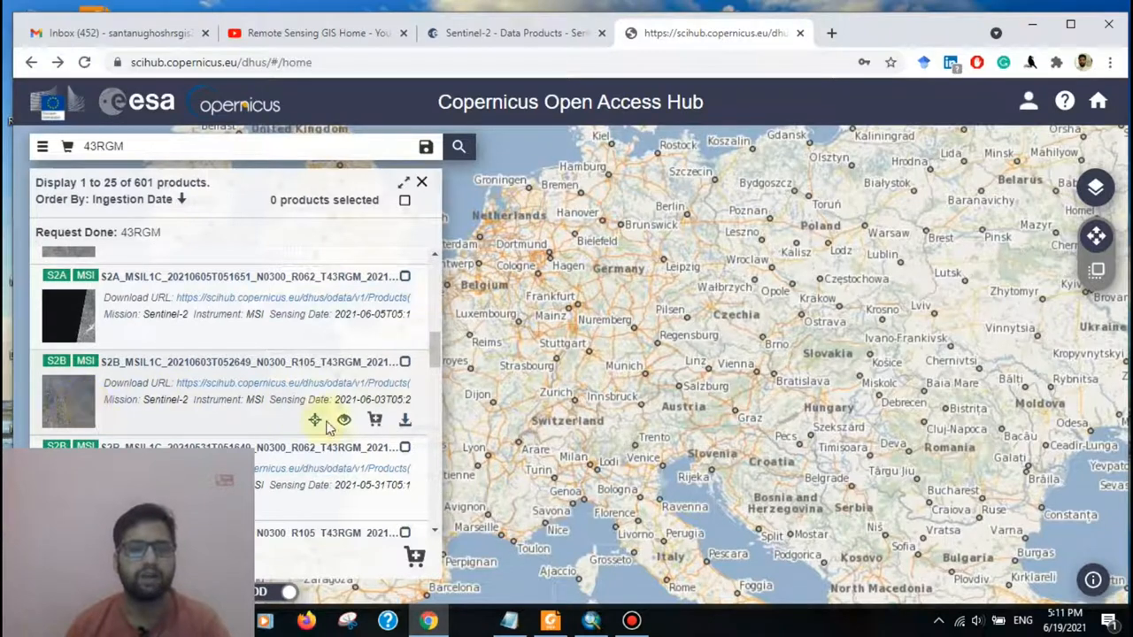
{"action": "left_click", "coordinate": [343, 419]}
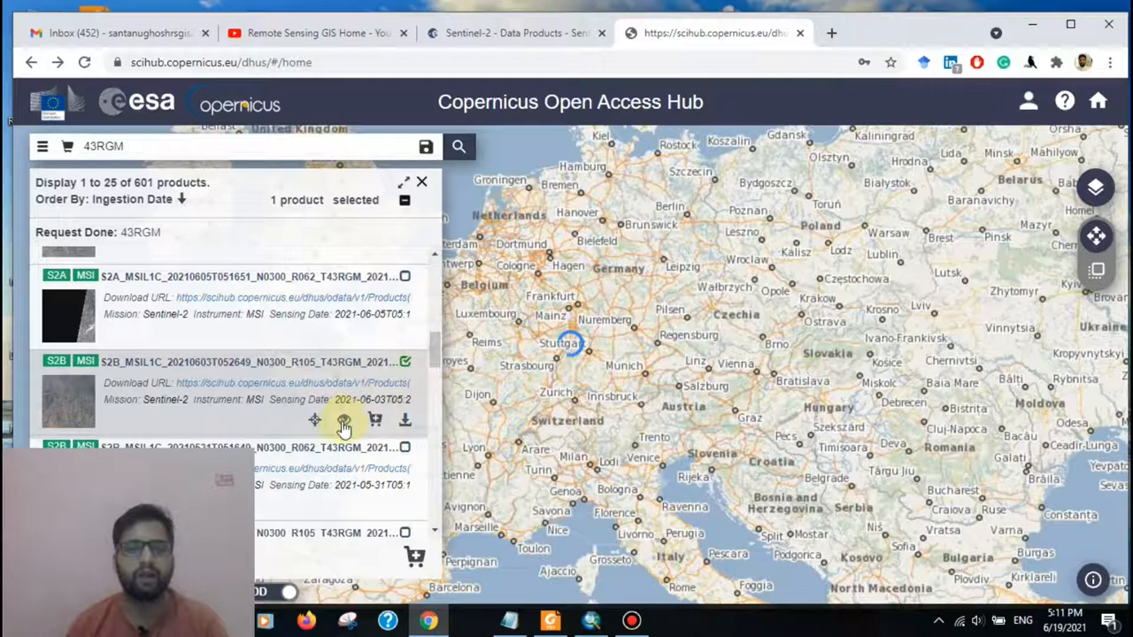
{"action": "left_click", "coordinate": [343, 419]}
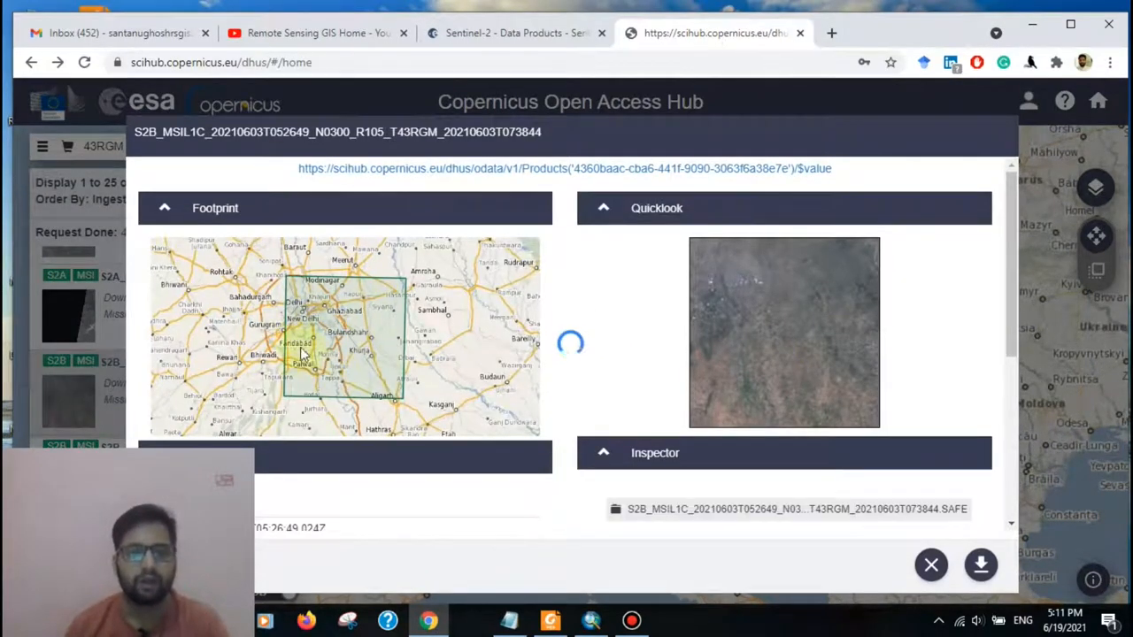
{"action": "mouse_move", "coordinate": [986, 482]}
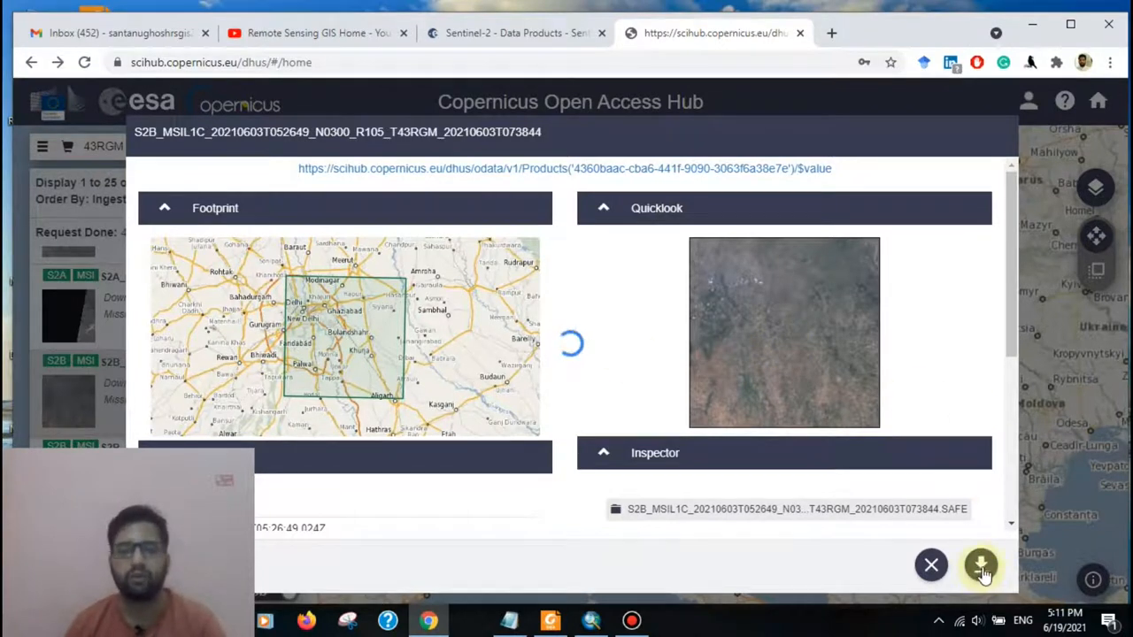
{"action": "mouse_move", "coordinate": [821, 382]}
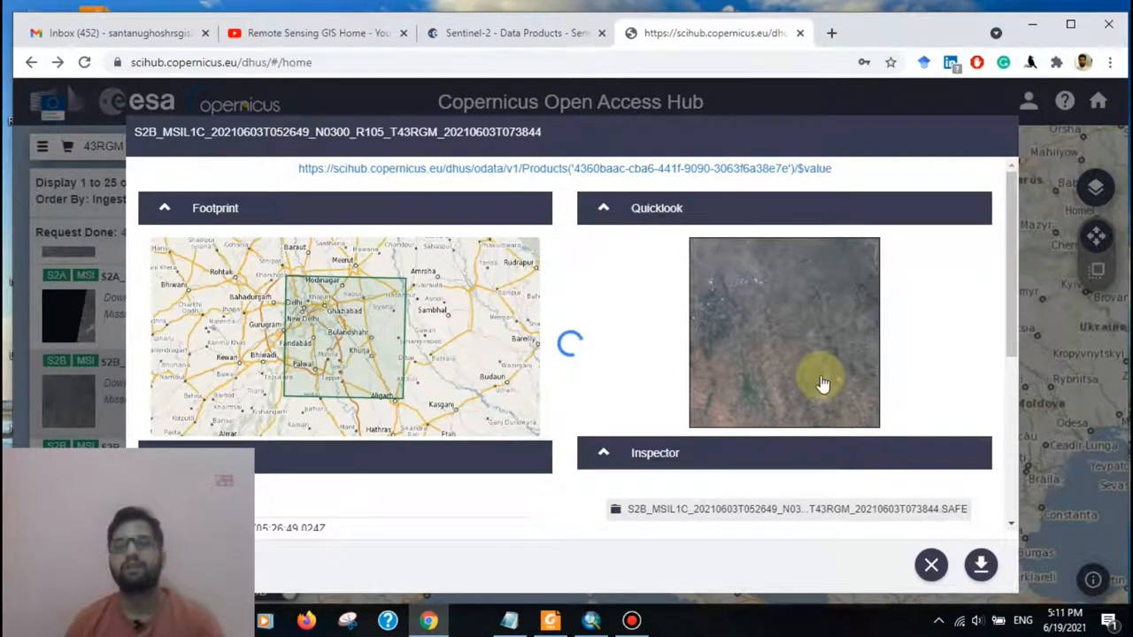
Step: View the 3 June 2021 product's details, footprint and quicklook
{"action": "left_click", "coordinate": [930, 565]}
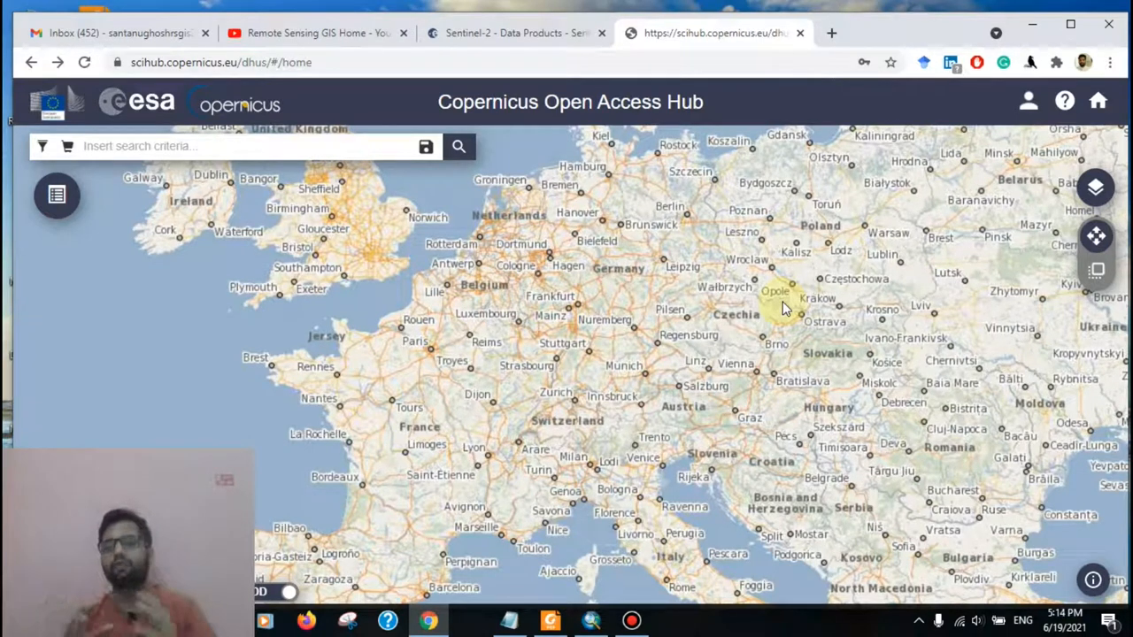
{"action": "mouse_move", "coordinate": [820, 347]}
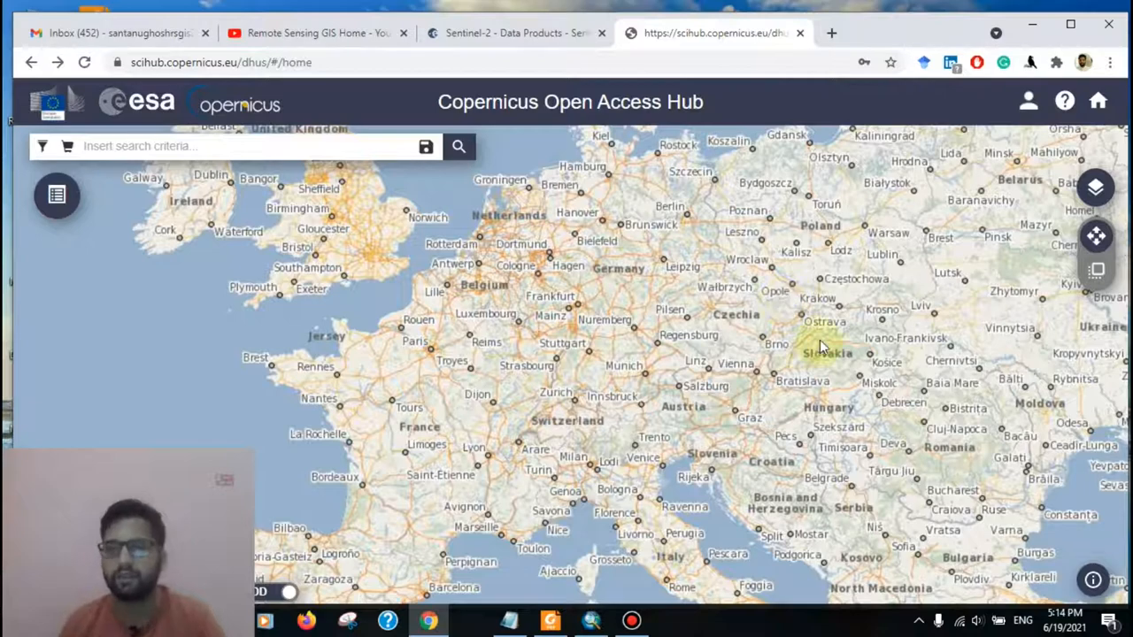
Step: Pan to Delhi and draw a search rectangle over Delhi, Ghaziabad and Greater Noida
{"action": "left_click_drag", "start_coordinate": [823, 345], "coordinate": [327, 212]}
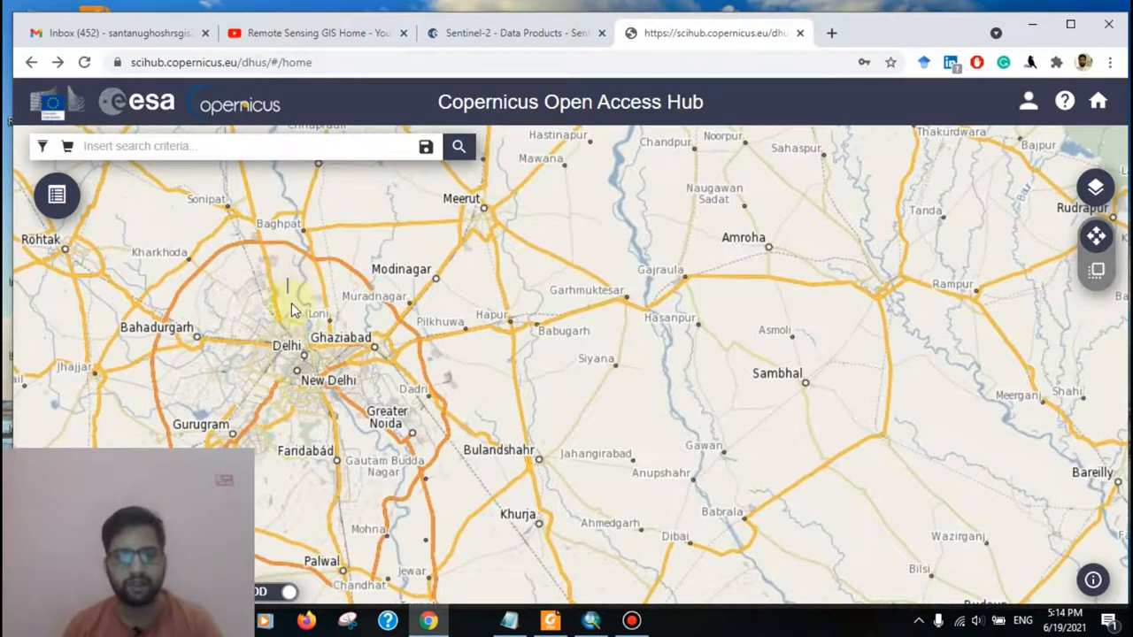
{"action": "left_click_drag", "start_coordinate": [288, 283], "coordinate": [526, 455]}
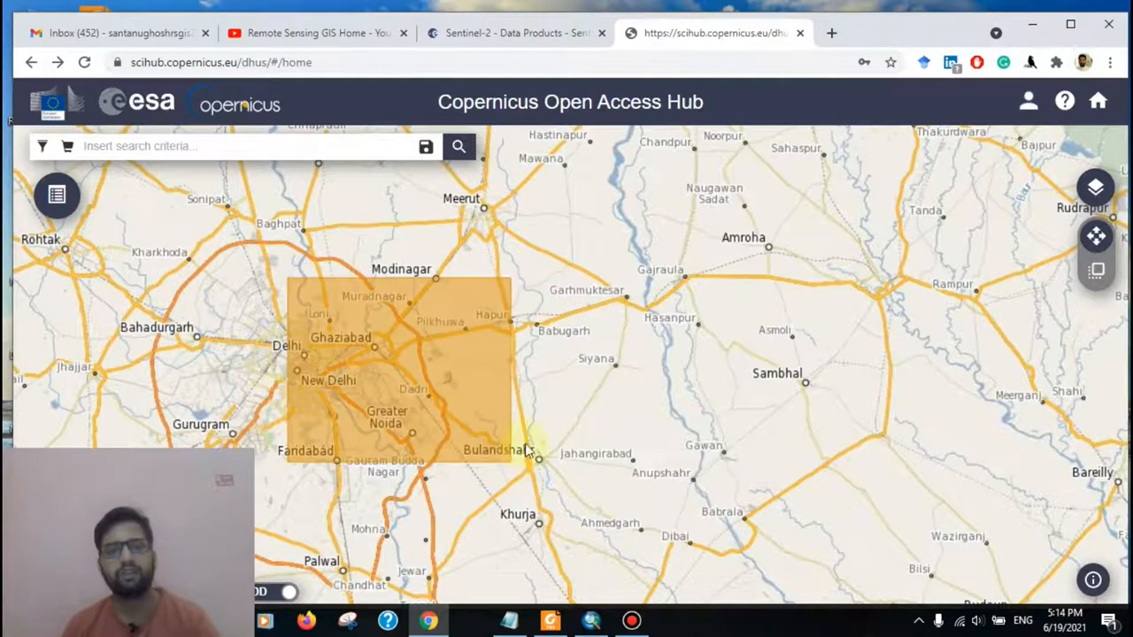
{"action": "mouse_move", "coordinate": [415, 366]}
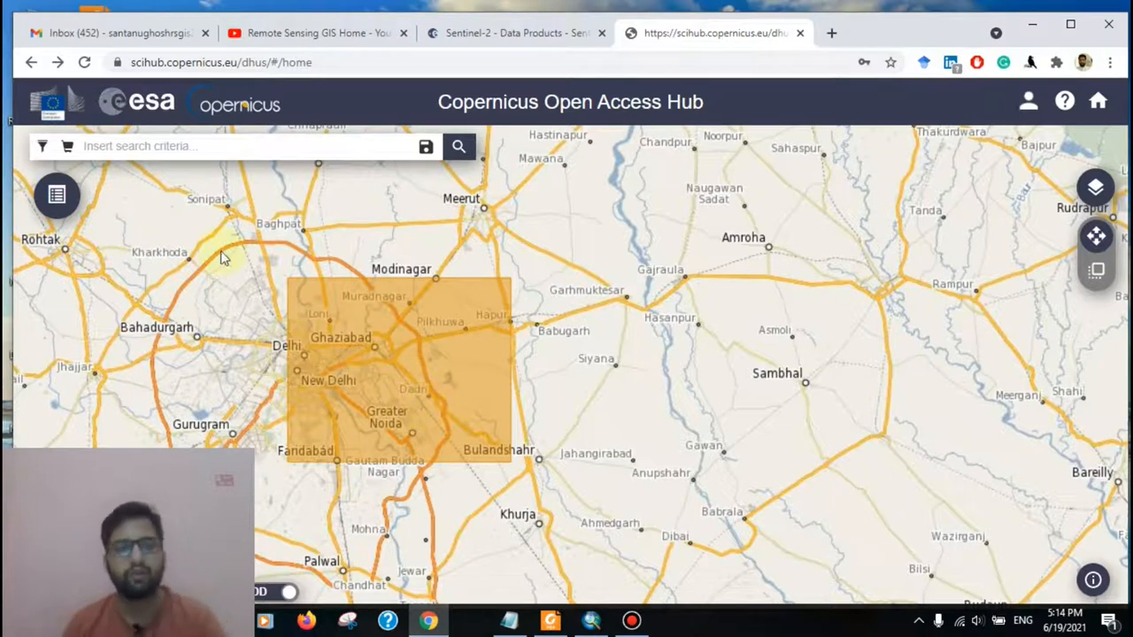
{"action": "mouse_move", "coordinate": [252, 294]}
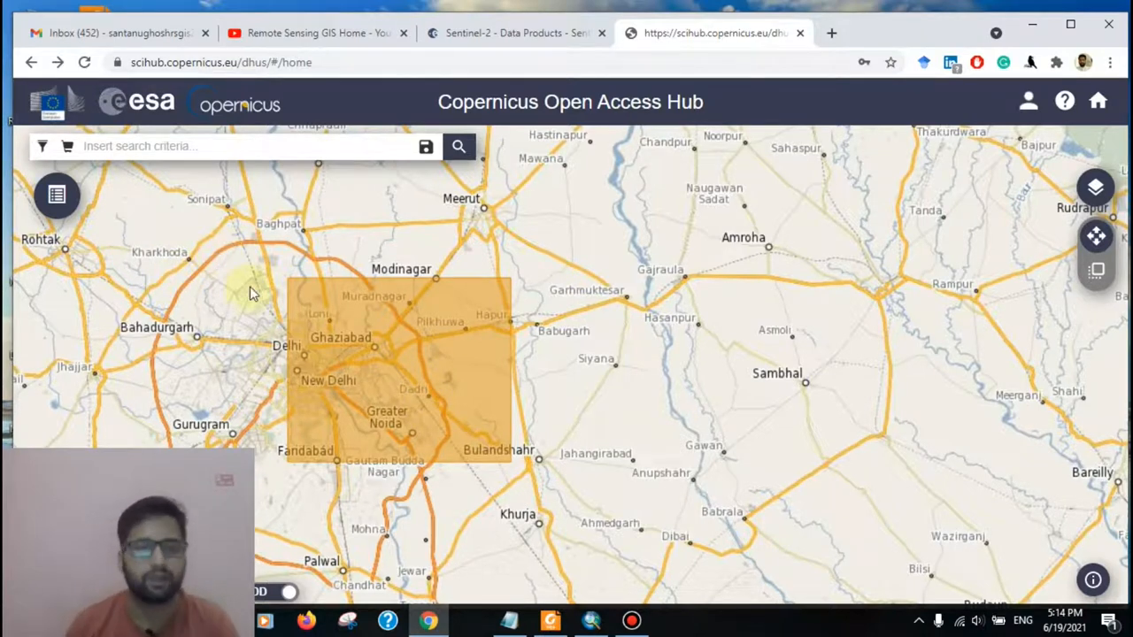
Step: Open Advanced Search and set the sensing period start date to 1 May 2021
{"action": "left_click", "coordinate": [42, 146]}
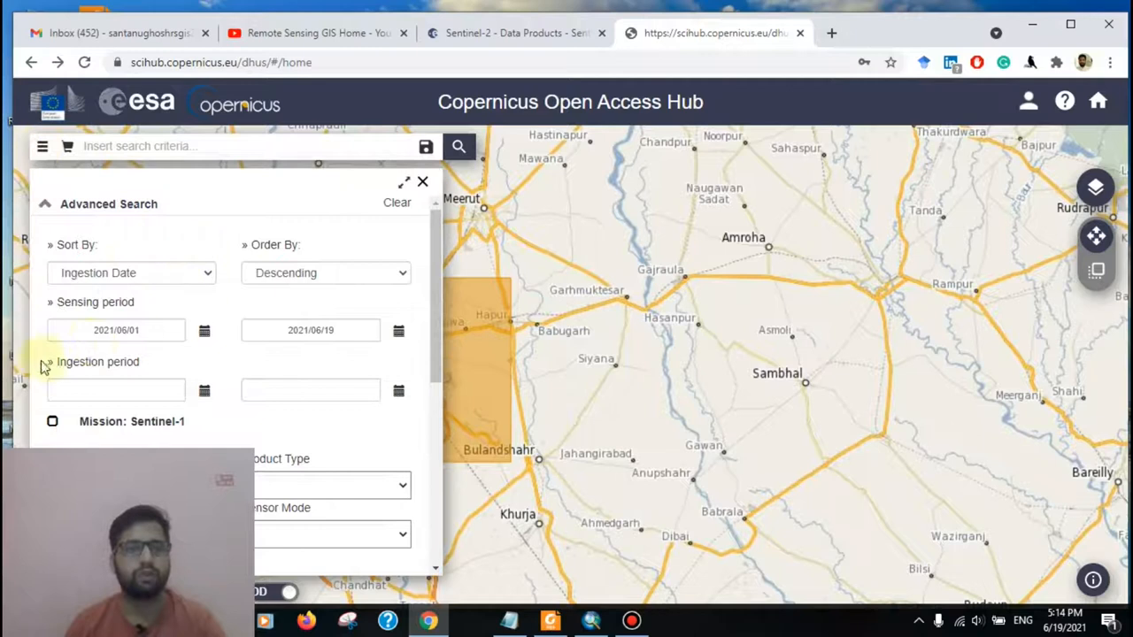
{"action": "left_click", "coordinate": [205, 330]}
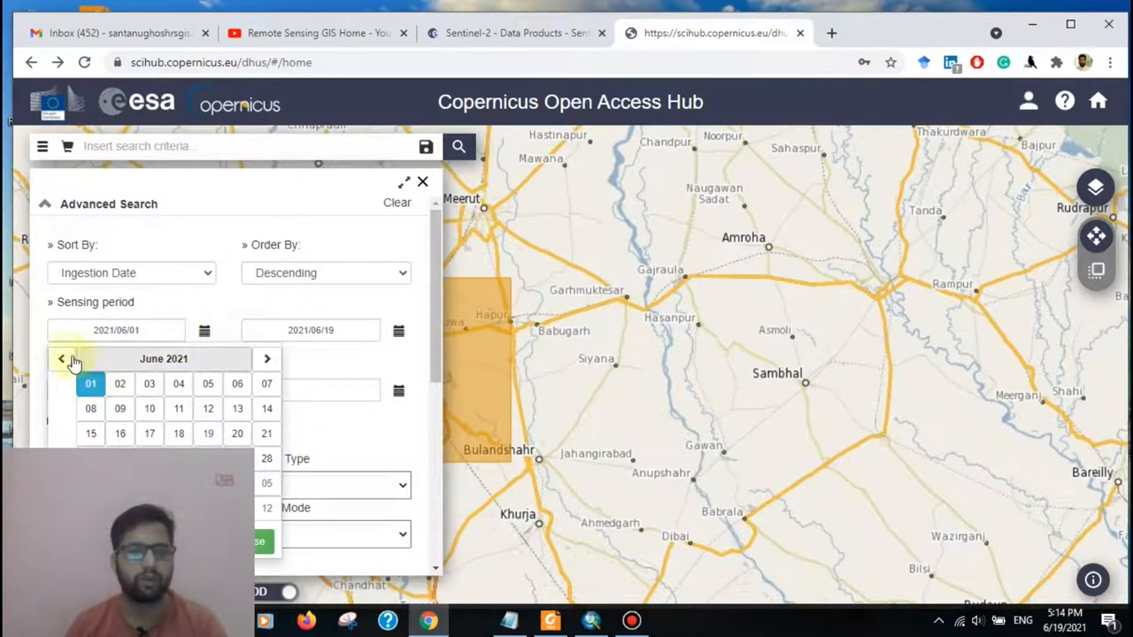
{"action": "left_click", "coordinate": [61, 358]}
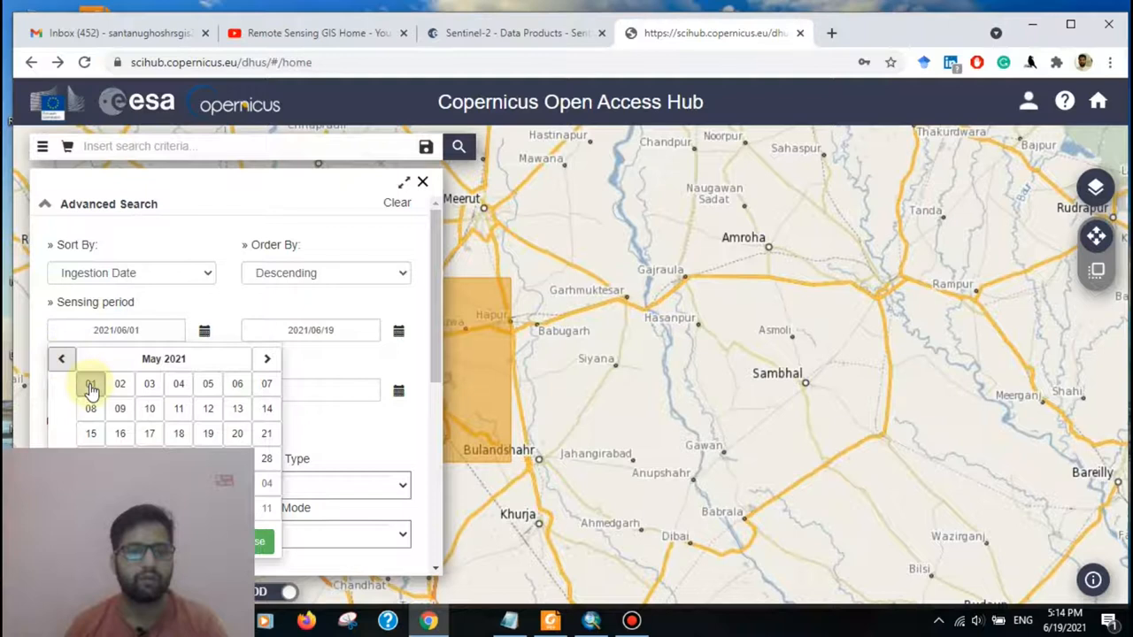
{"action": "left_click", "coordinate": [90, 383]}
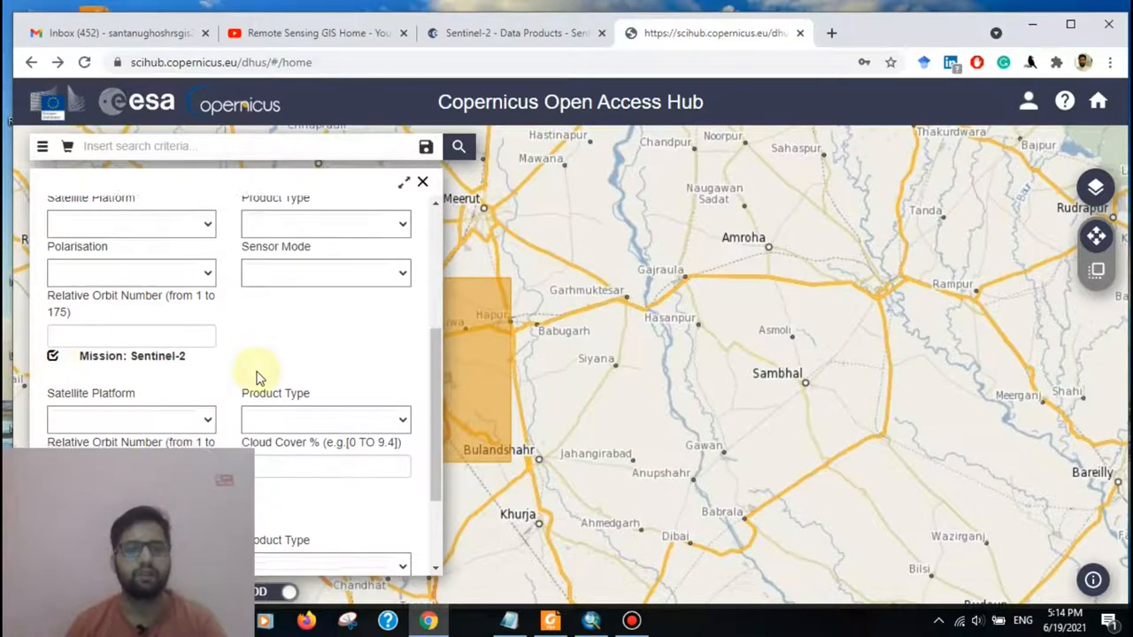
Step: Review the Sentinel-2 platform and product type options, then enter cloud cover [0 TO 10]
{"action": "left_click", "coordinate": [131, 348]}
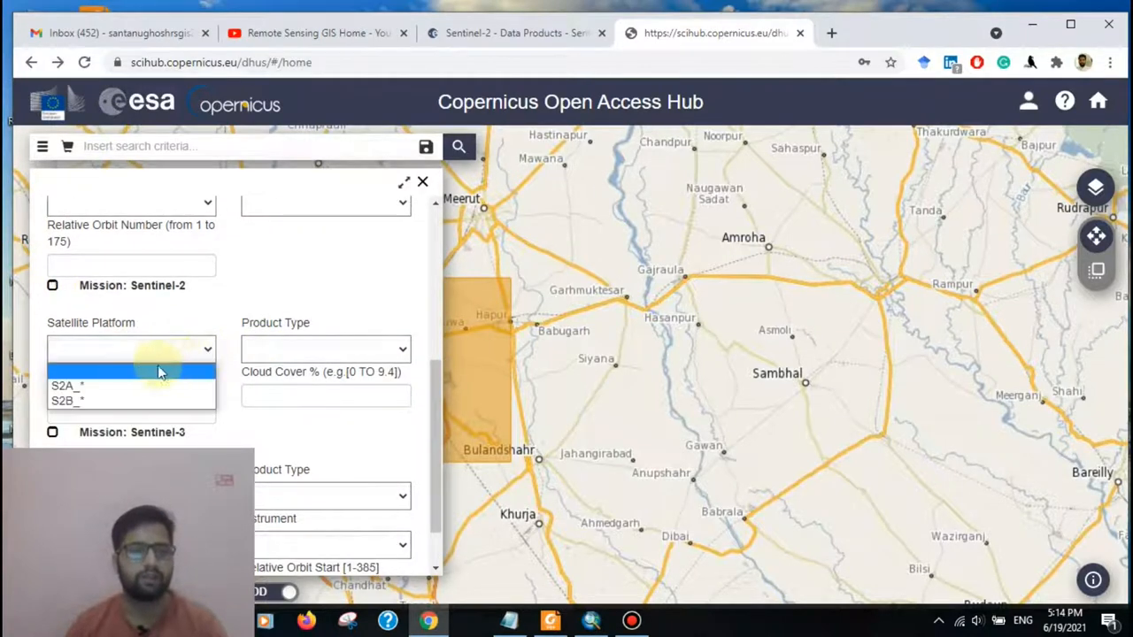
{"action": "mouse_move", "coordinate": [183, 320]}
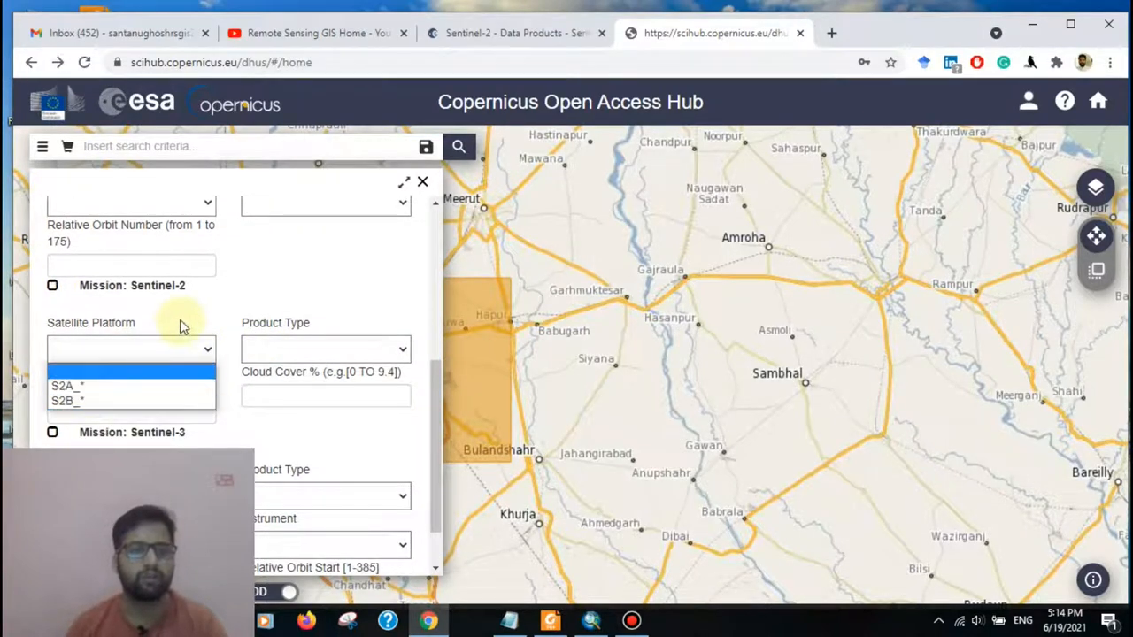
{"action": "left_click", "coordinate": [131, 348]}
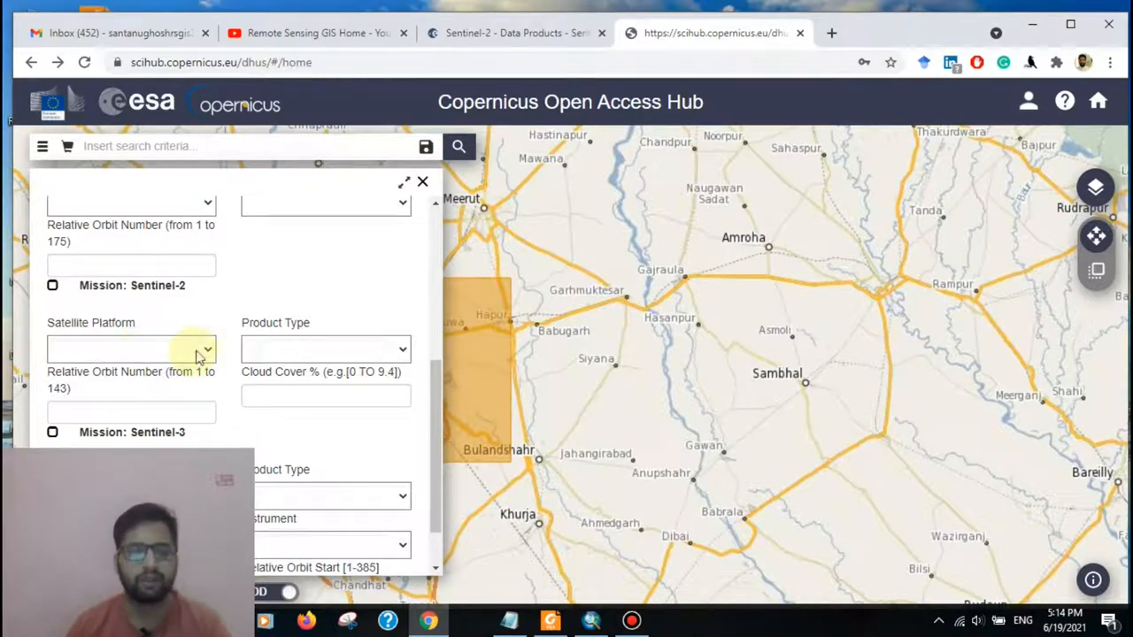
{"action": "mouse_move", "coordinate": [159, 347]}
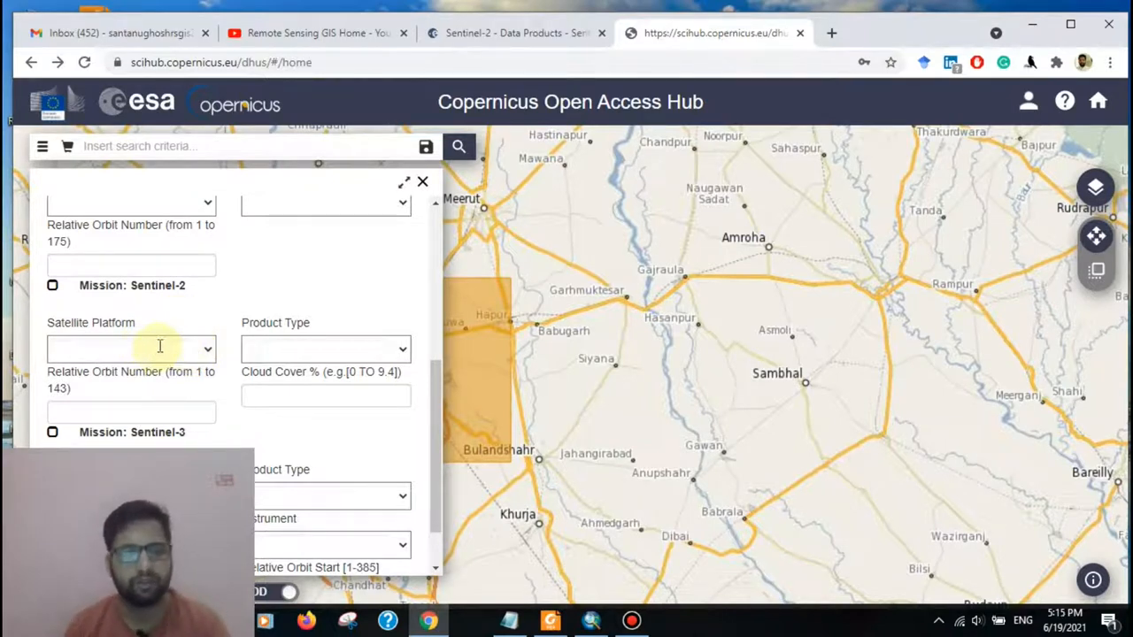
{"action": "left_click", "coordinate": [401, 347]}
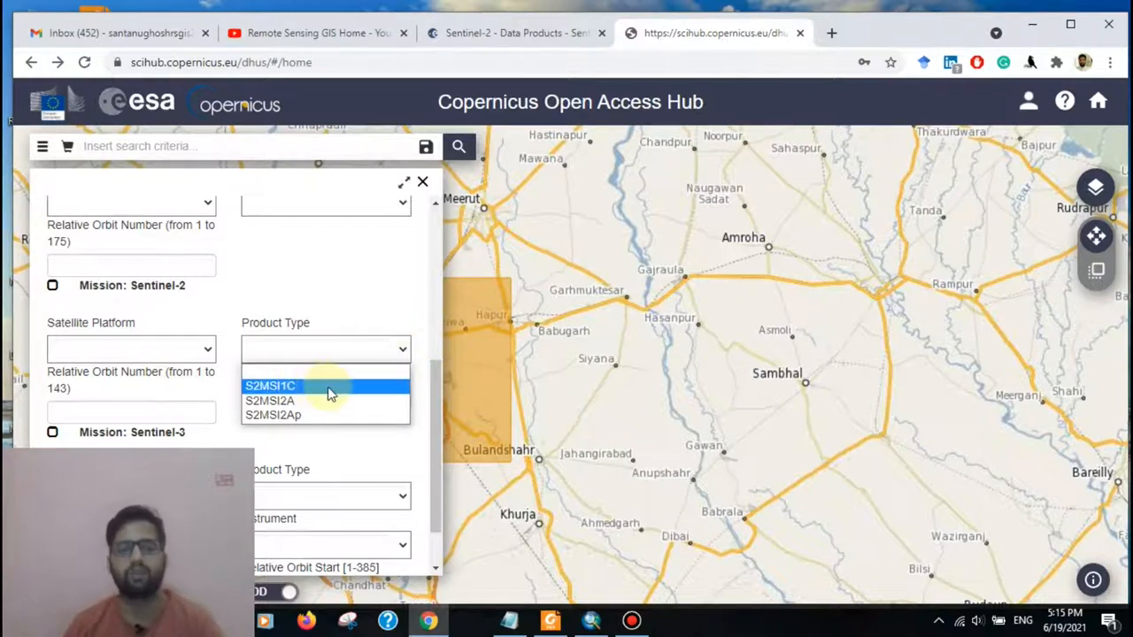
{"action": "mouse_move", "coordinate": [270, 400]}
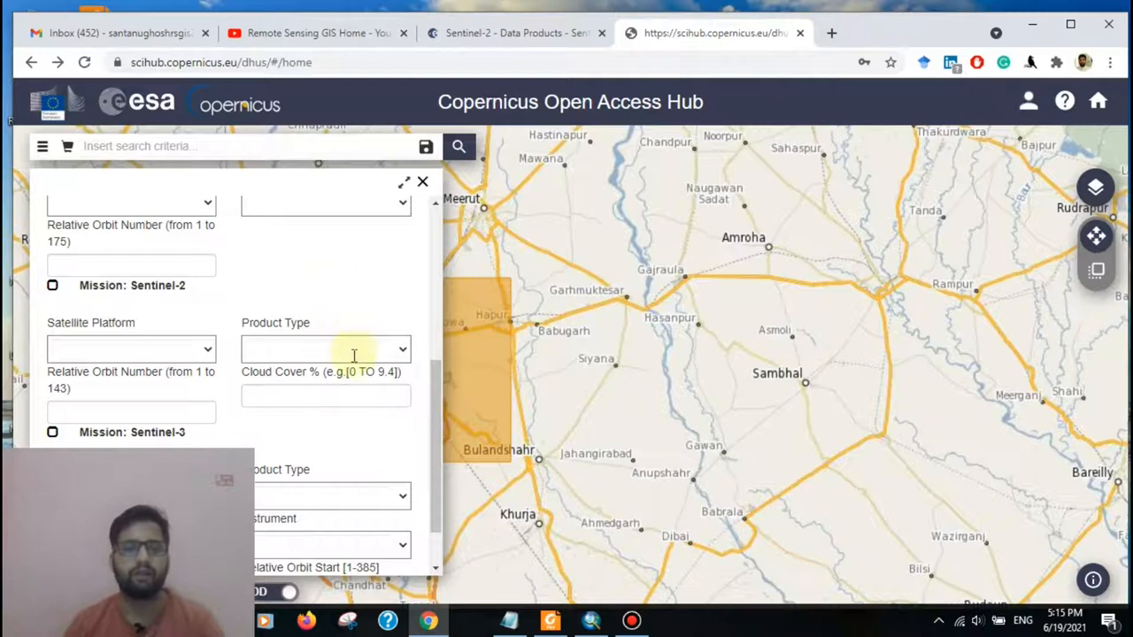
{"action": "left_click", "coordinate": [324, 396]}
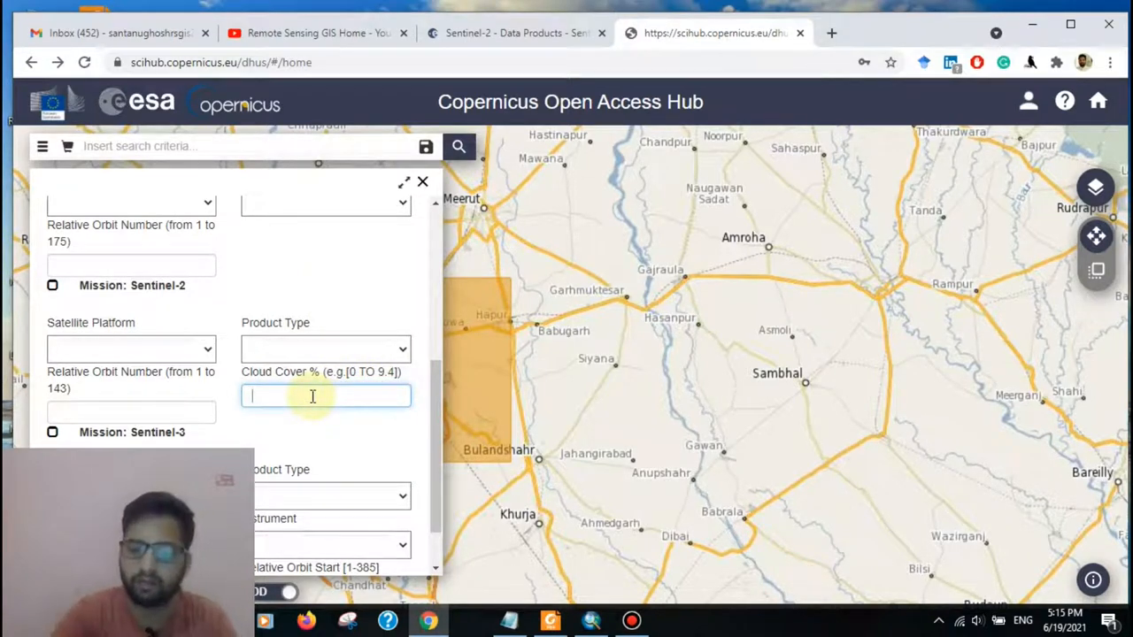
{"action": "type", "text": "["}
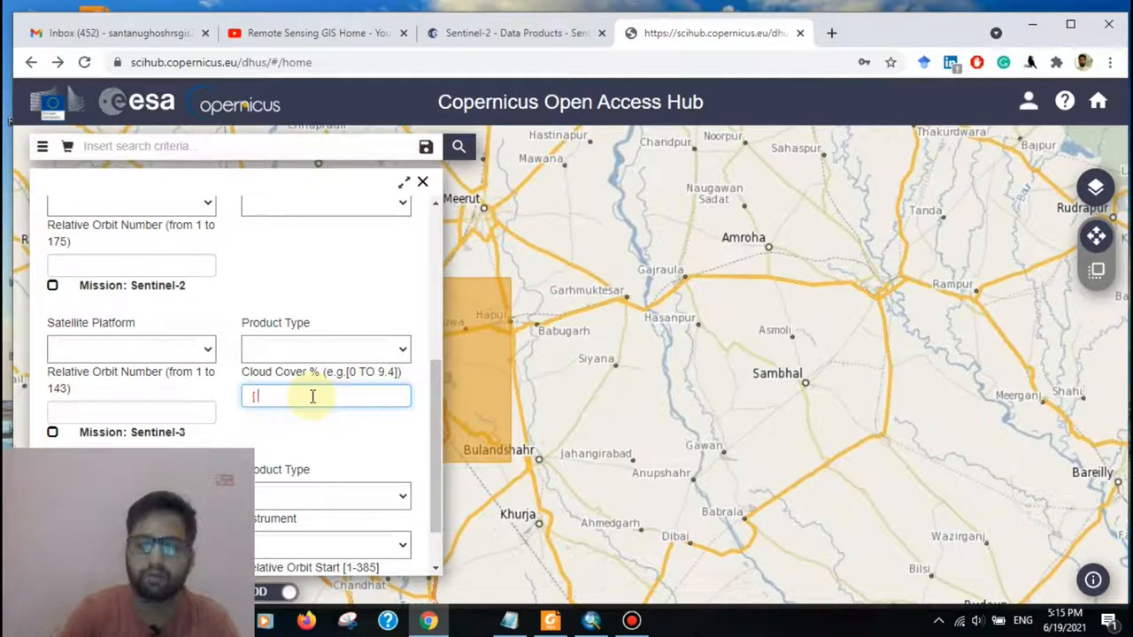
{"action": "type", "text": "0"}
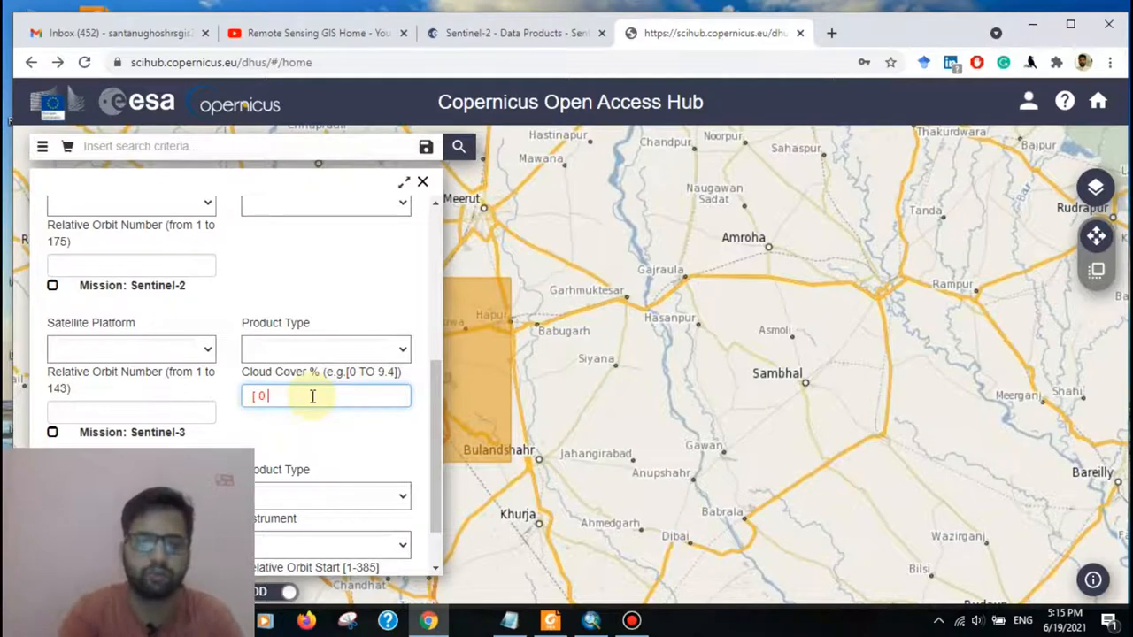
{"action": "type", "text": "TO"}
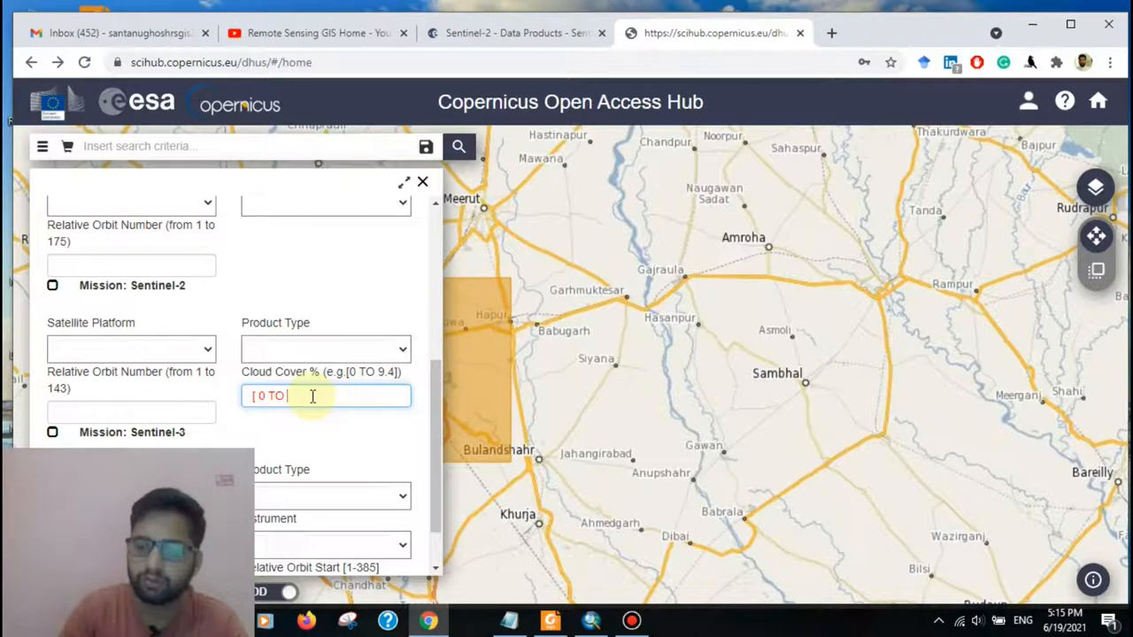
{"action": "type", "text": "10]"}
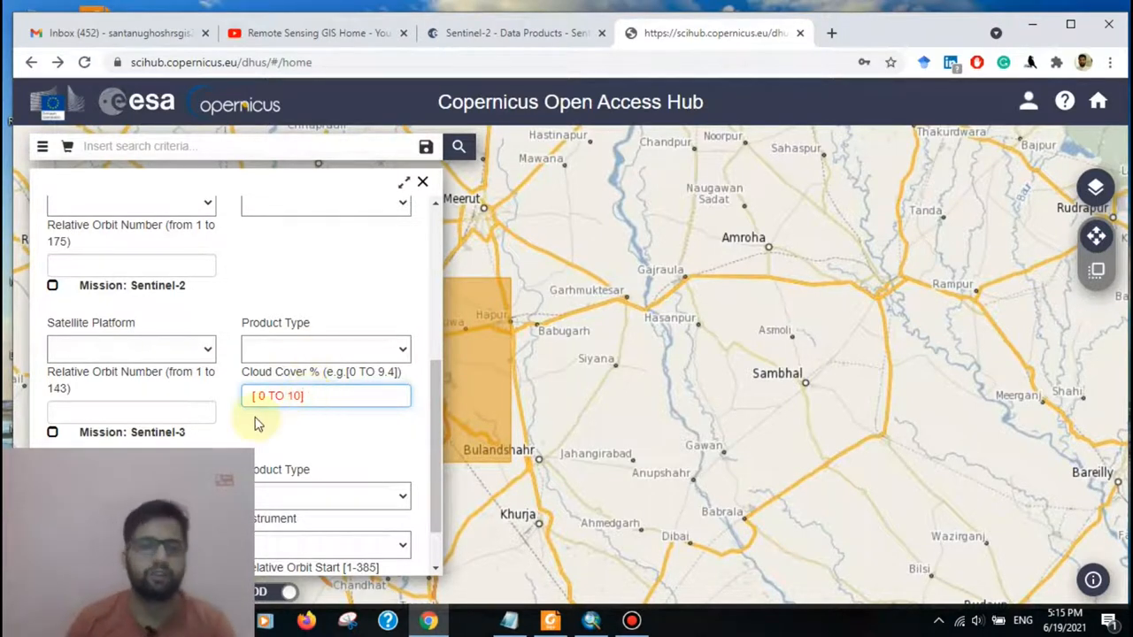
{"action": "mouse_move", "coordinate": [342, 356]}
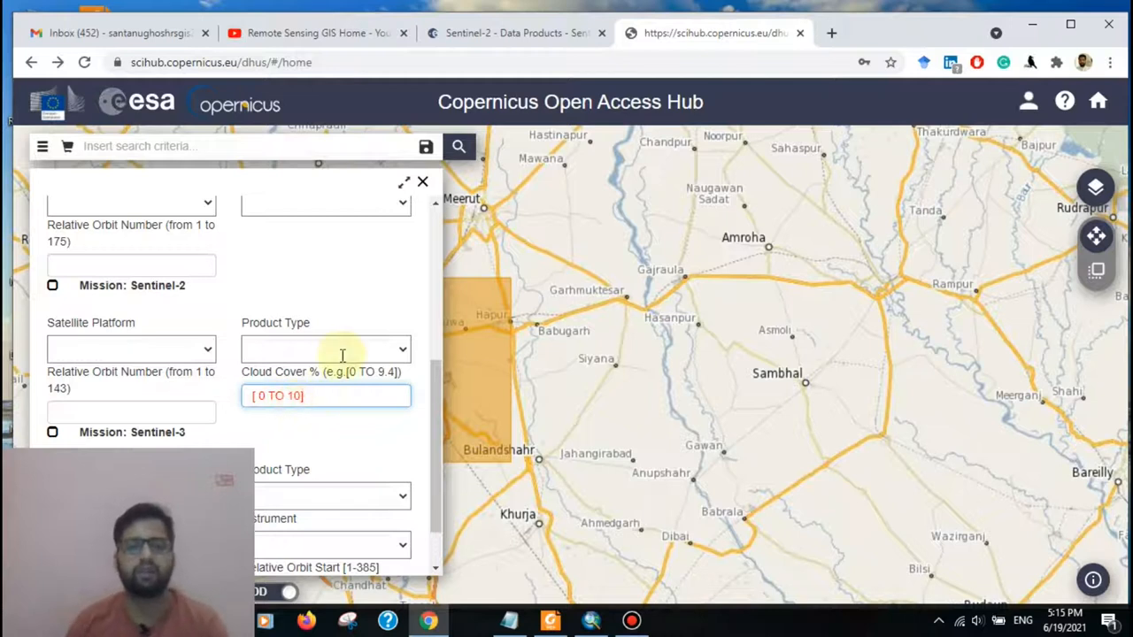
Step: Search the drawn Delhi area and open details of the 8 June 2021 43RGN scene
{"action": "scroll", "scroll_direction": "up", "scroll_amount": 3}
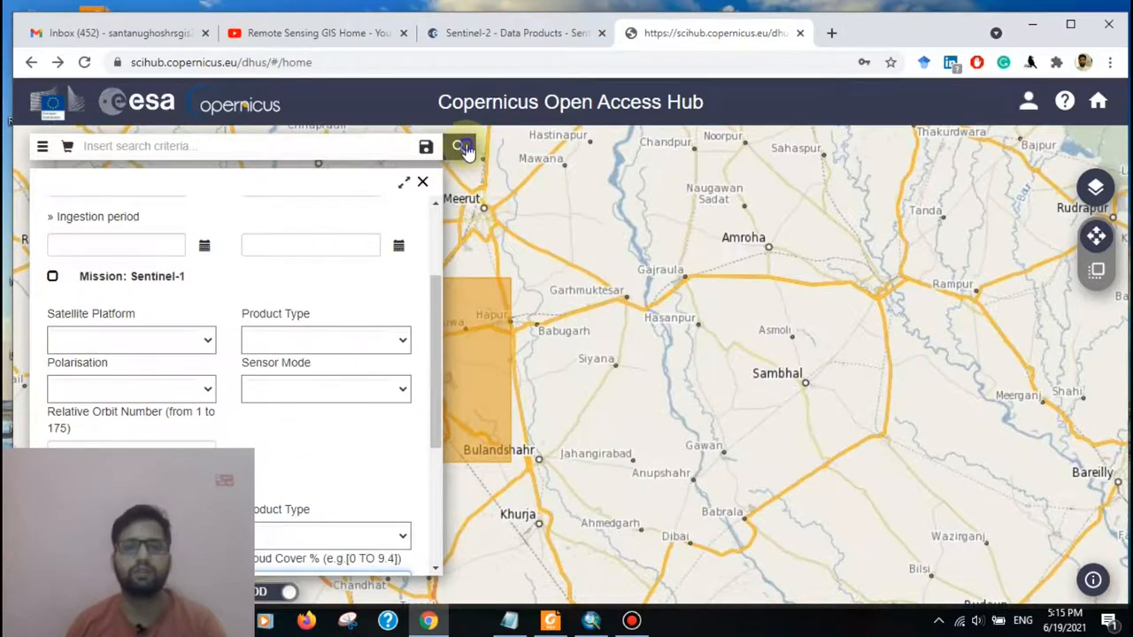
{"action": "left_click", "coordinate": [461, 146]}
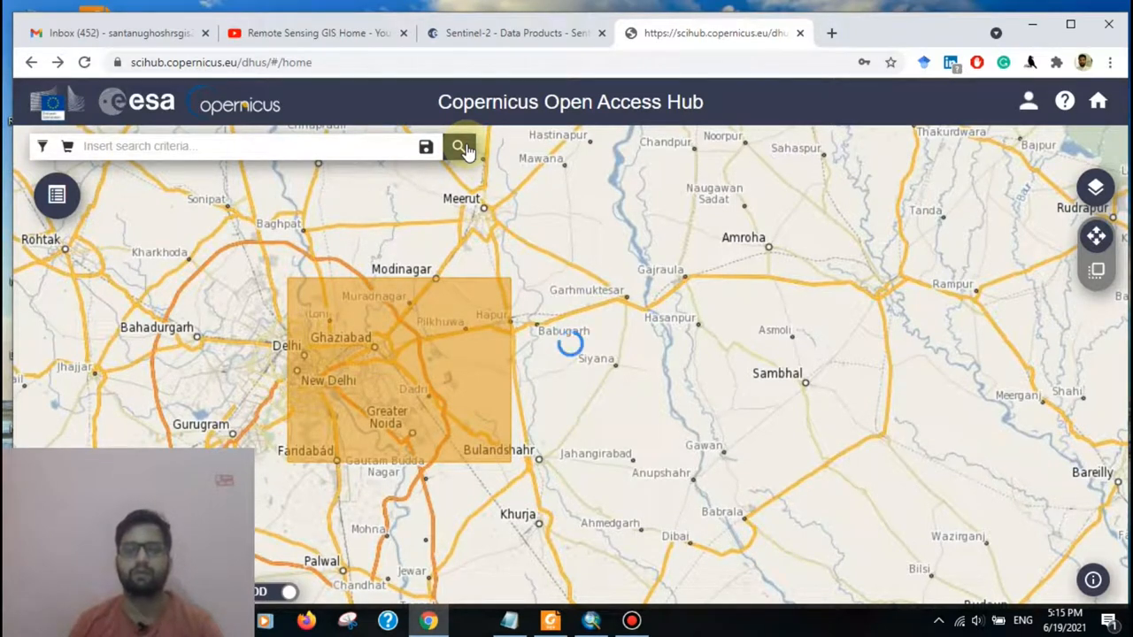
{"action": "left_click", "coordinate": [459, 146]}
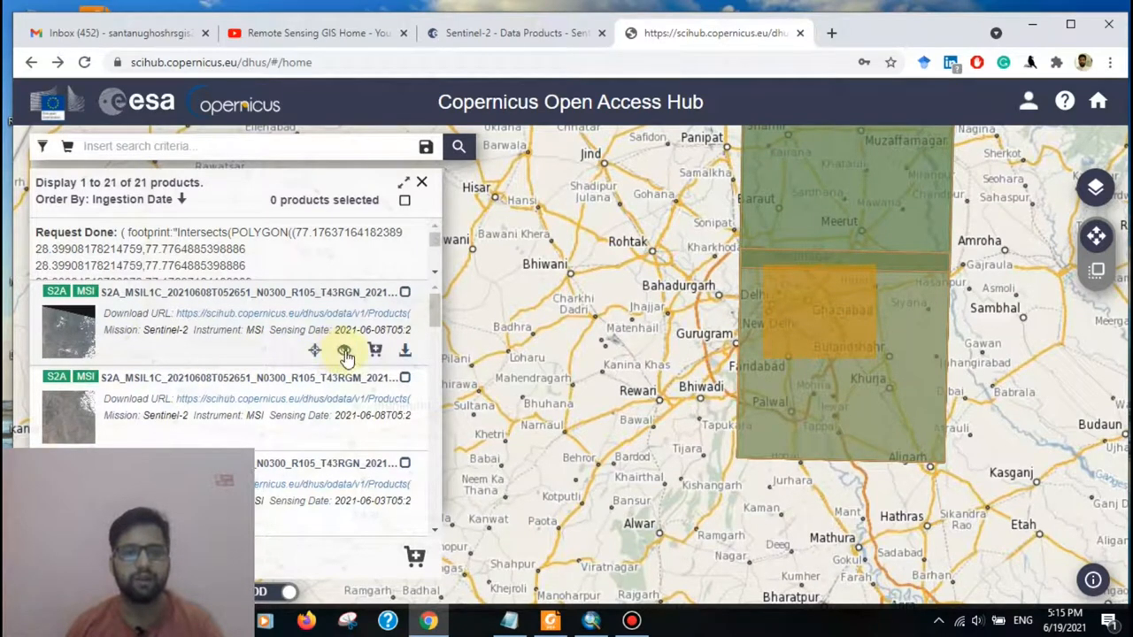
{"action": "mouse_move", "coordinate": [344, 352]}
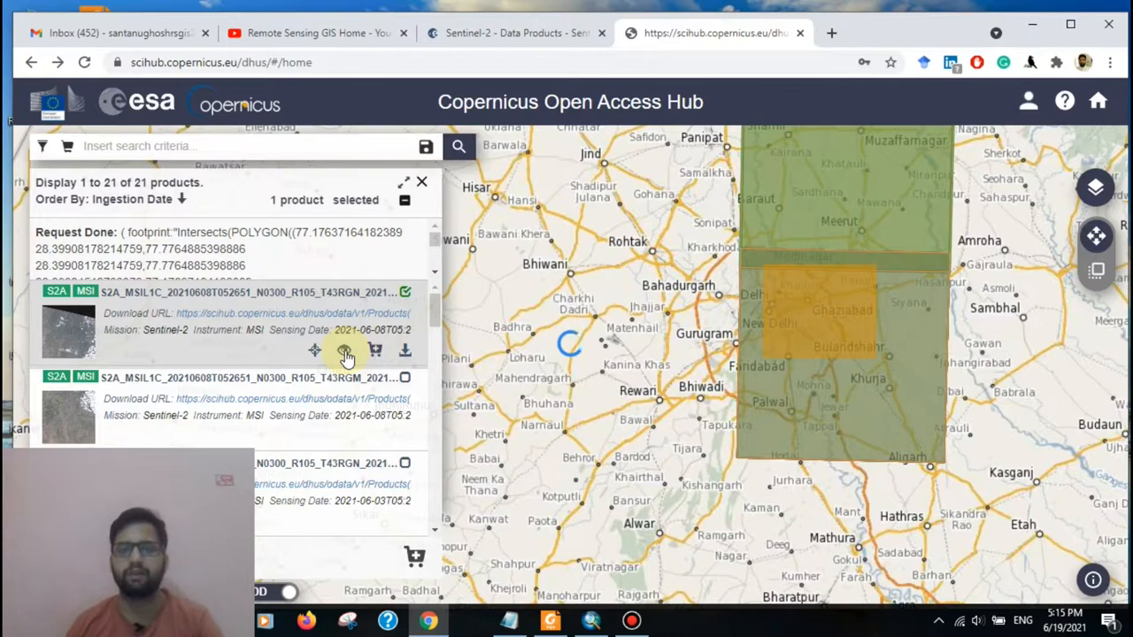
{"action": "left_click", "coordinate": [344, 350]}
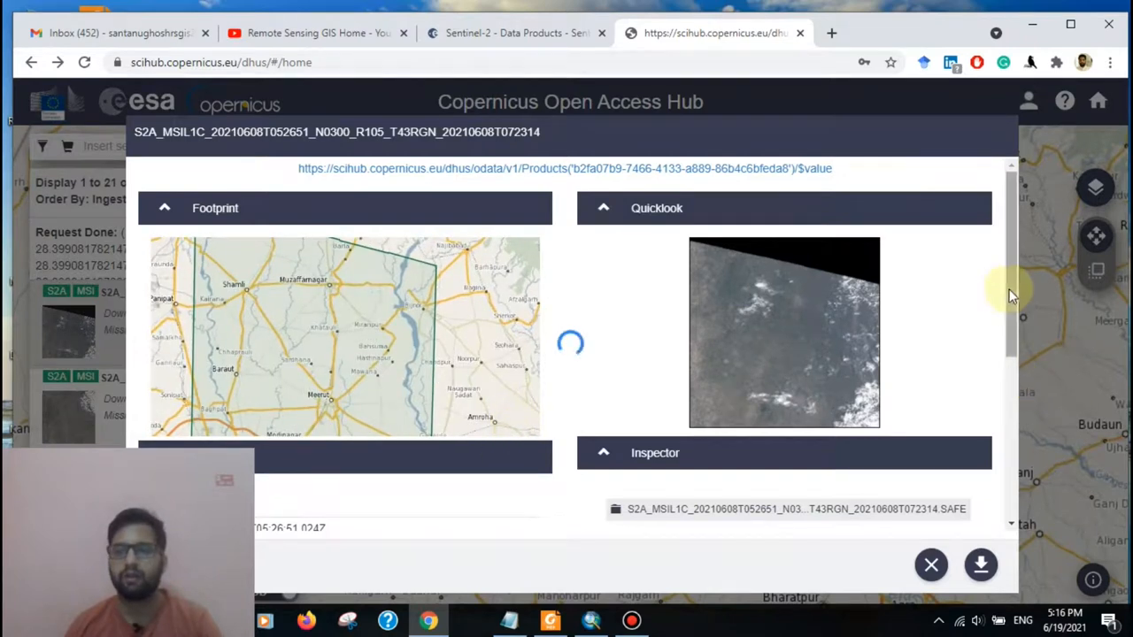
Step: Find the 43RGN scene's cloud cover attribute and highlight its 2.8069 percent value
{"action": "scroll", "scroll_direction": "down", "scroll_amount": 3}
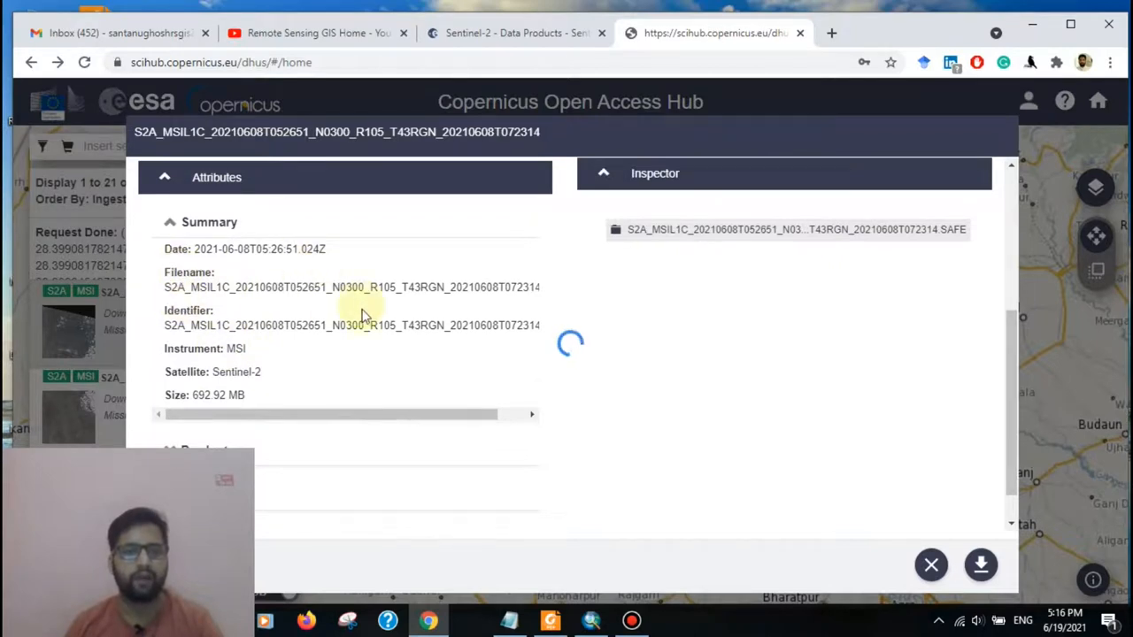
{"action": "left_click", "coordinate": [217, 177]}
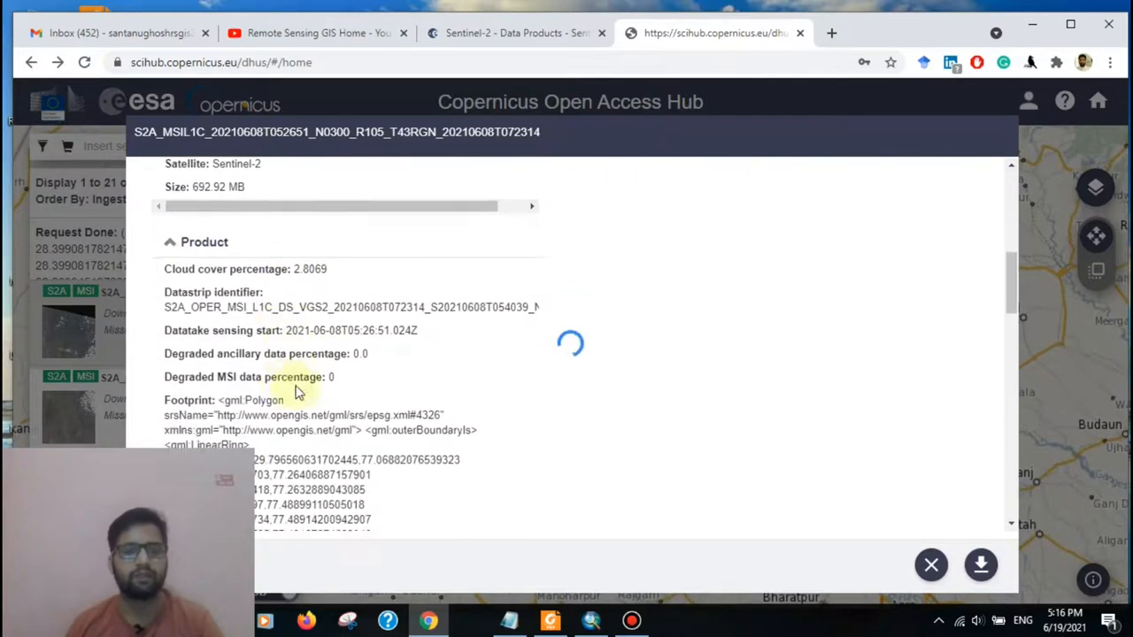
{"action": "mouse_move", "coordinate": [345, 272]}
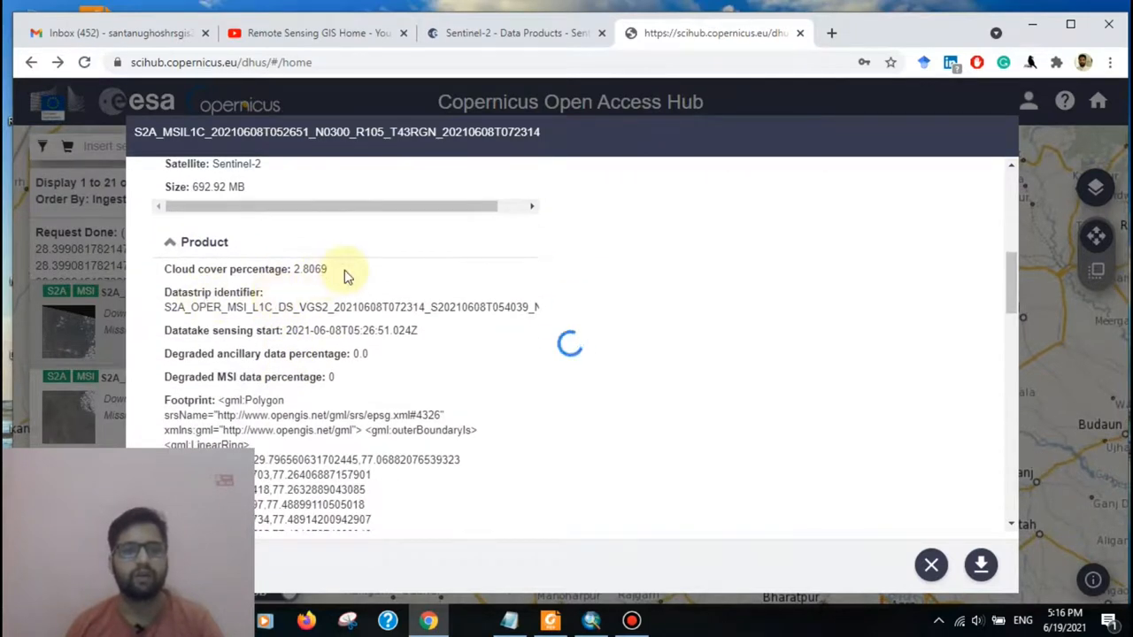
{"action": "double_click", "coordinate": [309, 269]}
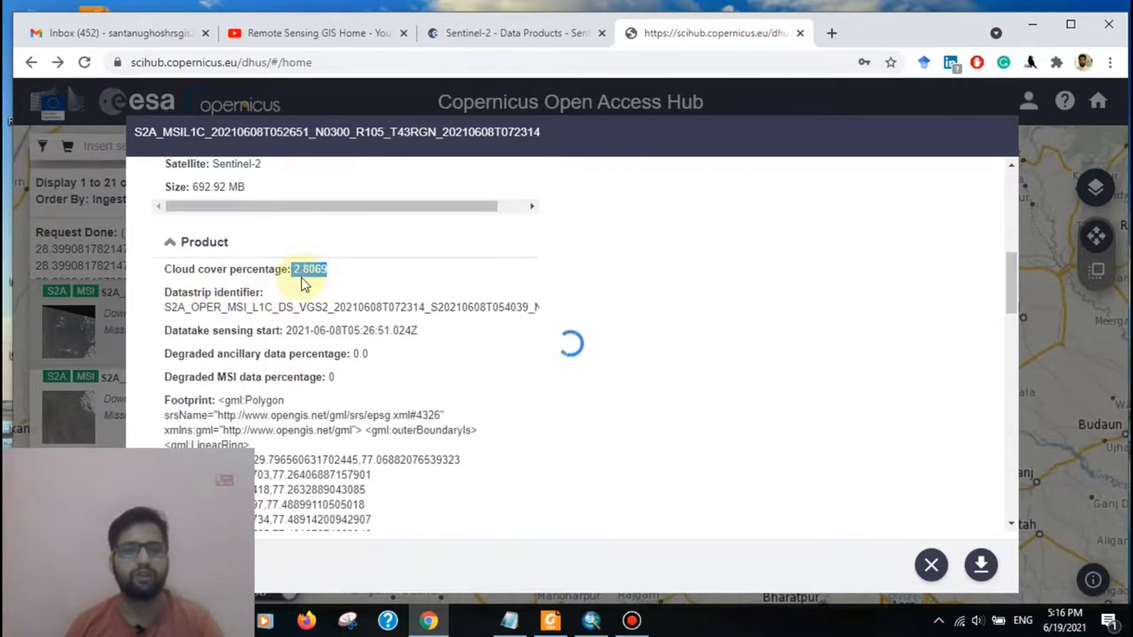
{"action": "scroll", "scroll_direction": "down", "scroll_amount": 3}
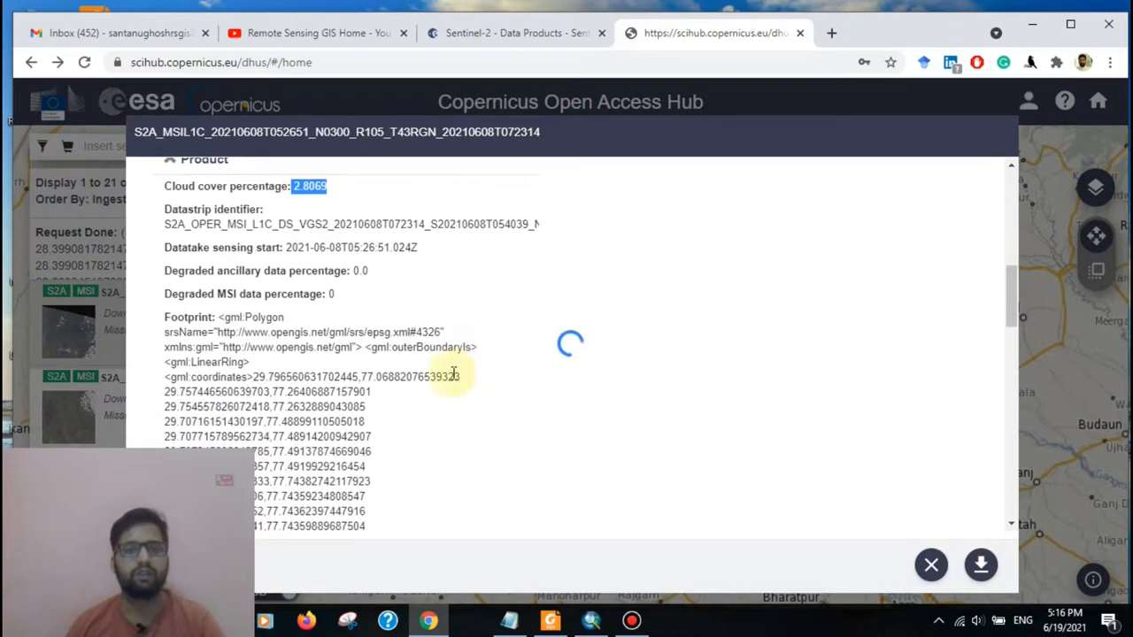
{"action": "scroll", "scroll_direction": "up", "scroll_amount": 3}
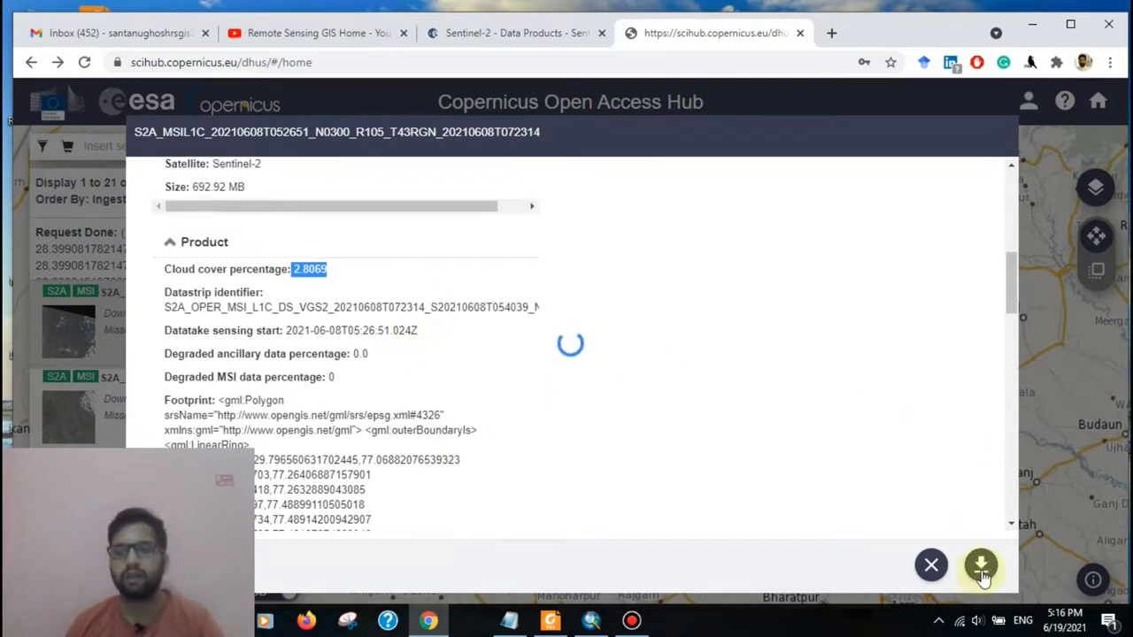
{"action": "mouse_move", "coordinate": [981, 566]}
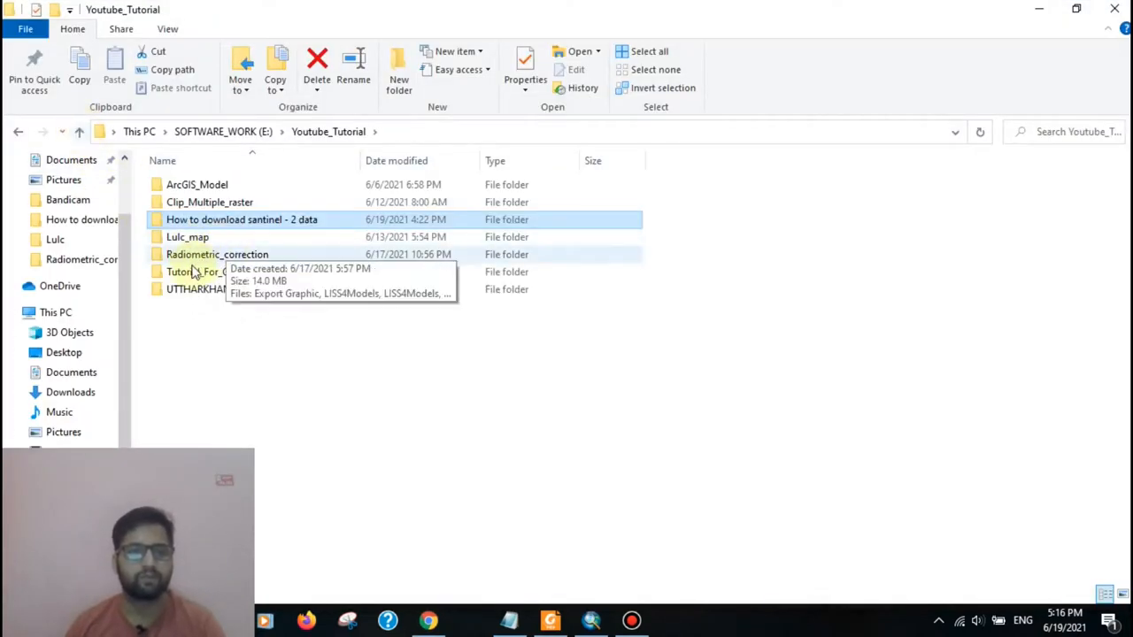
Step: Browse Lulc_map > Input > SAFE product > GRANULE to the tile's IMG_DATA folder
{"action": "double_click", "coordinate": [187, 237]}
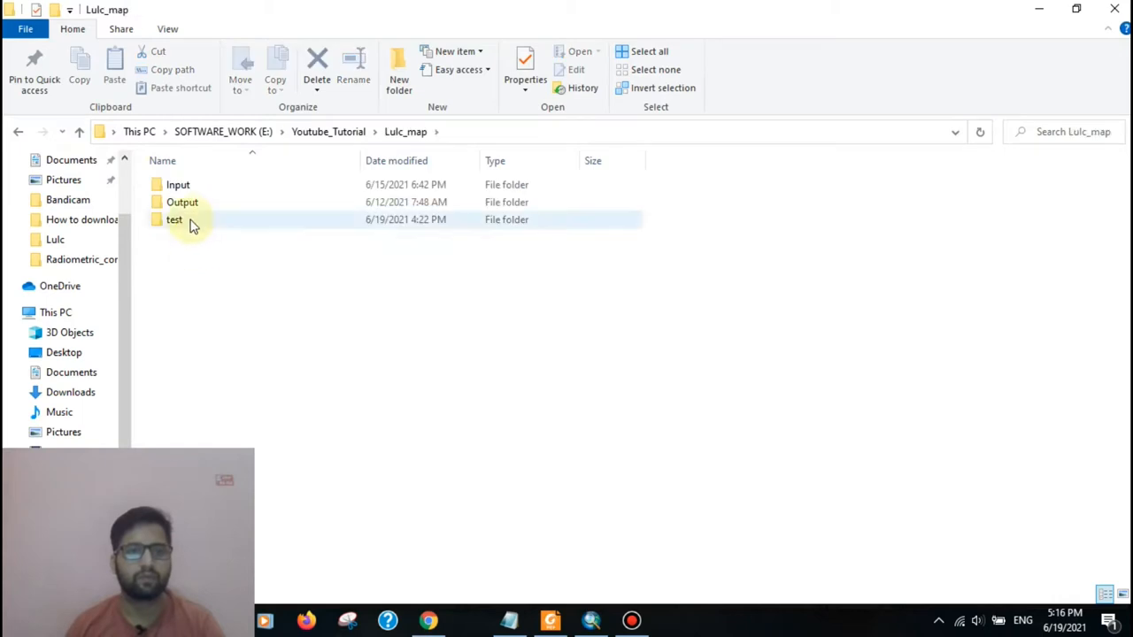
{"action": "double_click", "coordinate": [178, 184]}
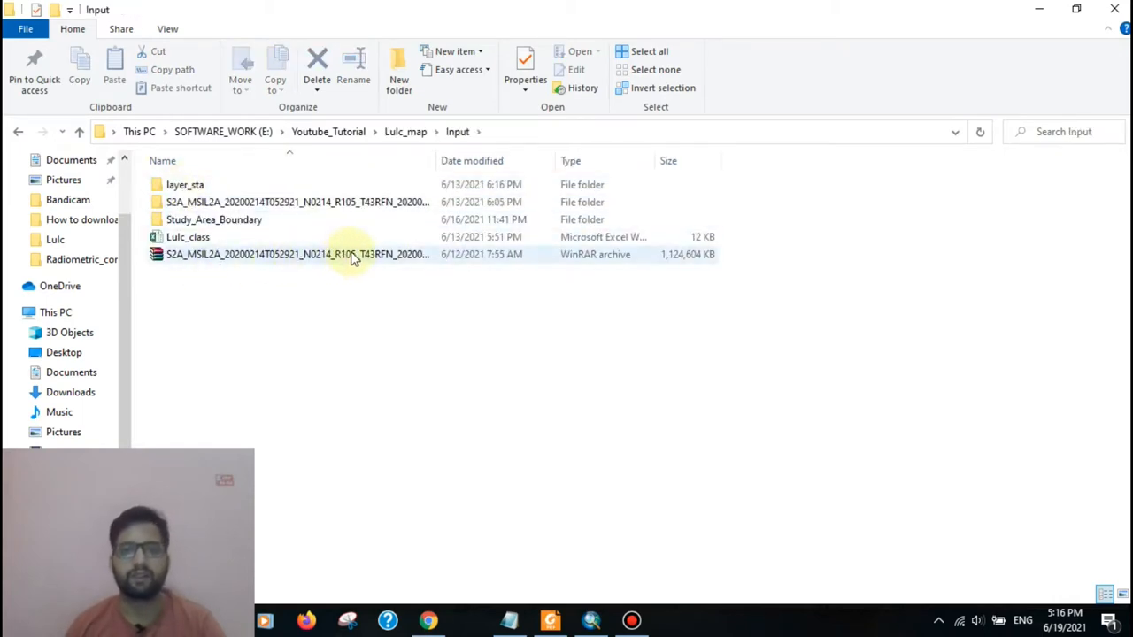
{"action": "left_click", "coordinate": [296, 202]}
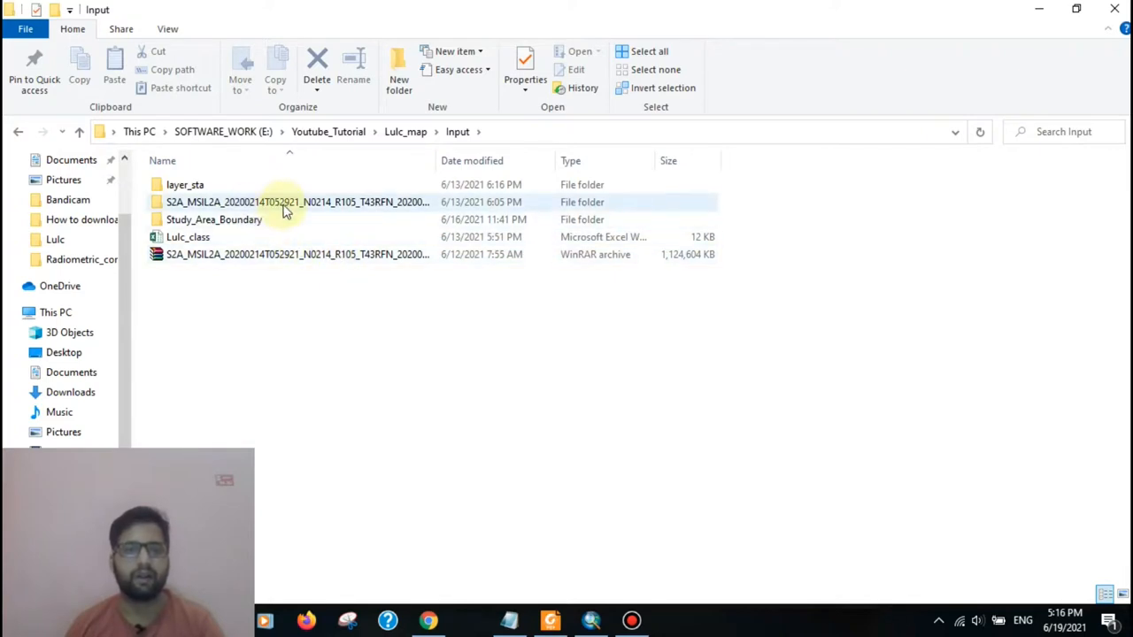
{"action": "double_click", "coordinate": [297, 202]}
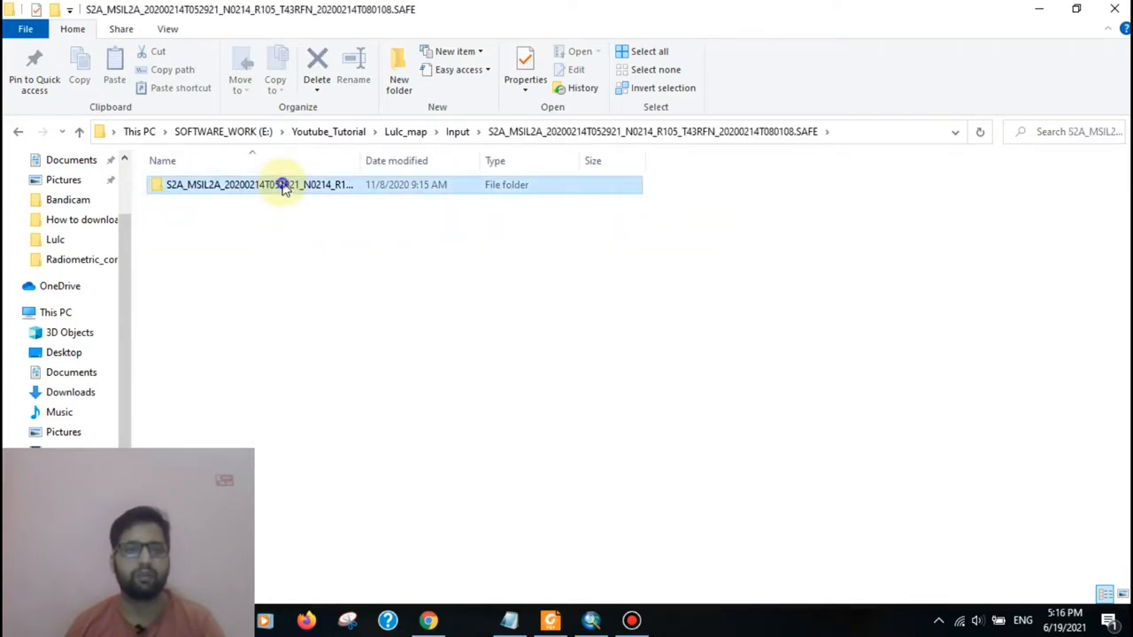
{"action": "double_click", "coordinate": [258, 184]}
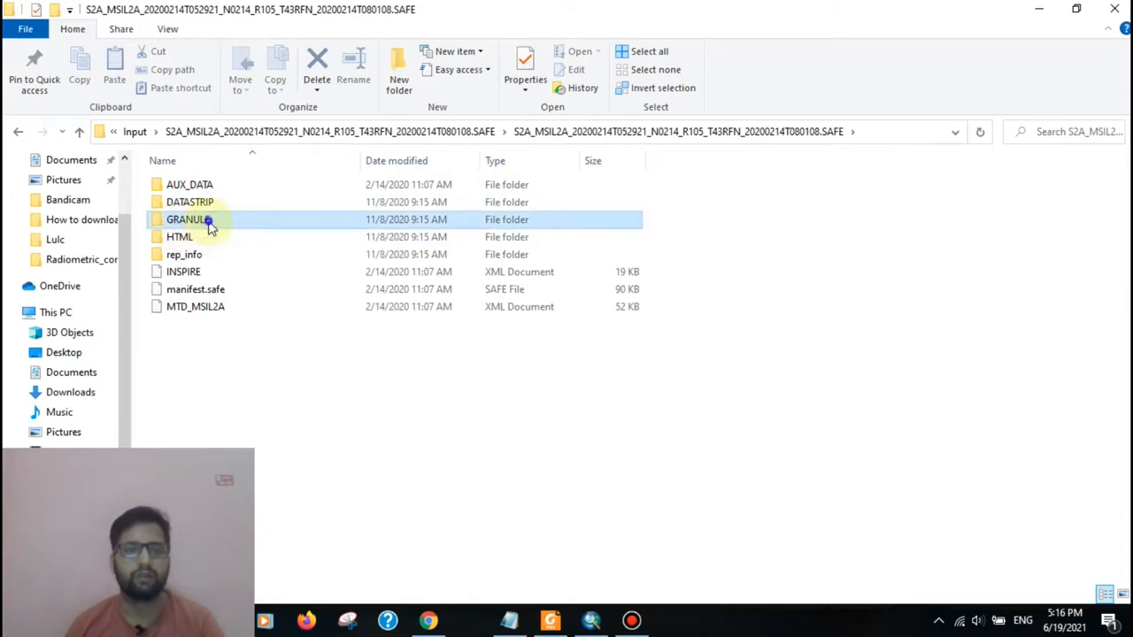
{"action": "double_click", "coordinate": [186, 218]}
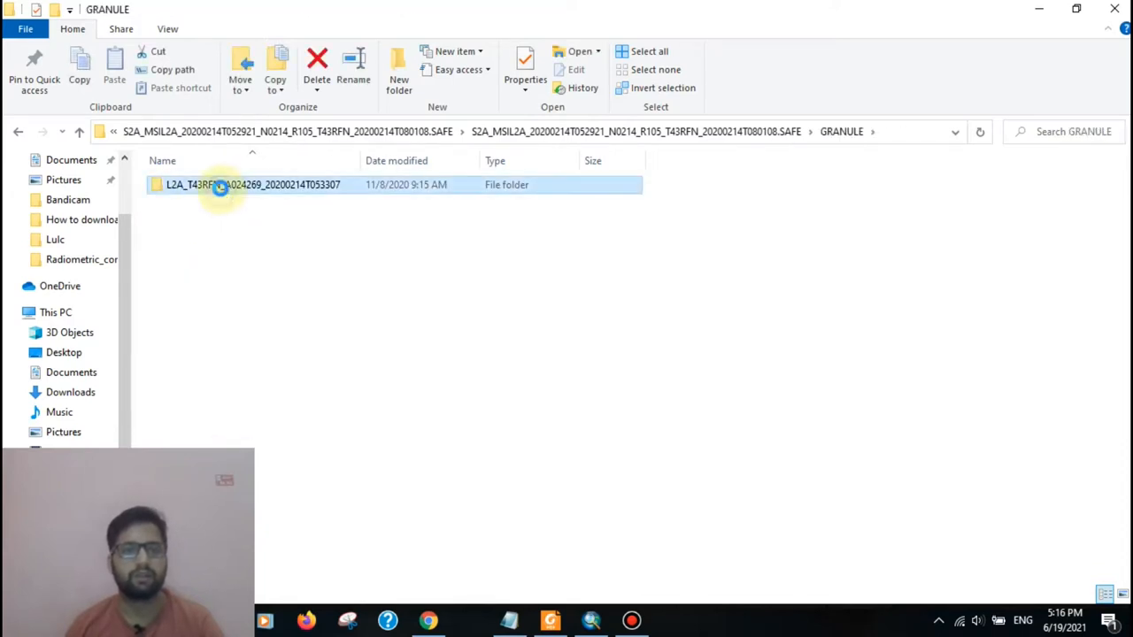
{"action": "double_click", "coordinate": [252, 184]}
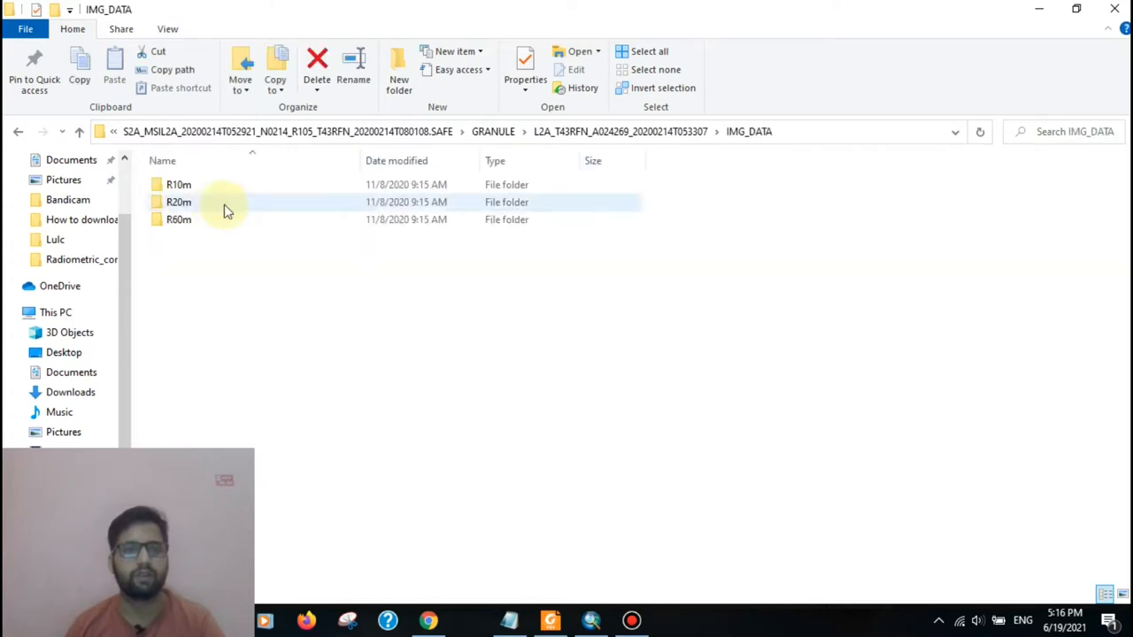
{"action": "mouse_move", "coordinate": [179, 184]}
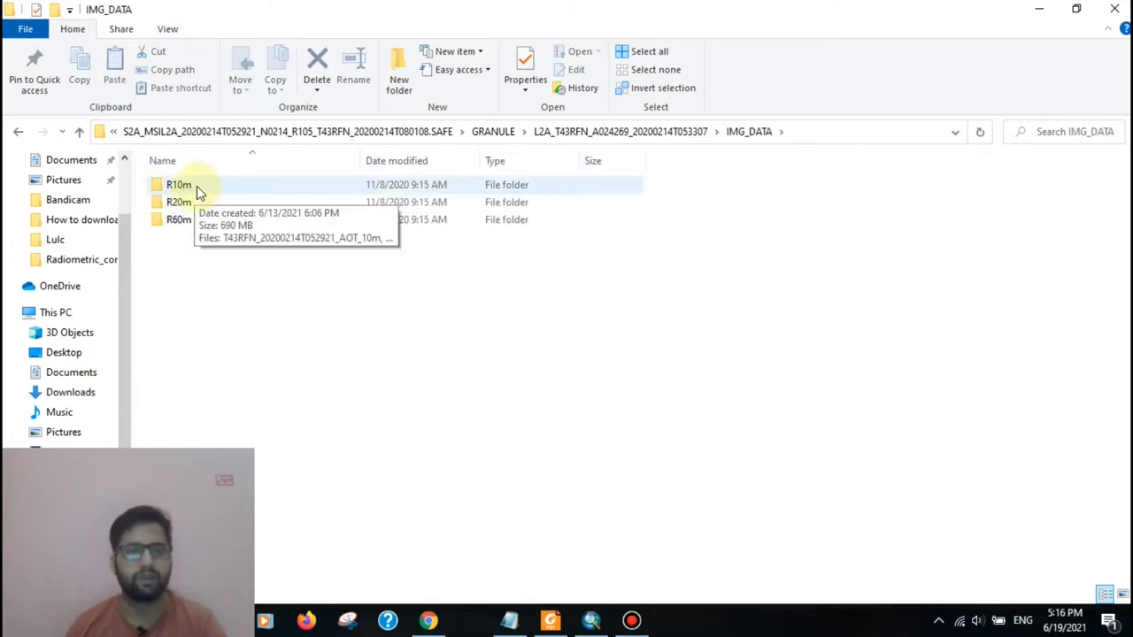
Step: Look inside the R10m folder, then open the R60m band folder
{"action": "double_click", "coordinate": [179, 185]}
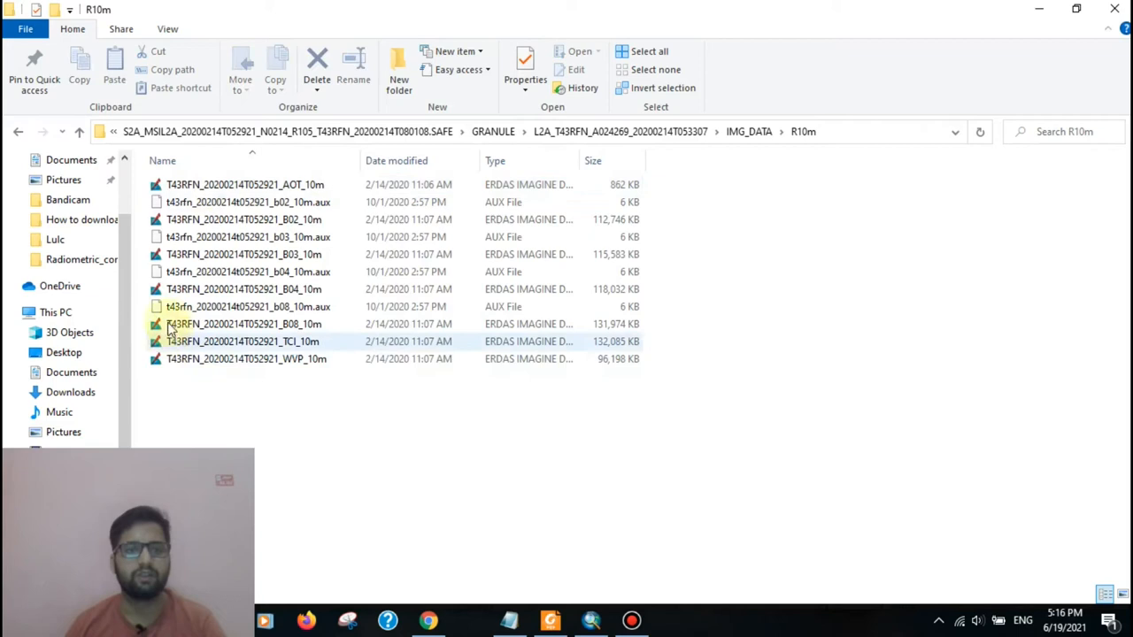
{"action": "left_click", "coordinate": [748, 131]}
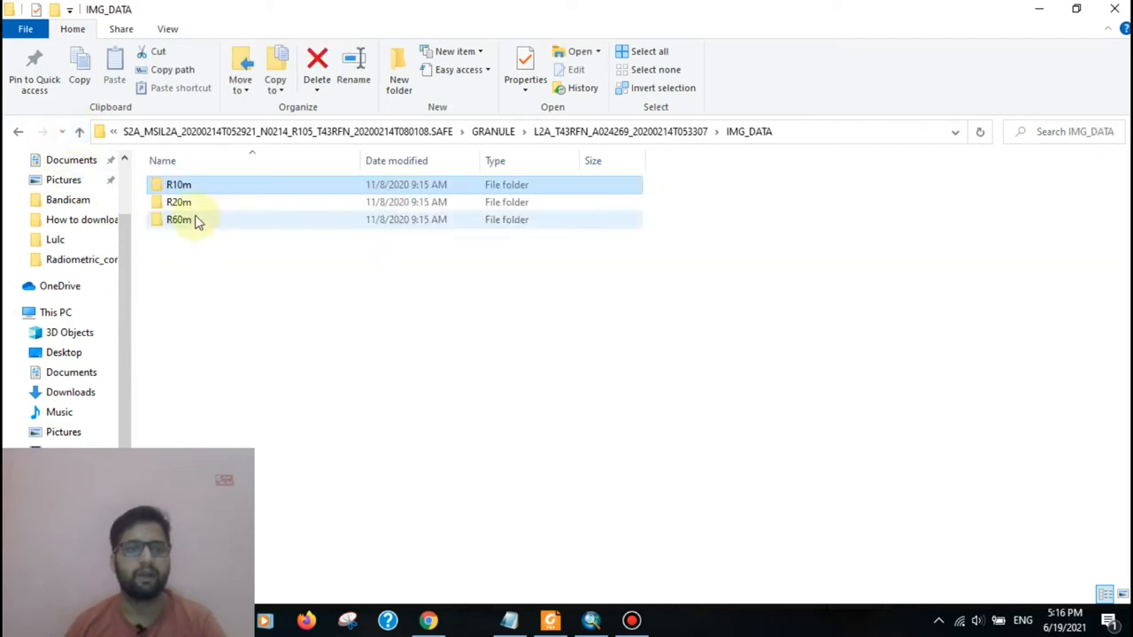
{"action": "double_click", "coordinate": [178, 202]}
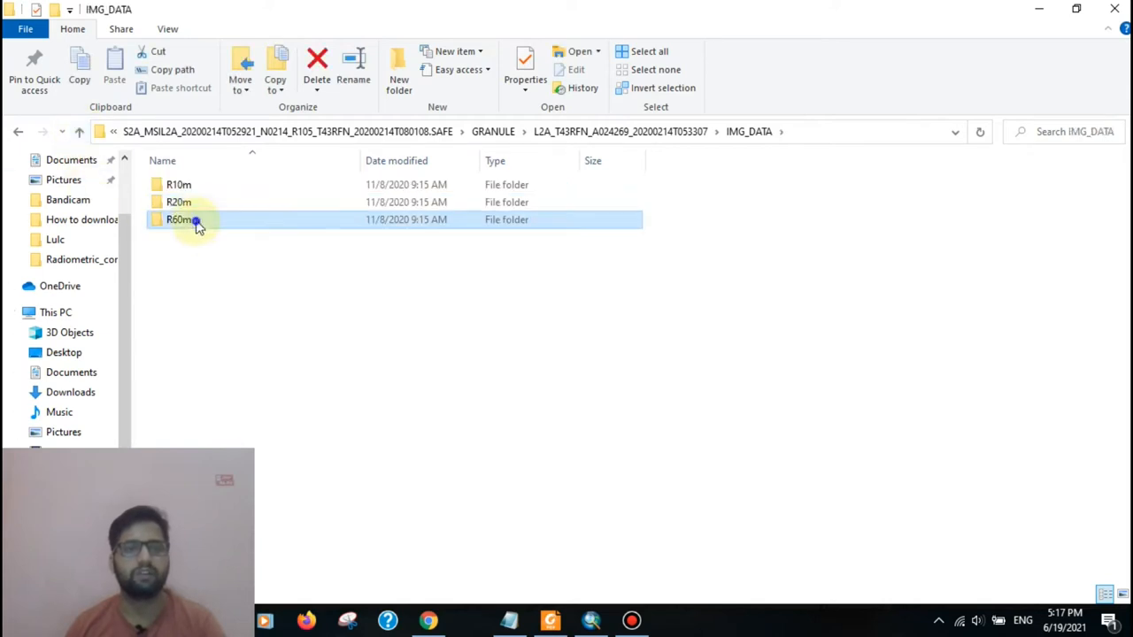
{"action": "double_click", "coordinate": [182, 219]}
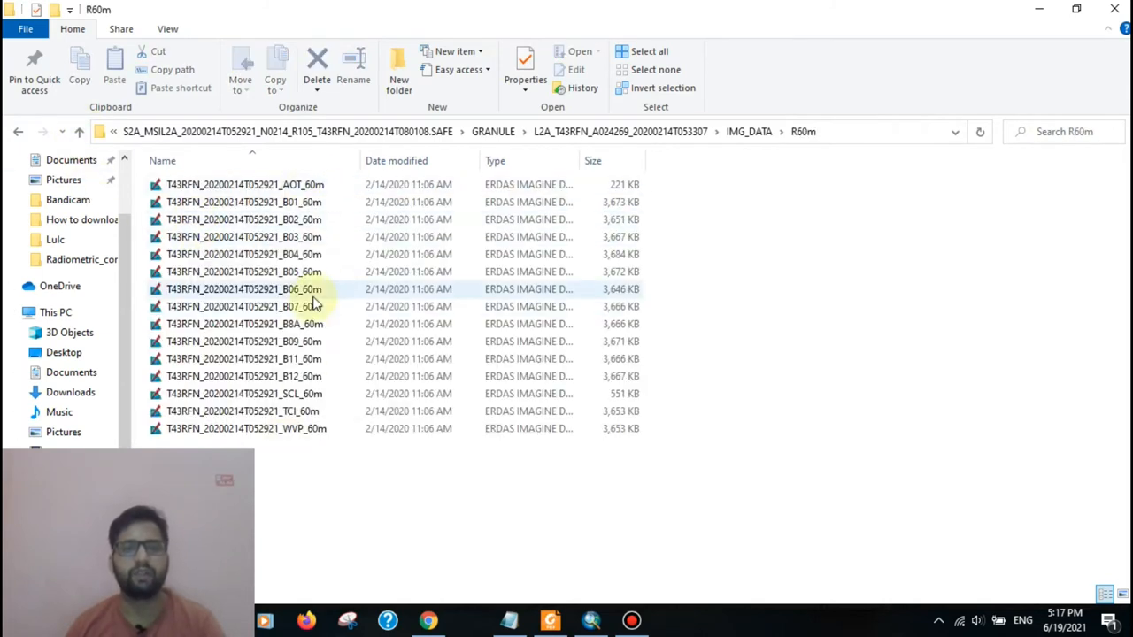
{"action": "mouse_move", "coordinate": [544, 324]}
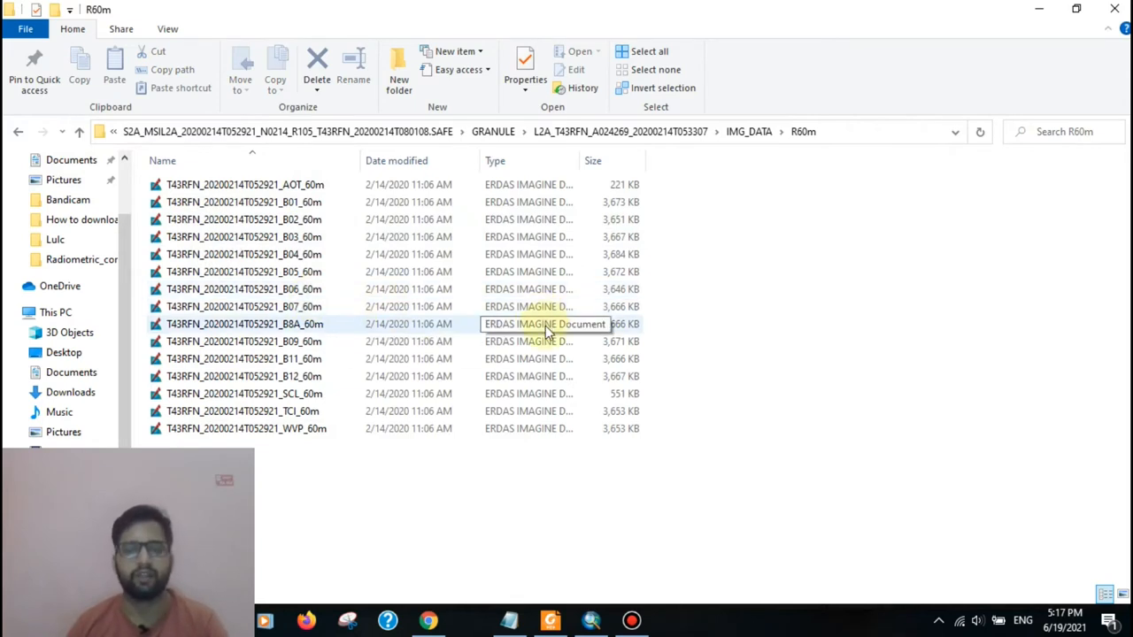
{"action": "mouse_move", "coordinate": [602, 332]}
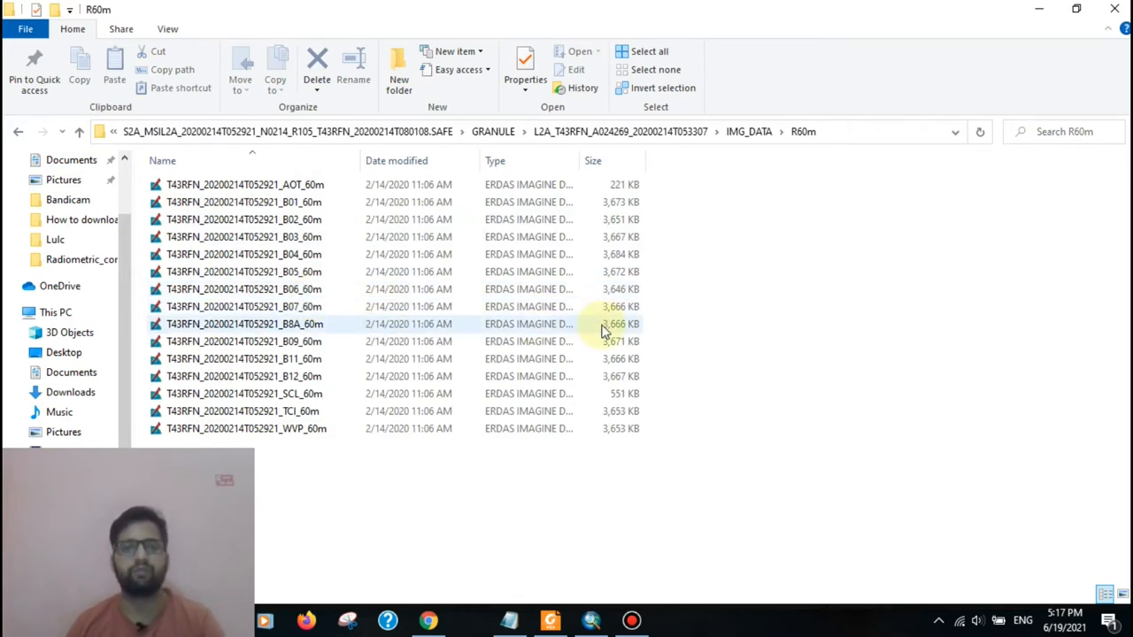
{"action": "mouse_move", "coordinate": [602, 306]}
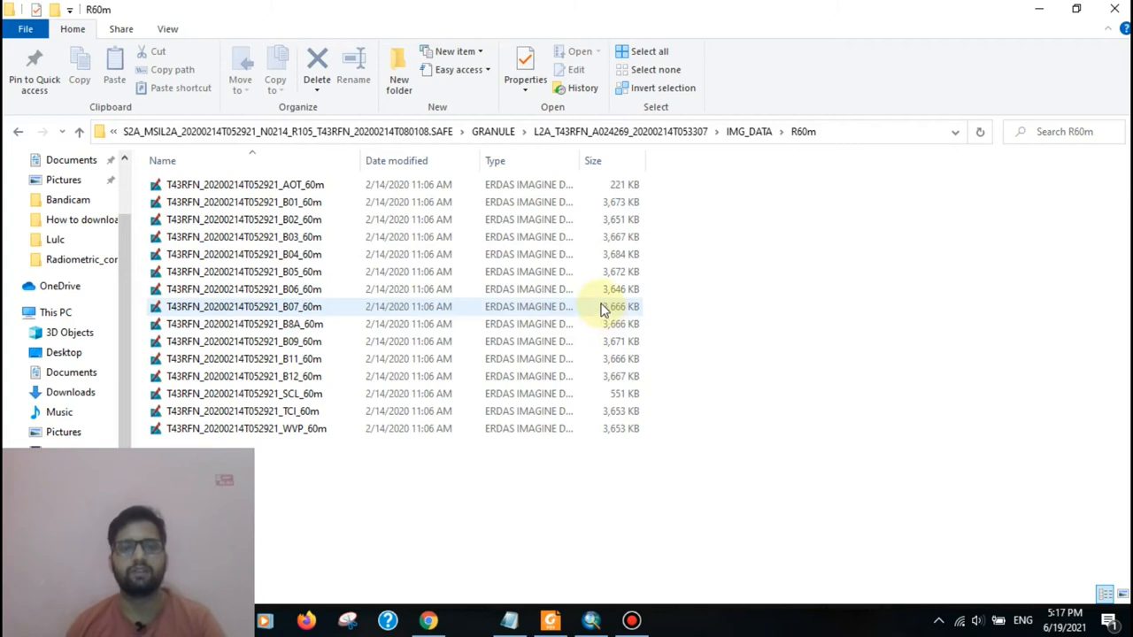